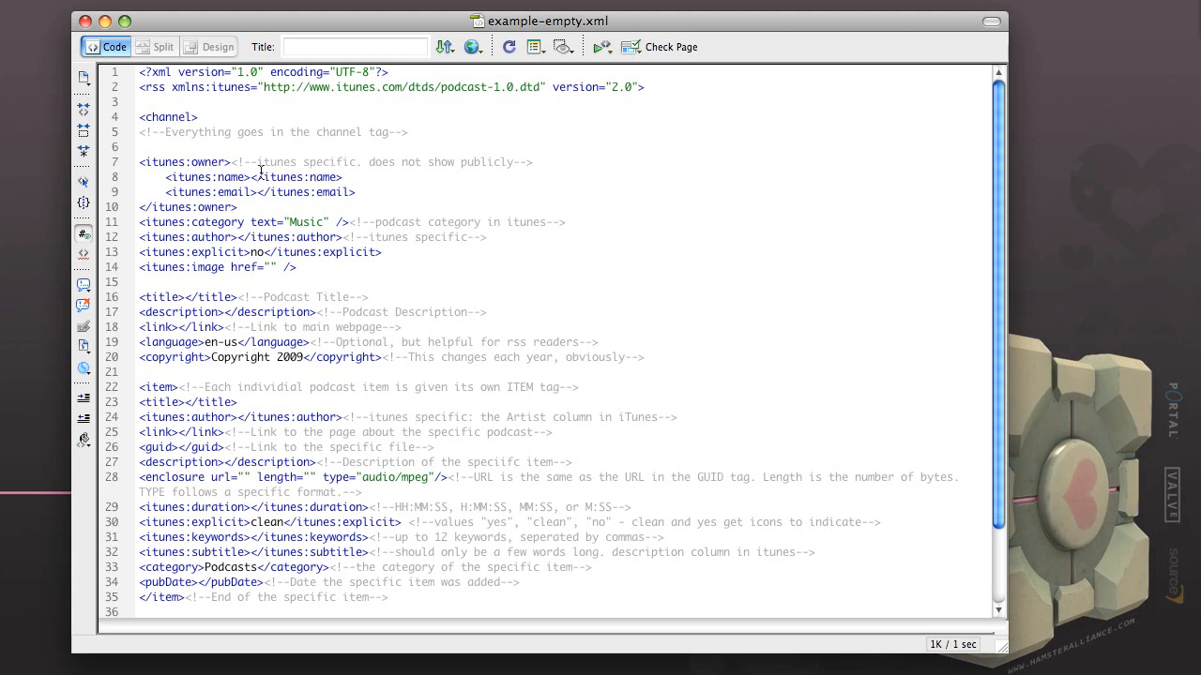
pyautogui.moveTo(281, 169)
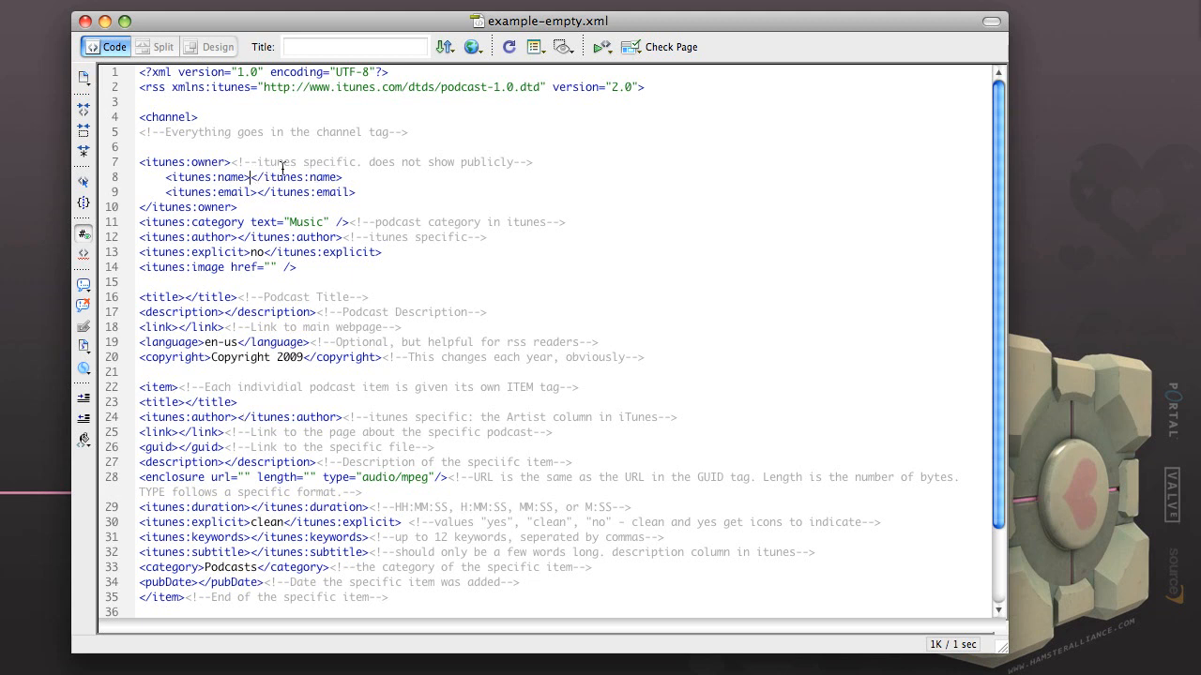
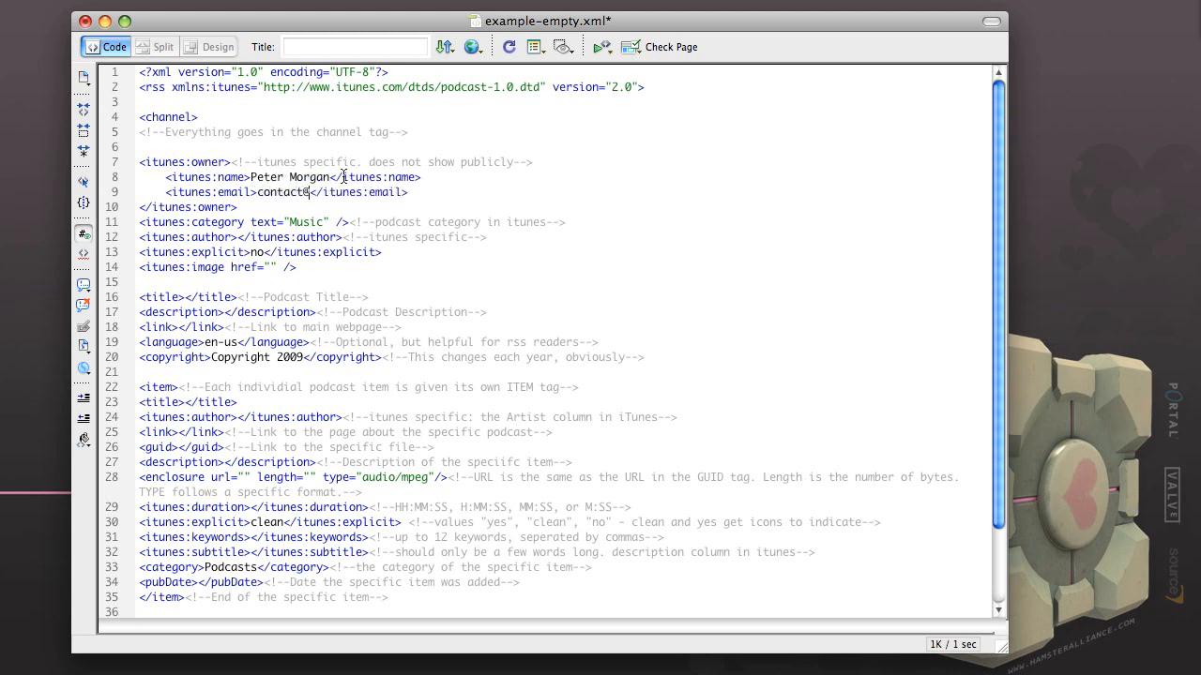
pyautogui.write('@thedjp')
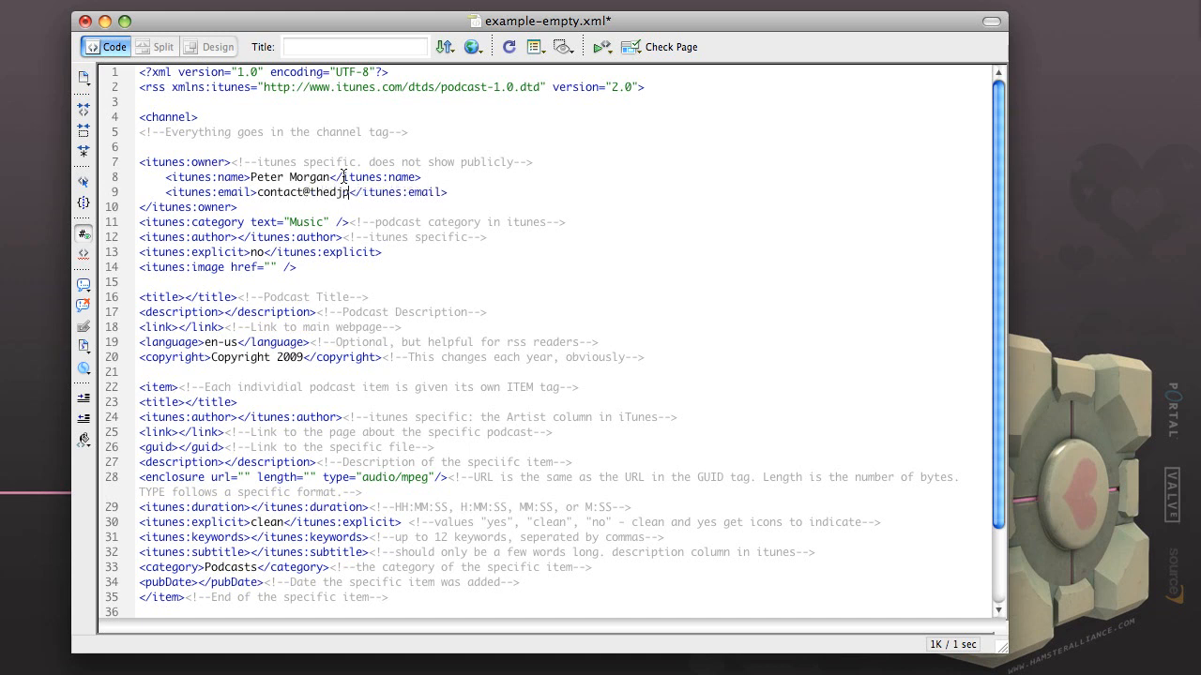
pyautogui.write('odcast.com')
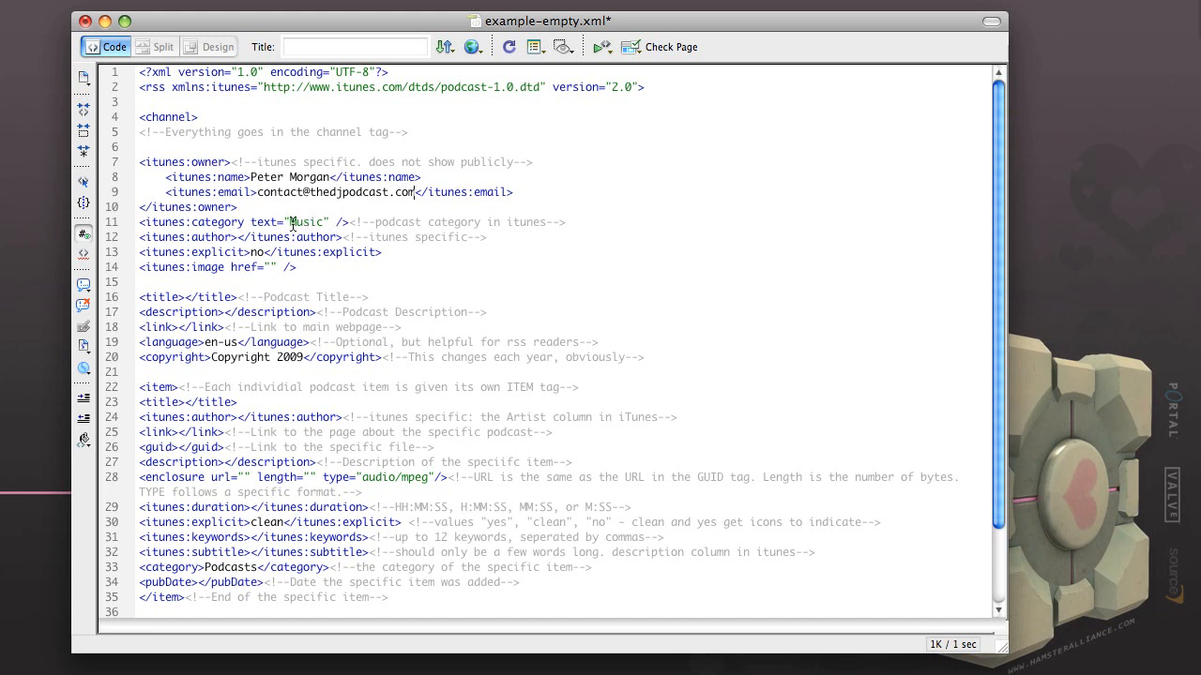
pyautogui.moveTo(361, 225)
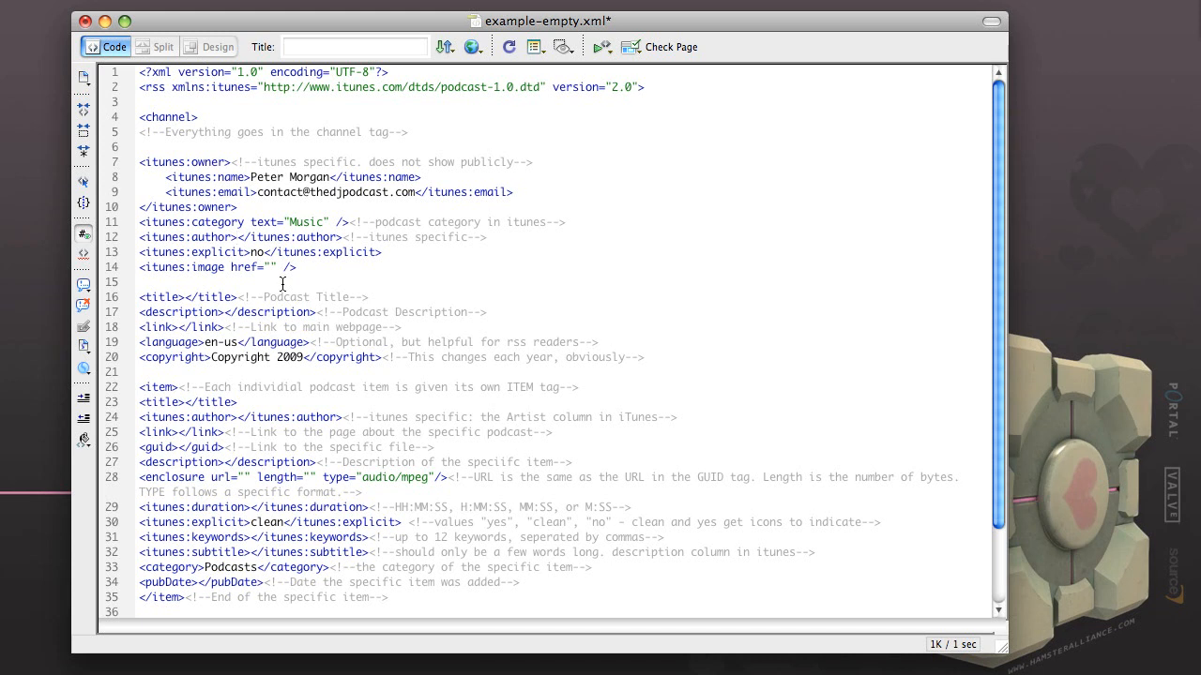
pyautogui.write('The Dj')
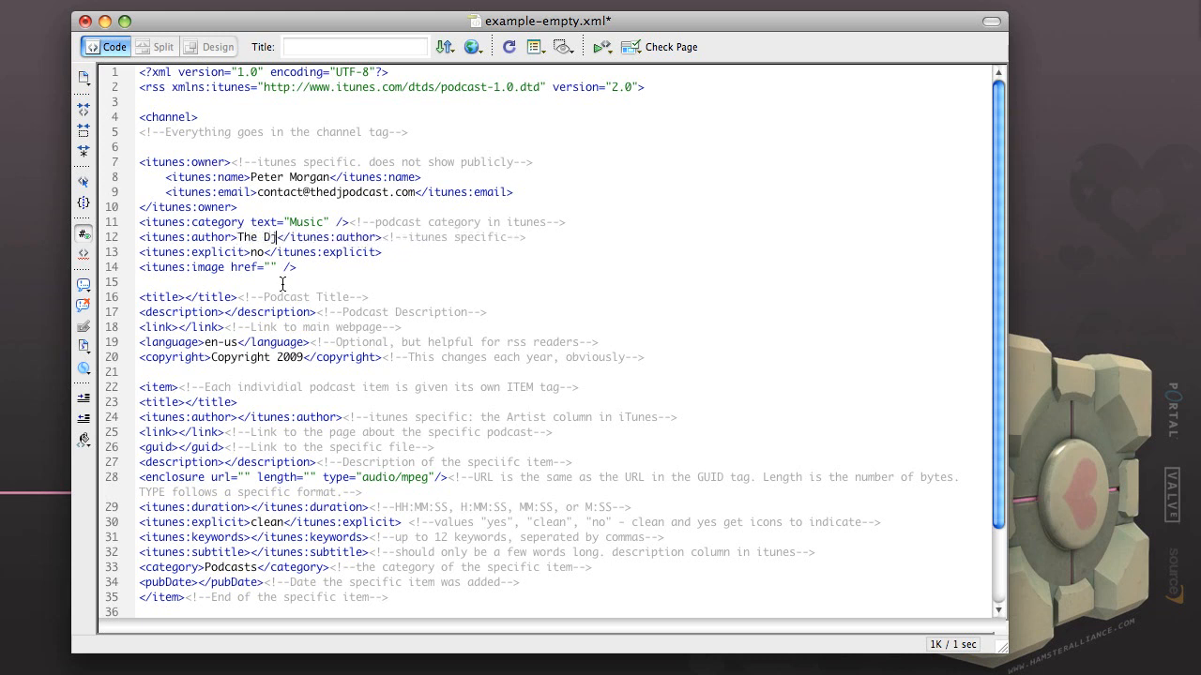
pyautogui.write('Podcast')
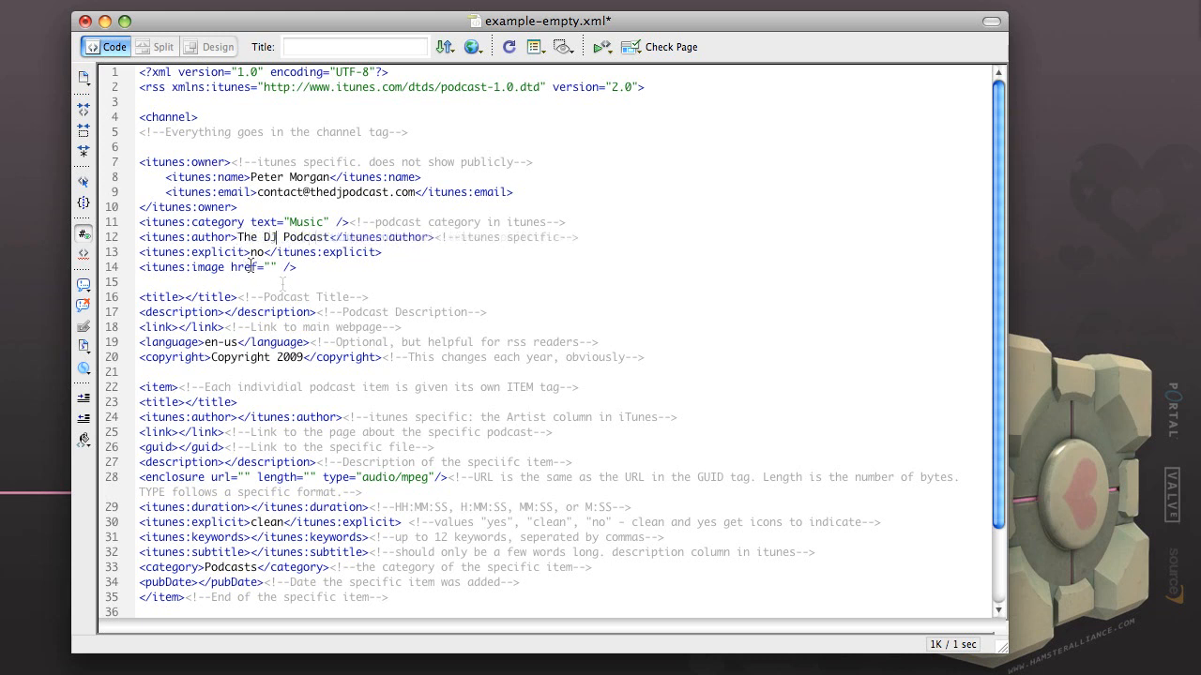
pyautogui.moveTo(267, 256)
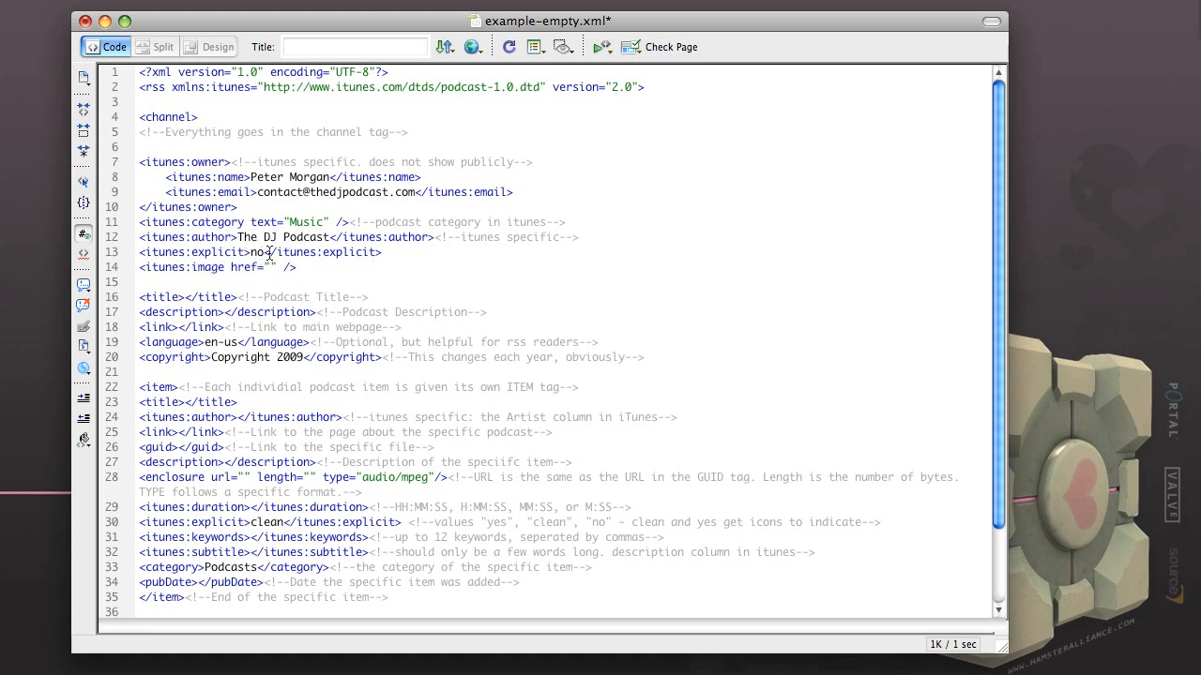
pyautogui.moveTo(372, 255)
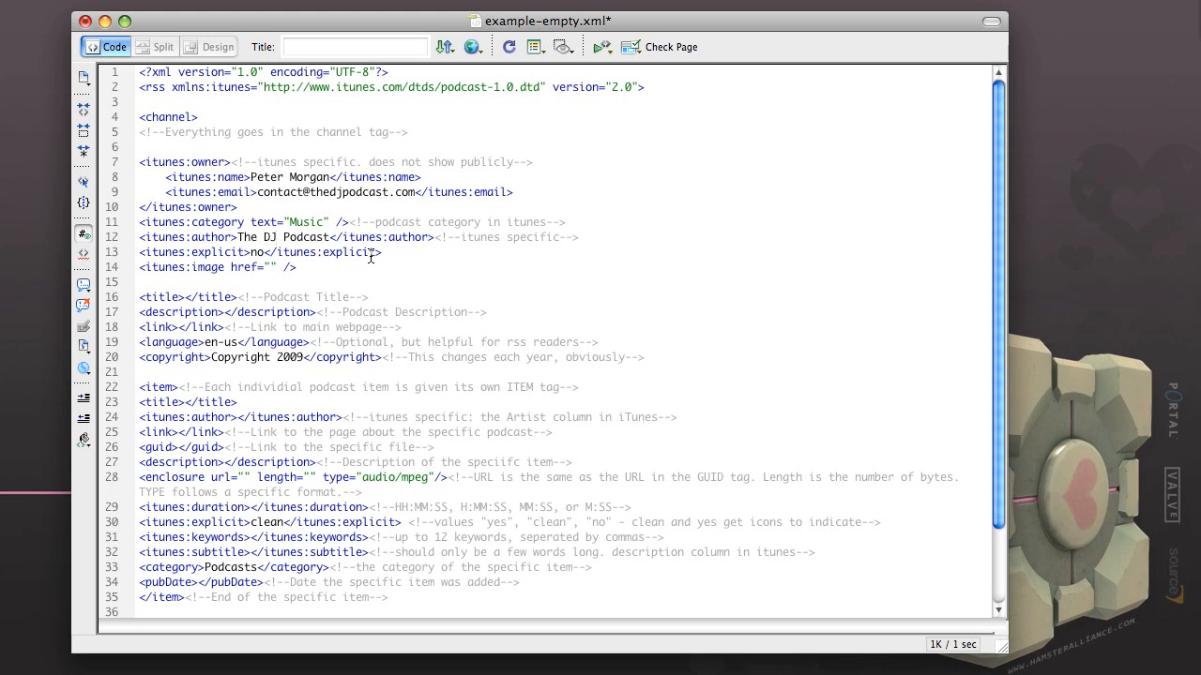
pyautogui.moveTo(246, 236)
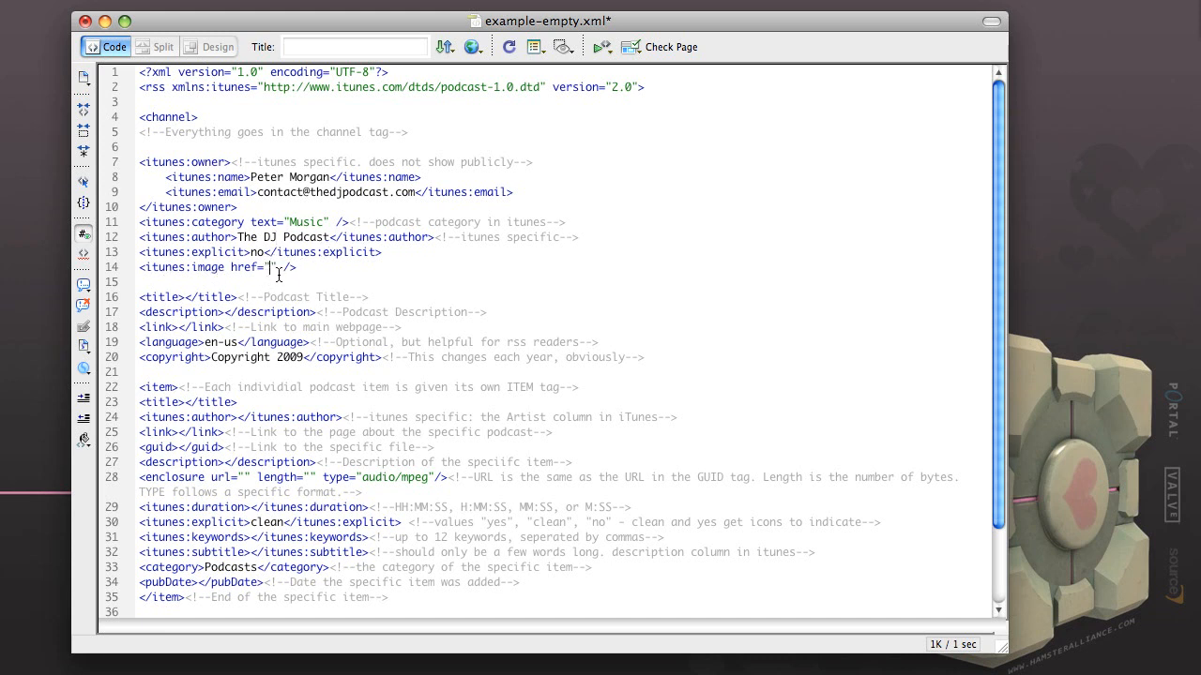
pyautogui.write('http://thedjpodcast.')
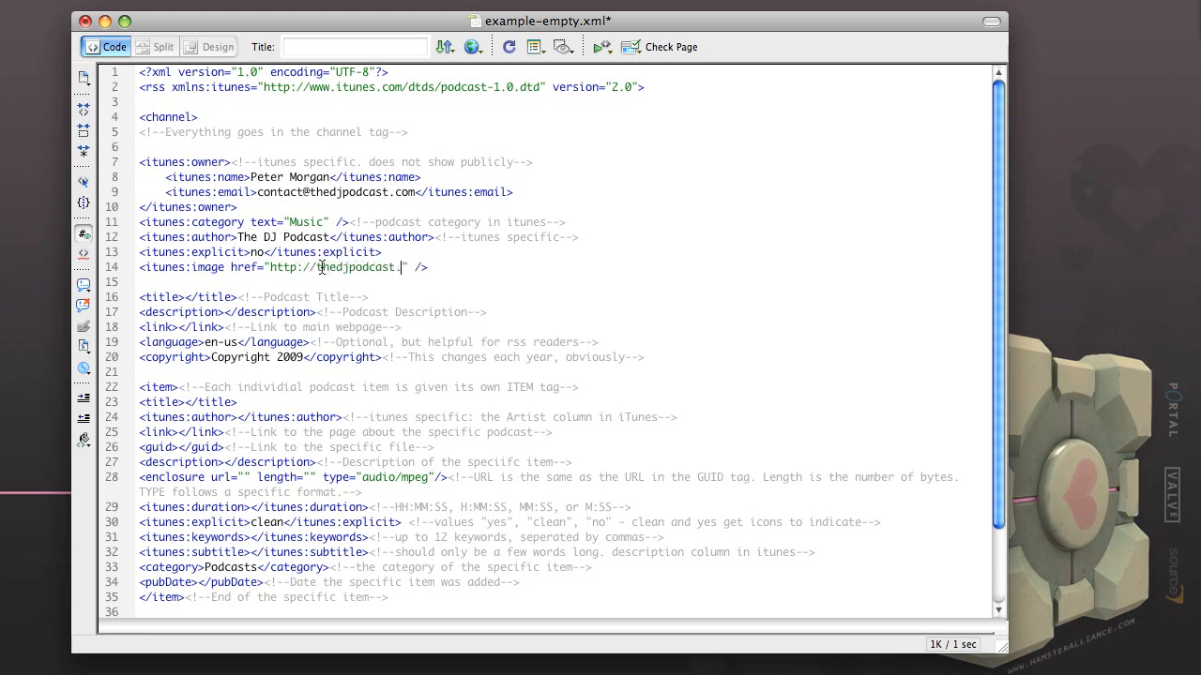
pyautogui.write('o')
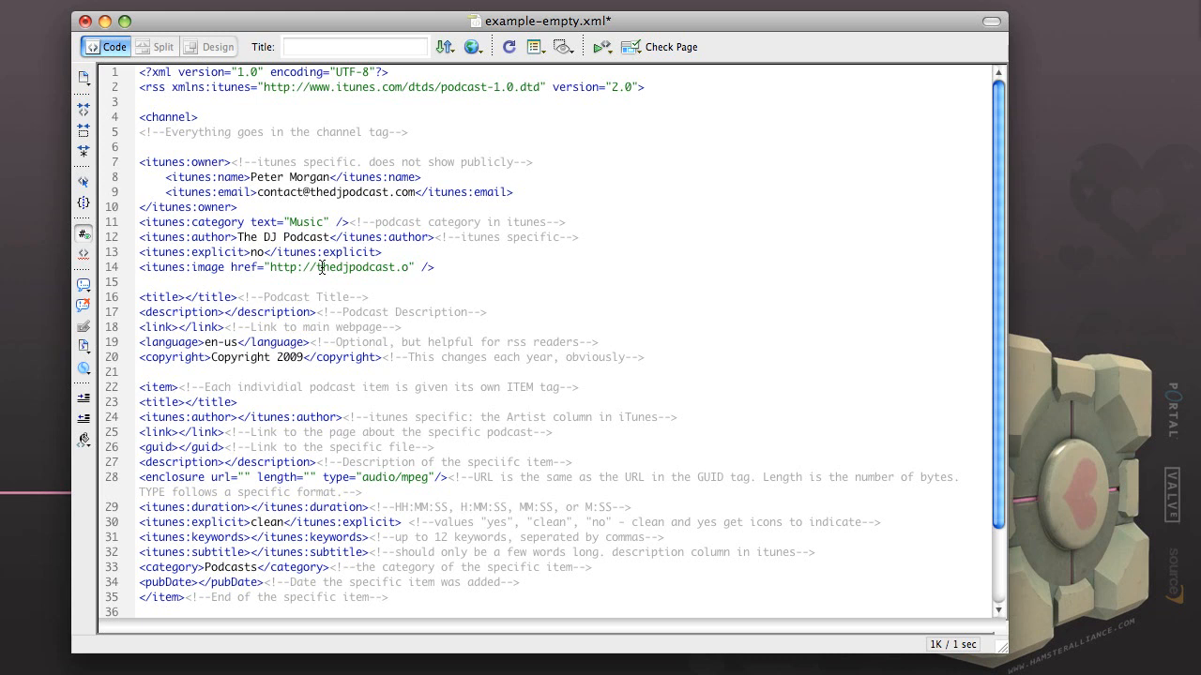
pyautogui.write('m/')
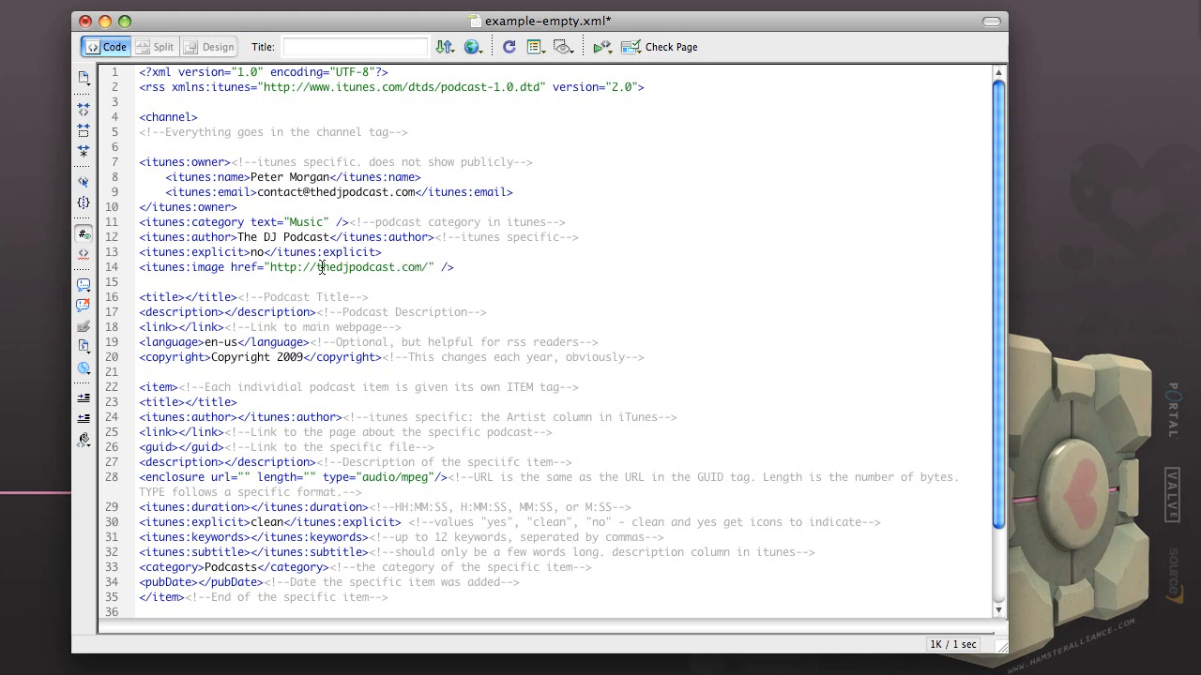
pyautogui.write('files/')
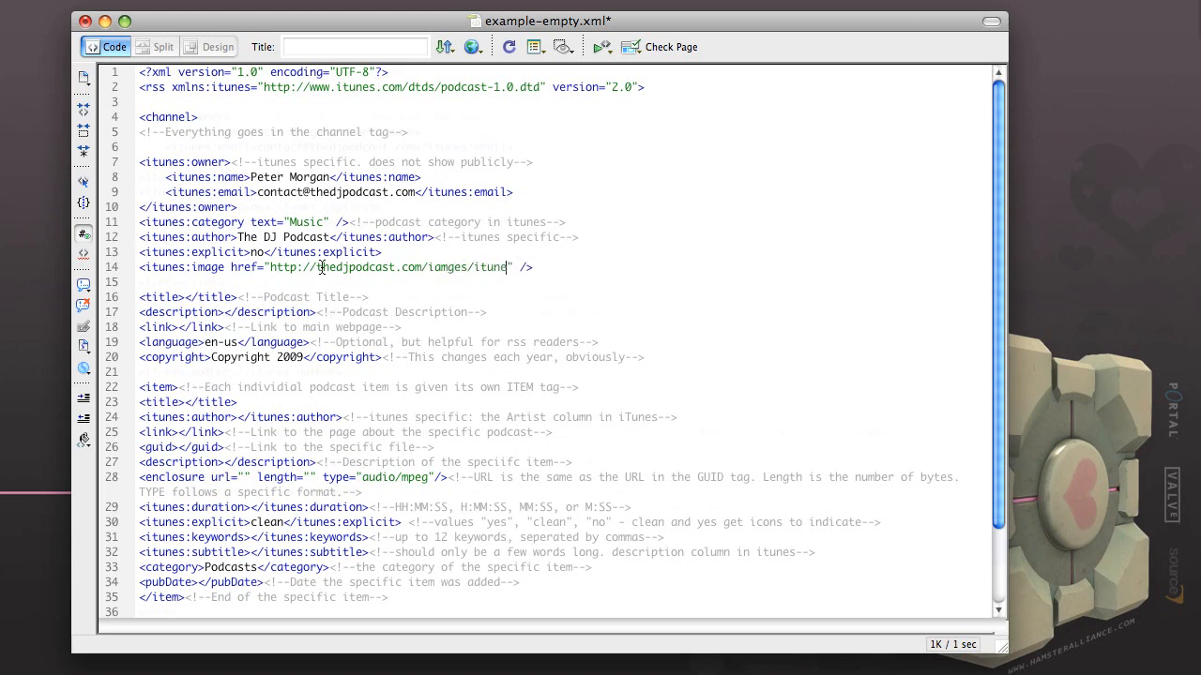
# Step: Enter the channel title The DJ Podcast
pyautogui.scroll(-3)
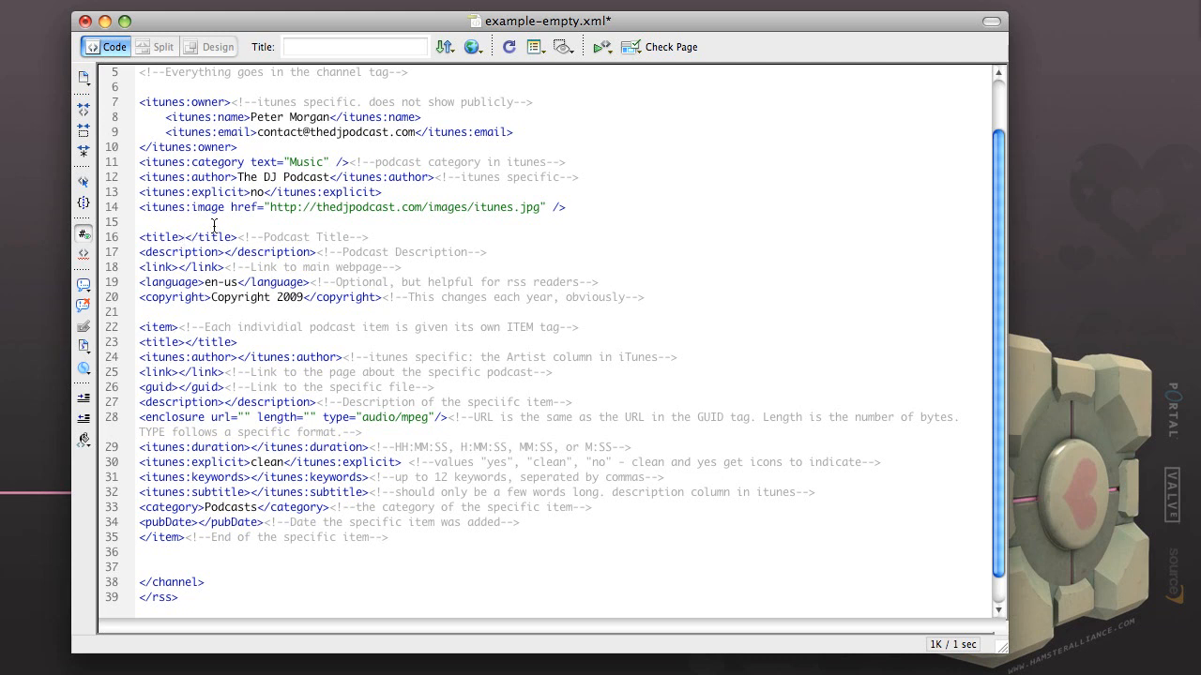
pyautogui.write('The DJ')
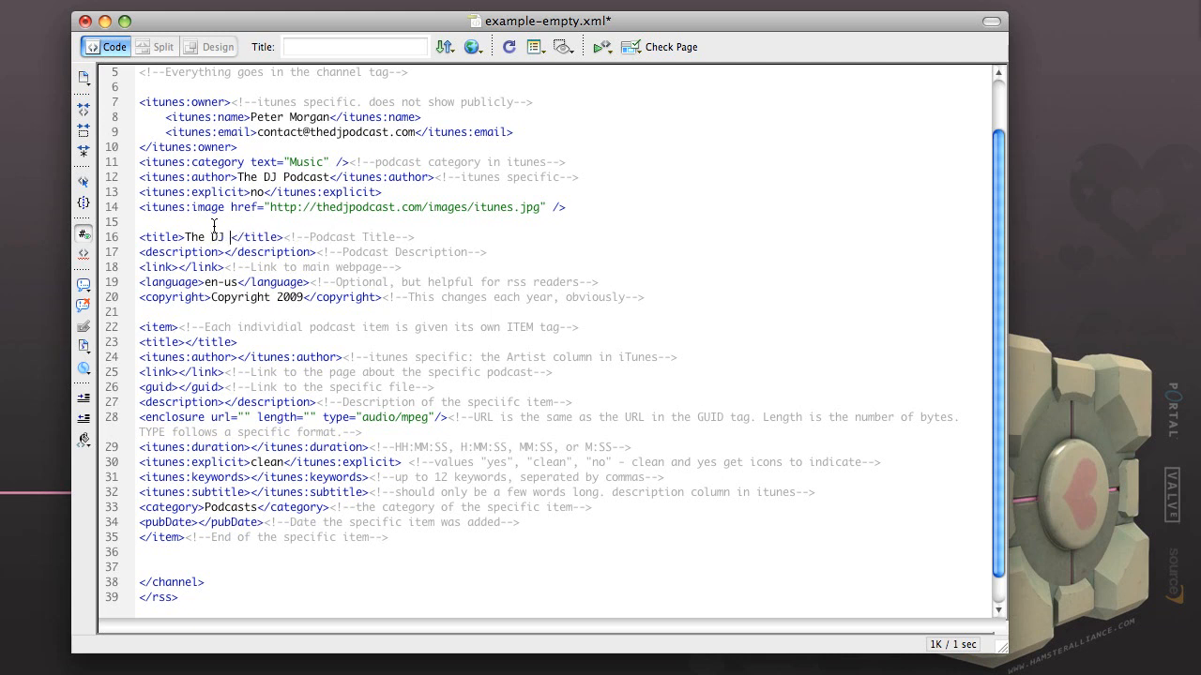
pyautogui.write('Podcast')
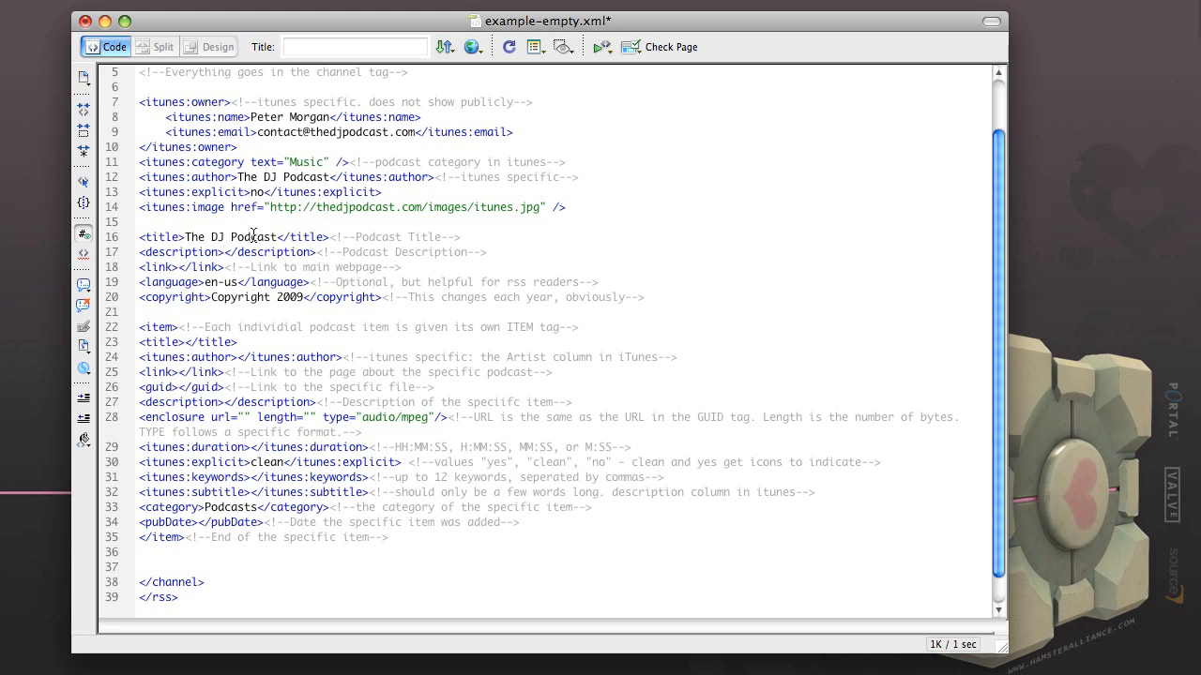
# Step: Write the description: A podcast for DJs. Tips, tricks, and how-tos
pyautogui.write('A podcast for aspiring')
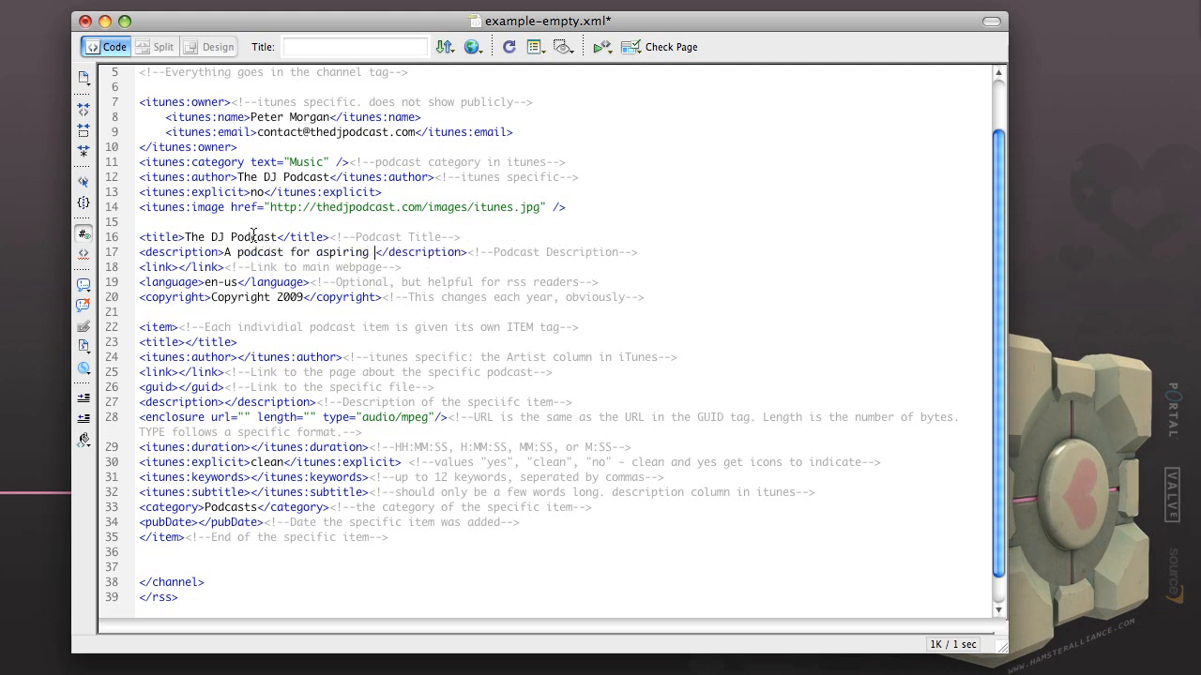
pyautogui.write('DJs')
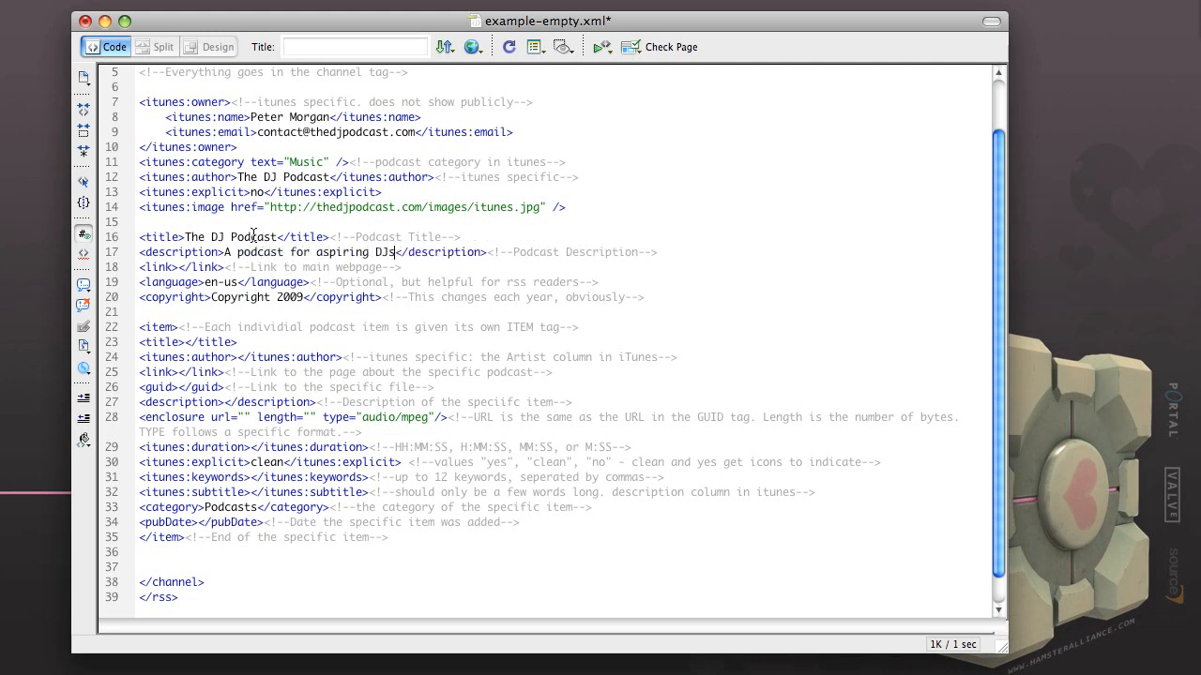
pyautogui.write('Tips,')
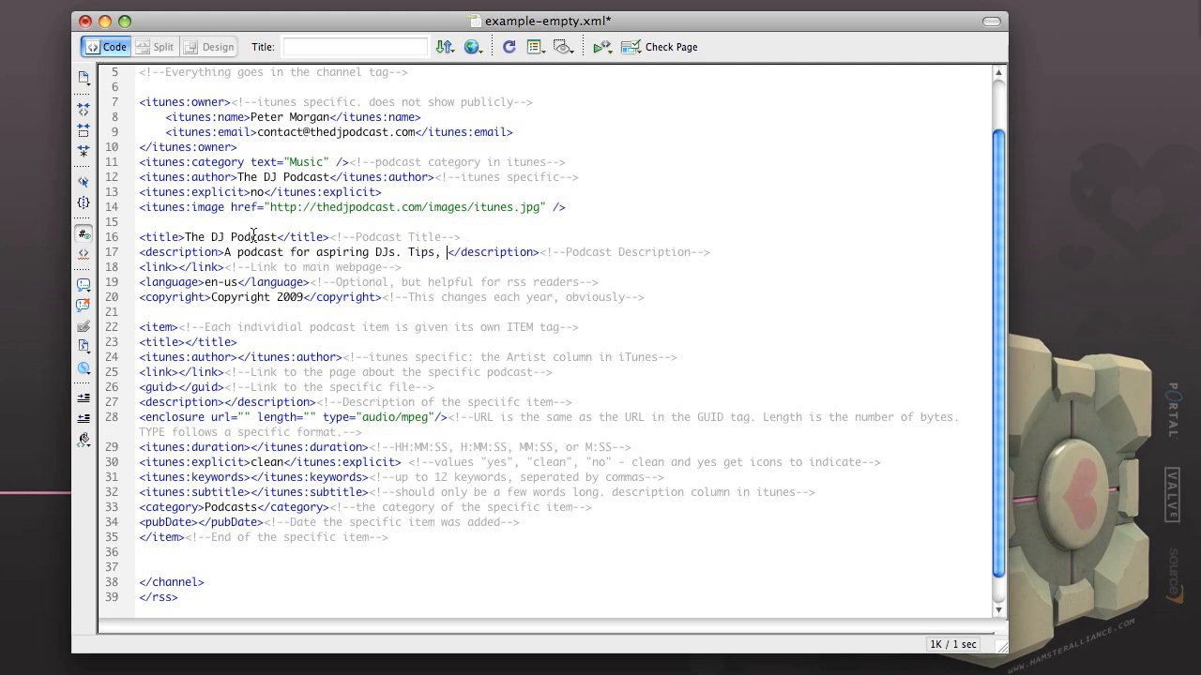
pyautogui.write('tricks, and')
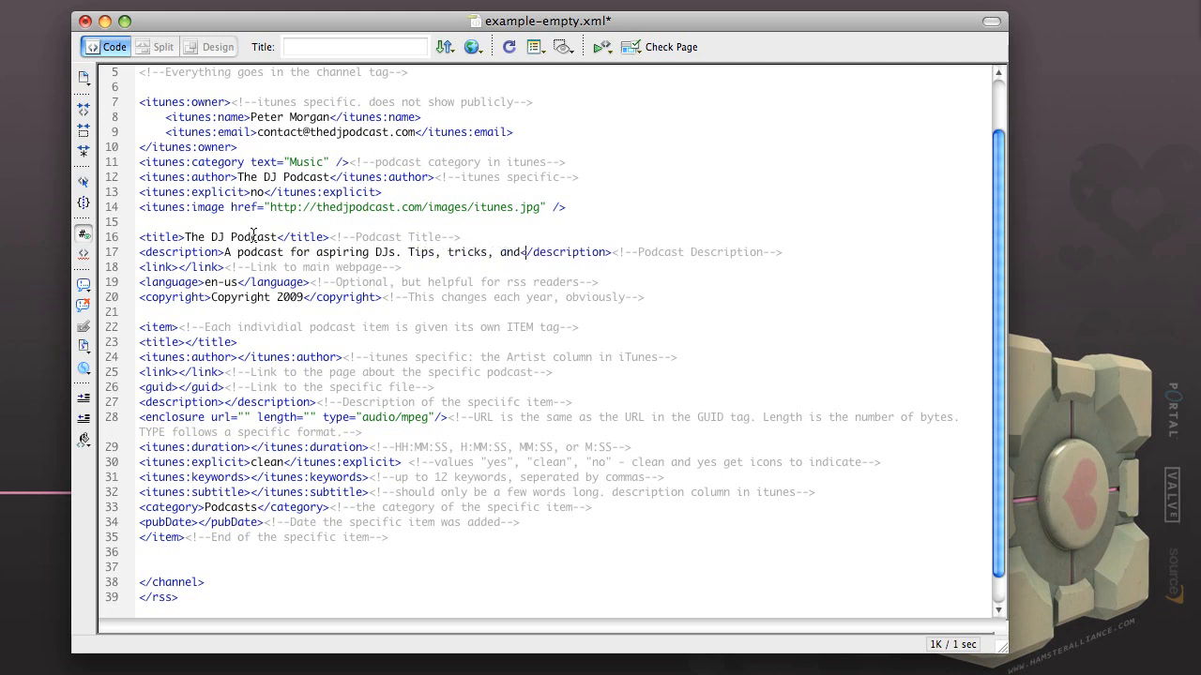
pyautogui.write('how-tos.')
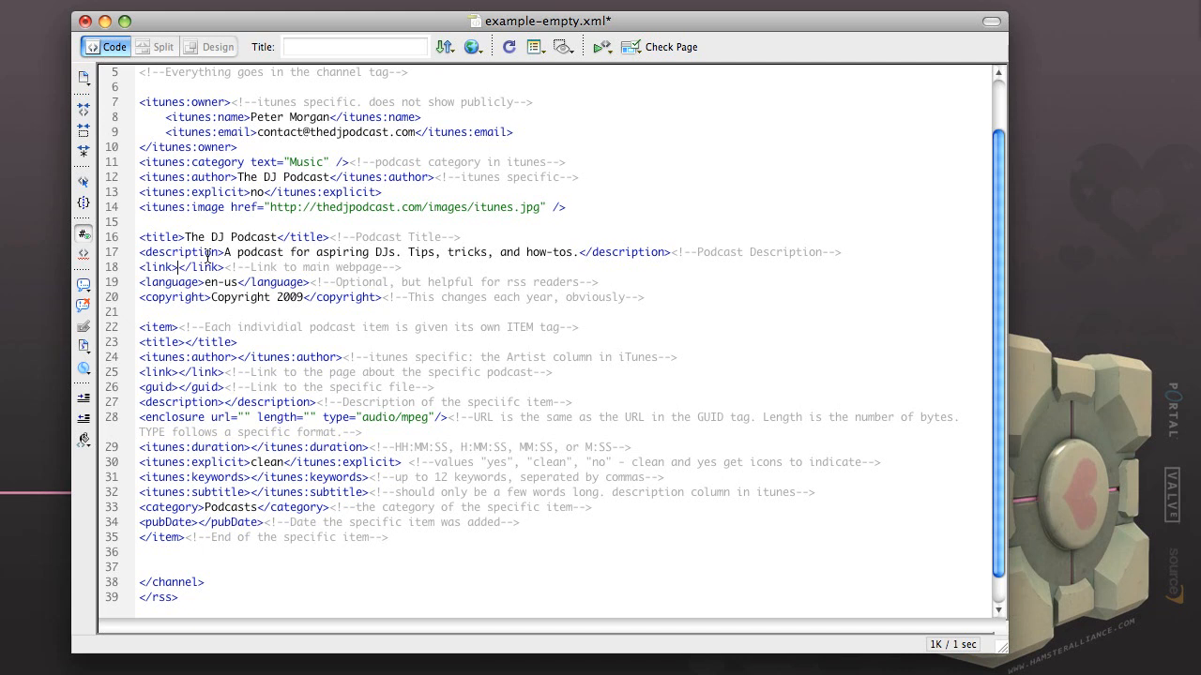
pyautogui.write('http://')
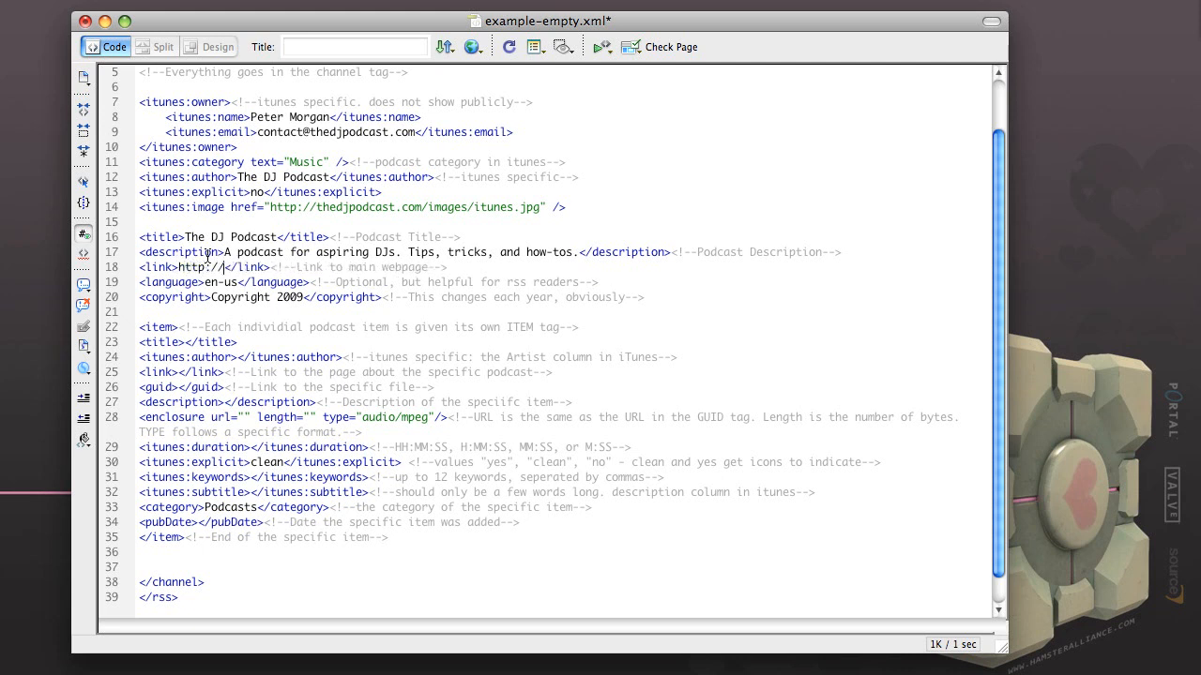
pyautogui.write('thedjpodcast.c')
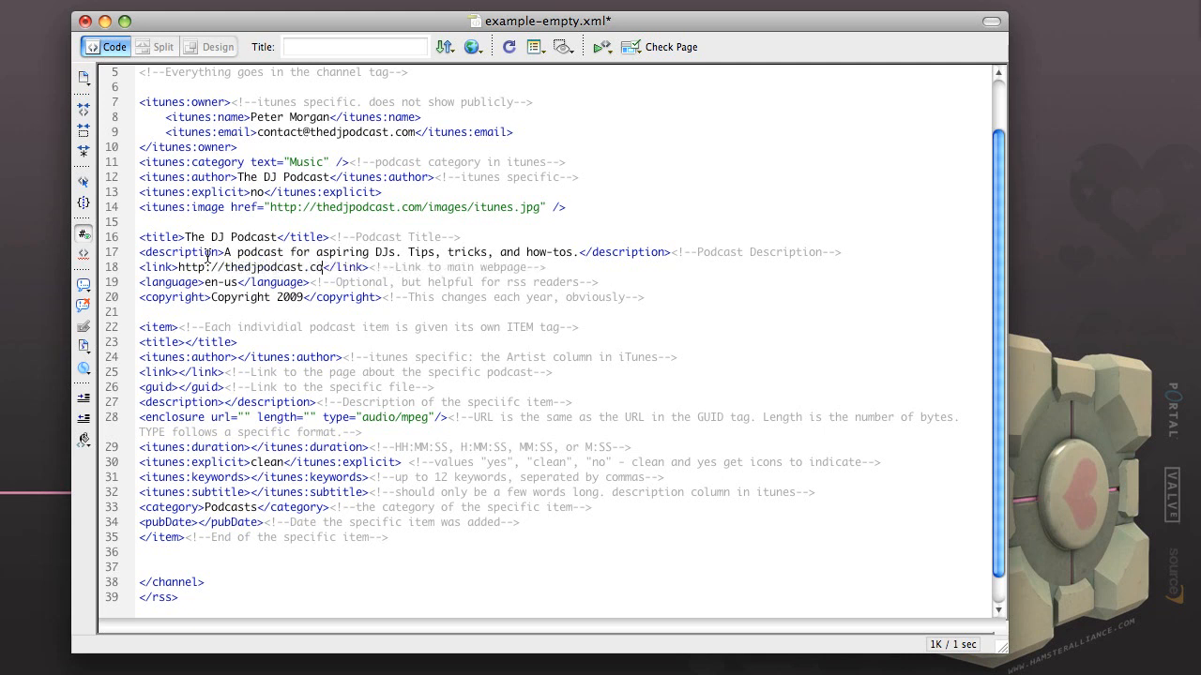
pyautogui.write('om')
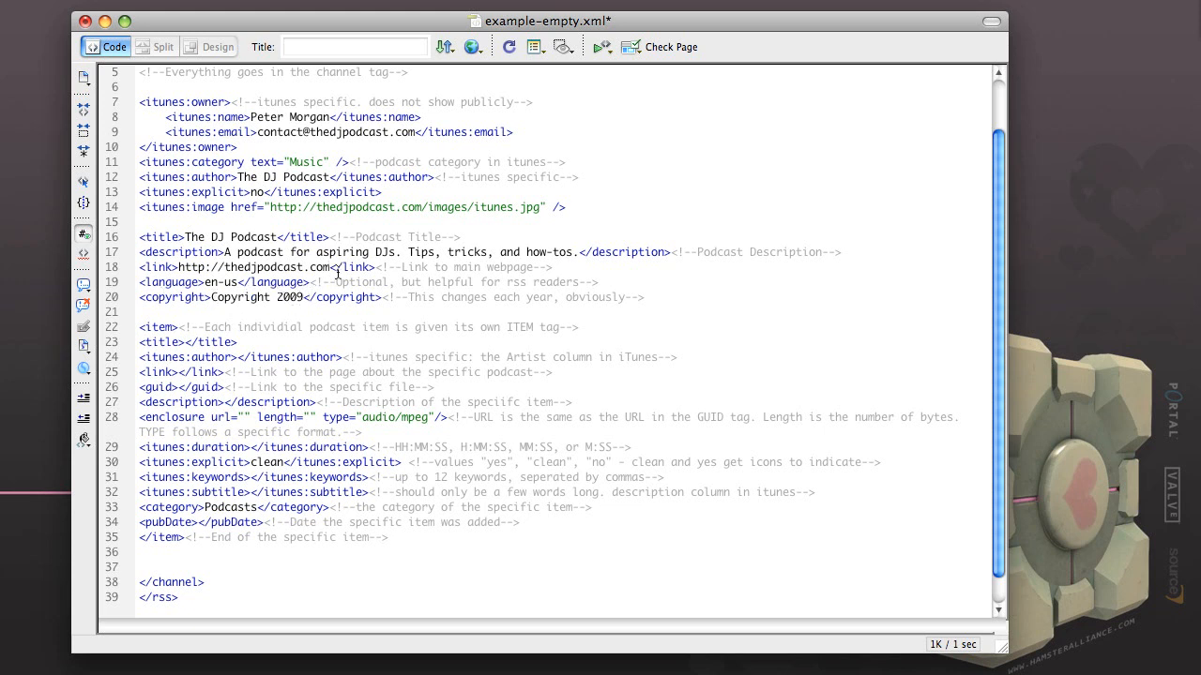
pyautogui.write(', The DJ Podcast')
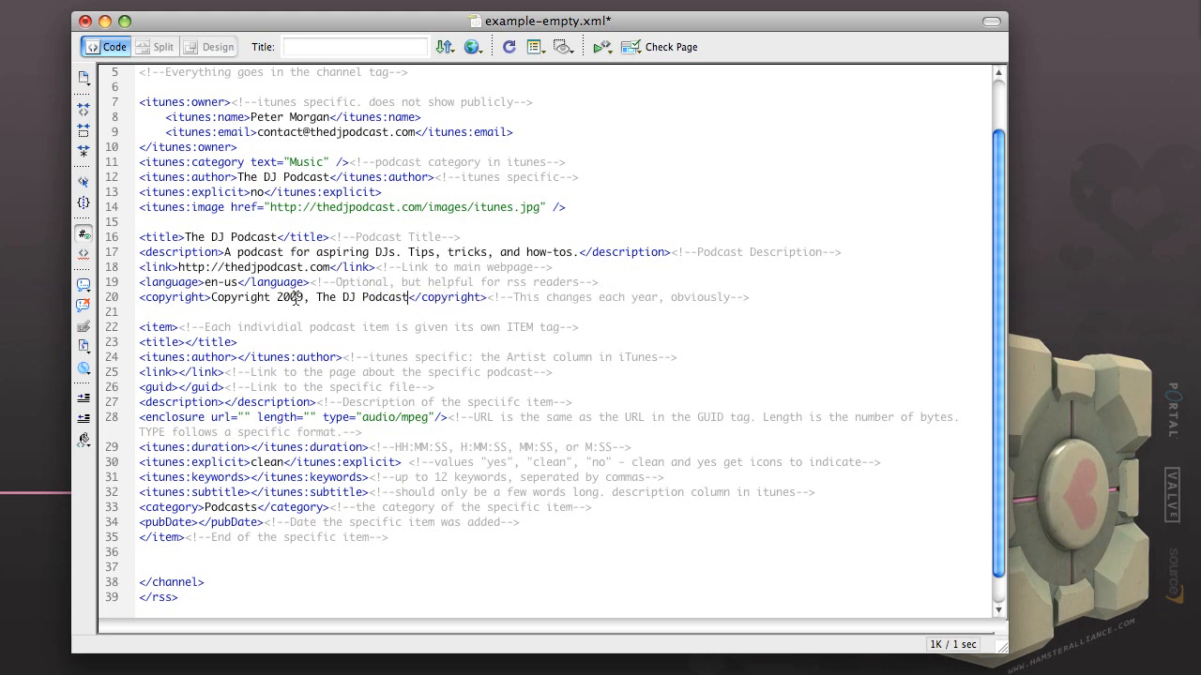
pyautogui.scroll(3)
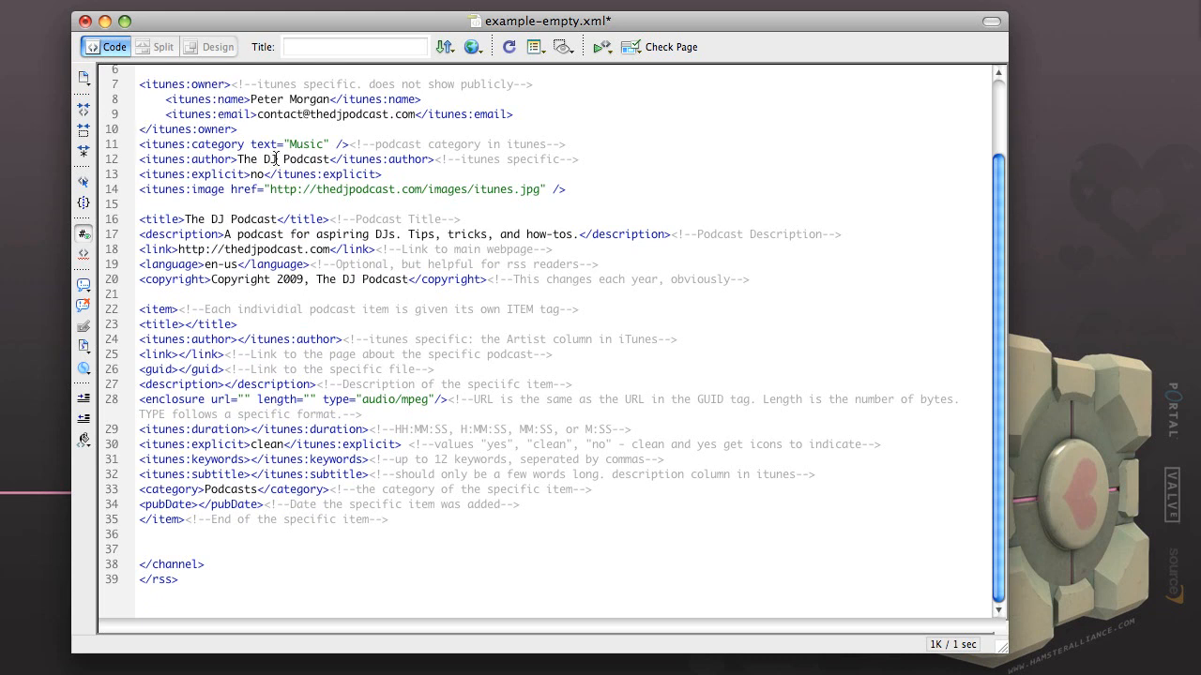
pyautogui.moveTo(289, 210)
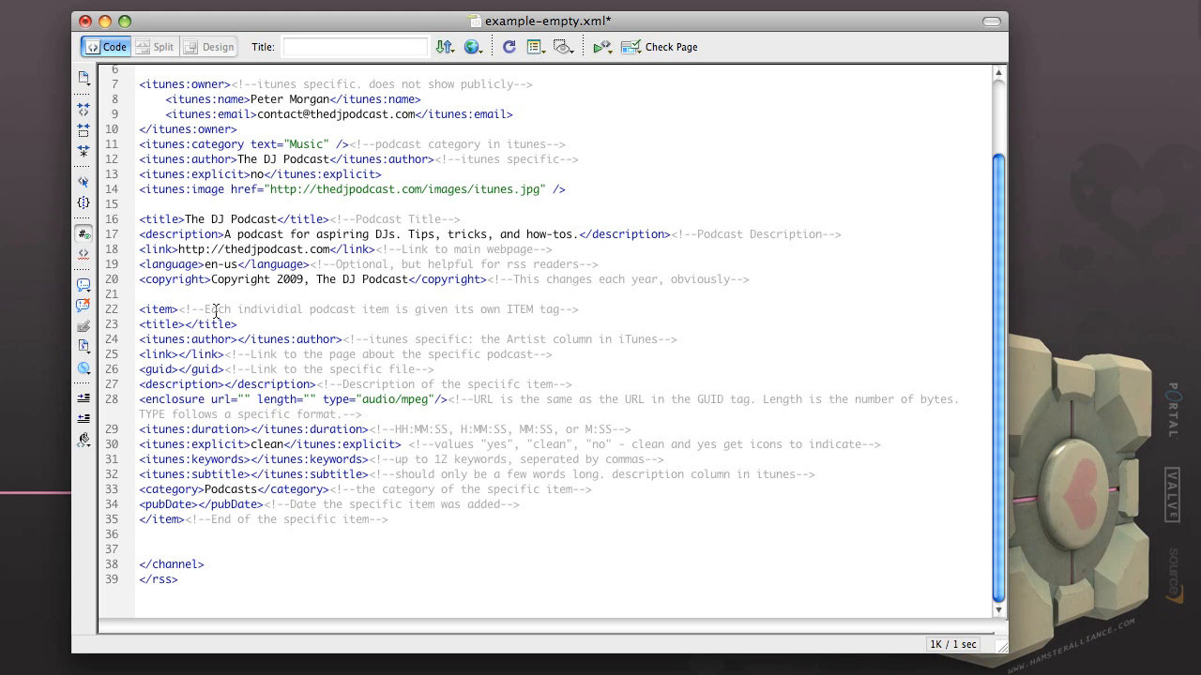
pyautogui.moveTo(214, 462)
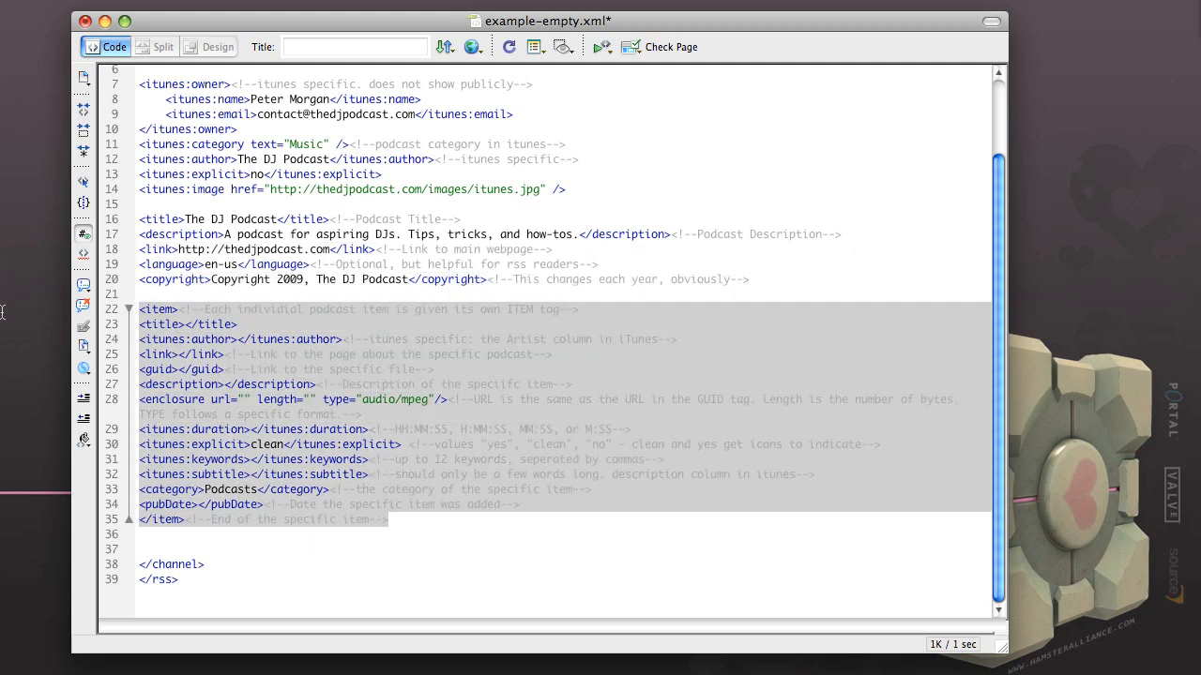
pyautogui.click(168, 307)
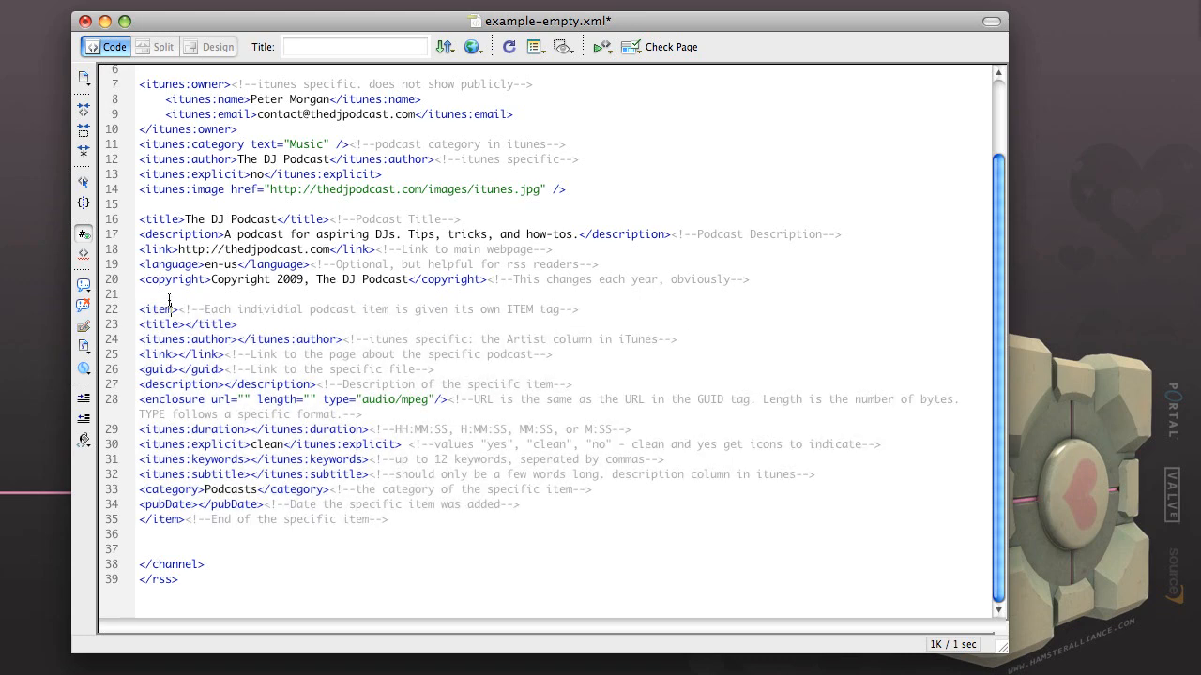
pyautogui.press('Return')
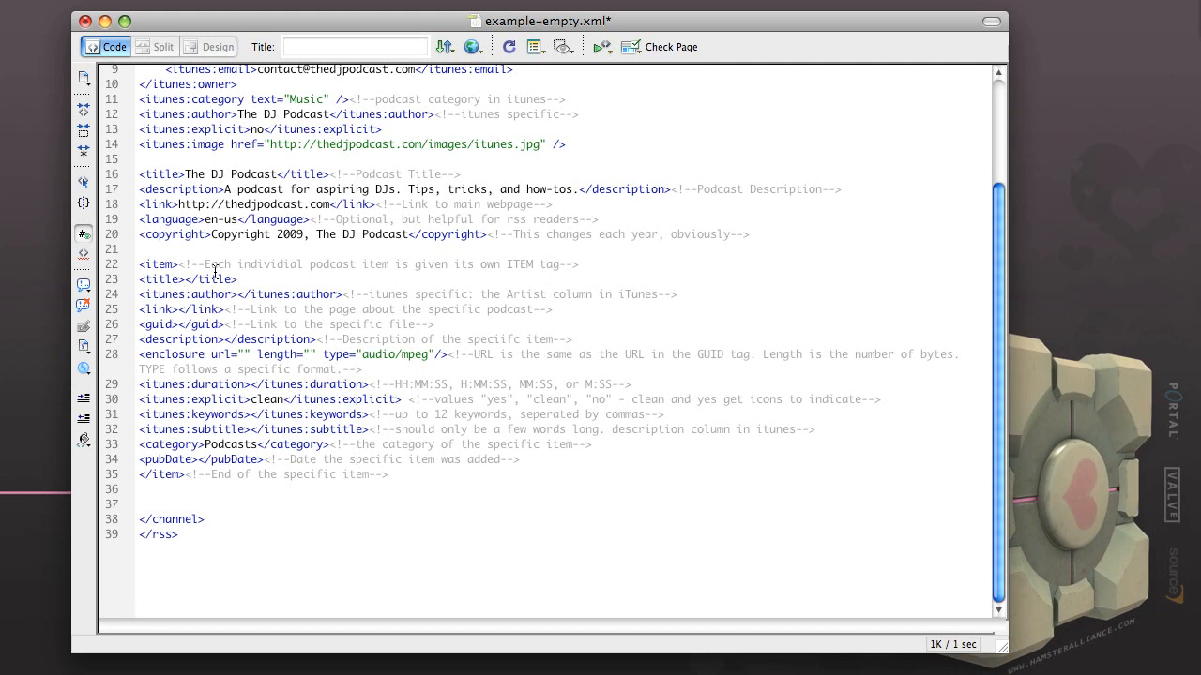
pyautogui.click(184, 280)
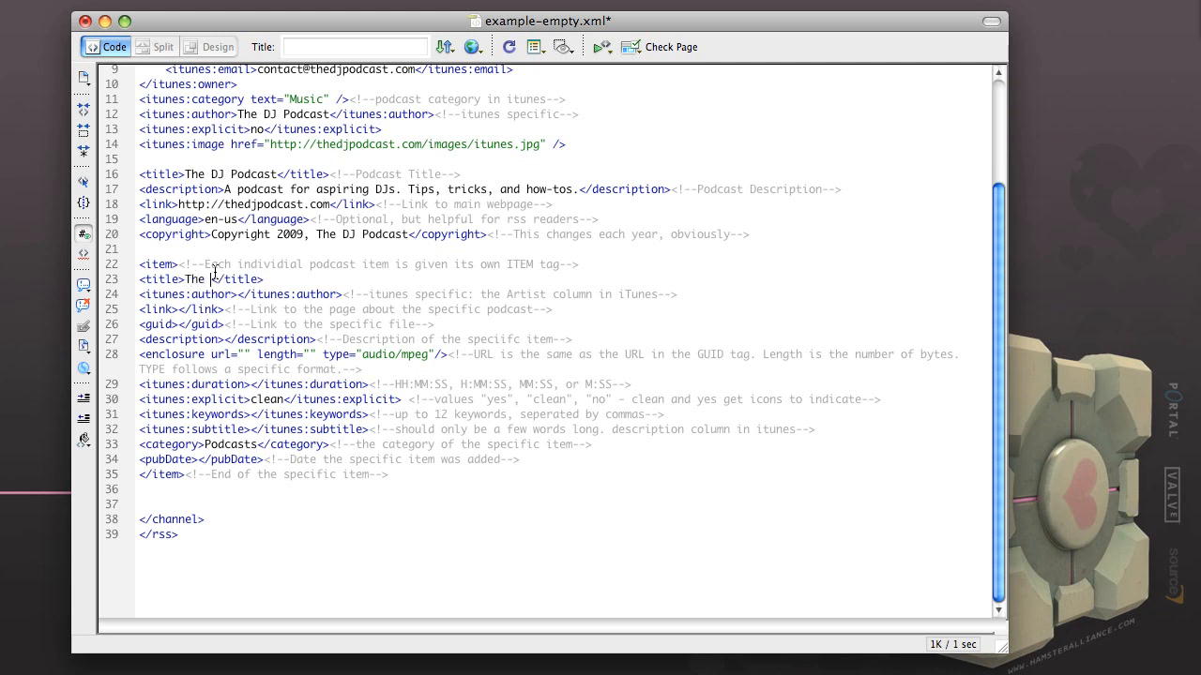
pyautogui.write('Second Episo')
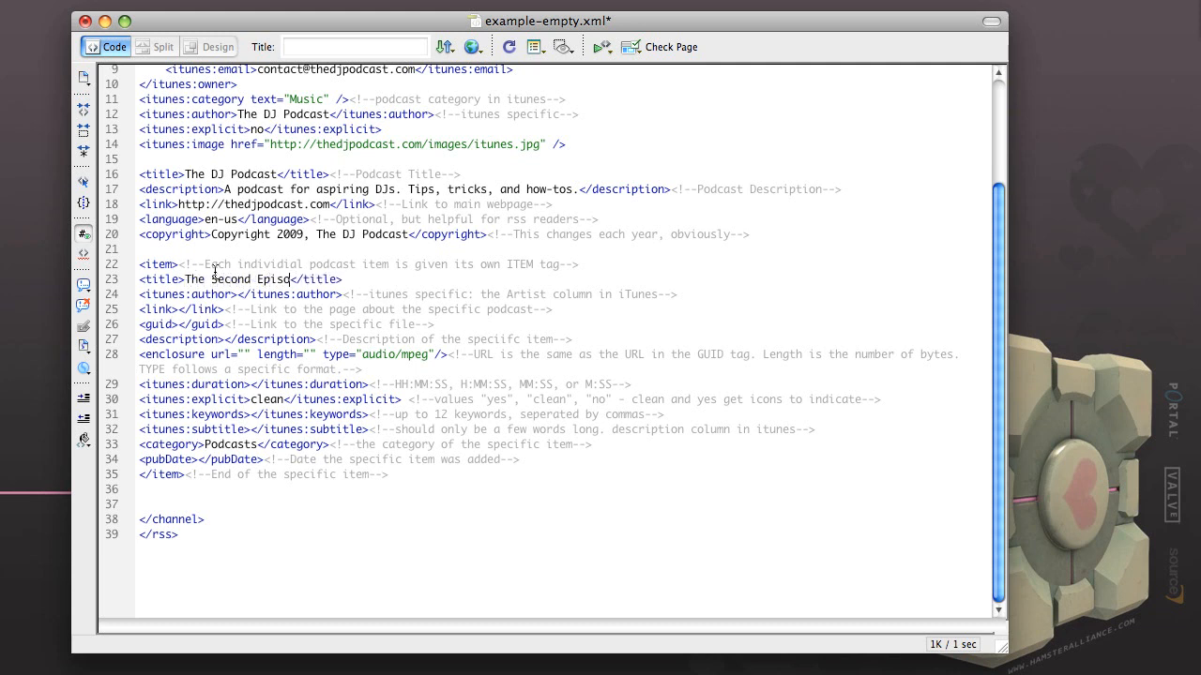
pyautogui.write('de')
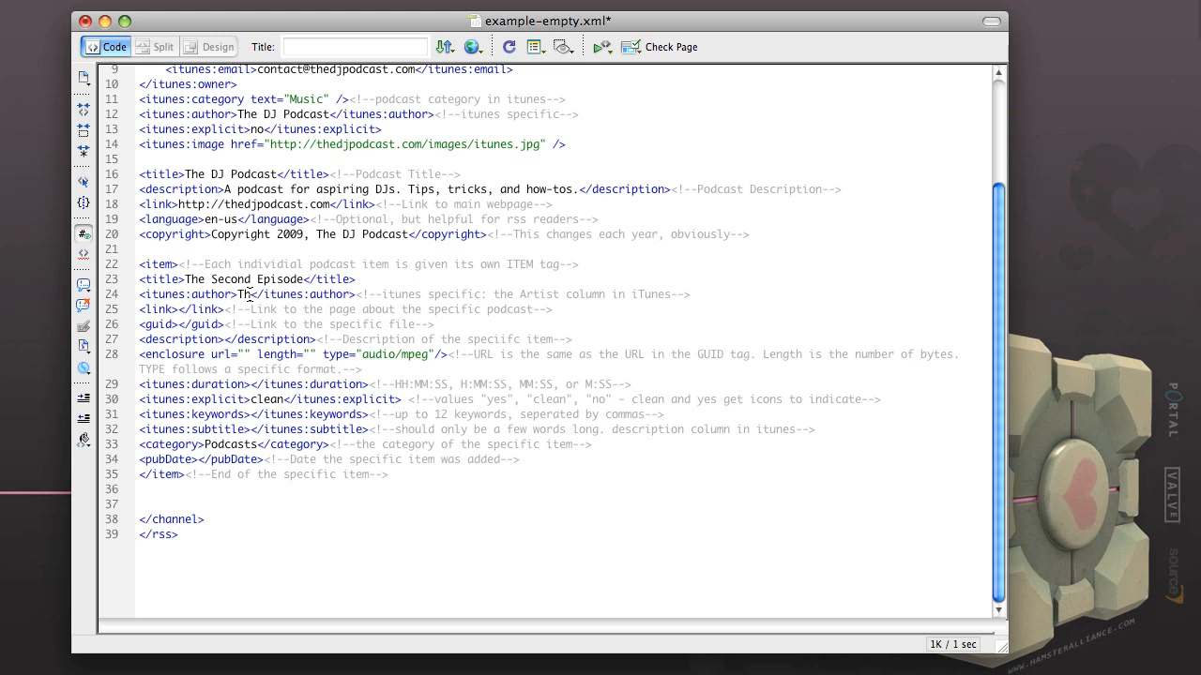
pyautogui.write('heDJPodcast.com')
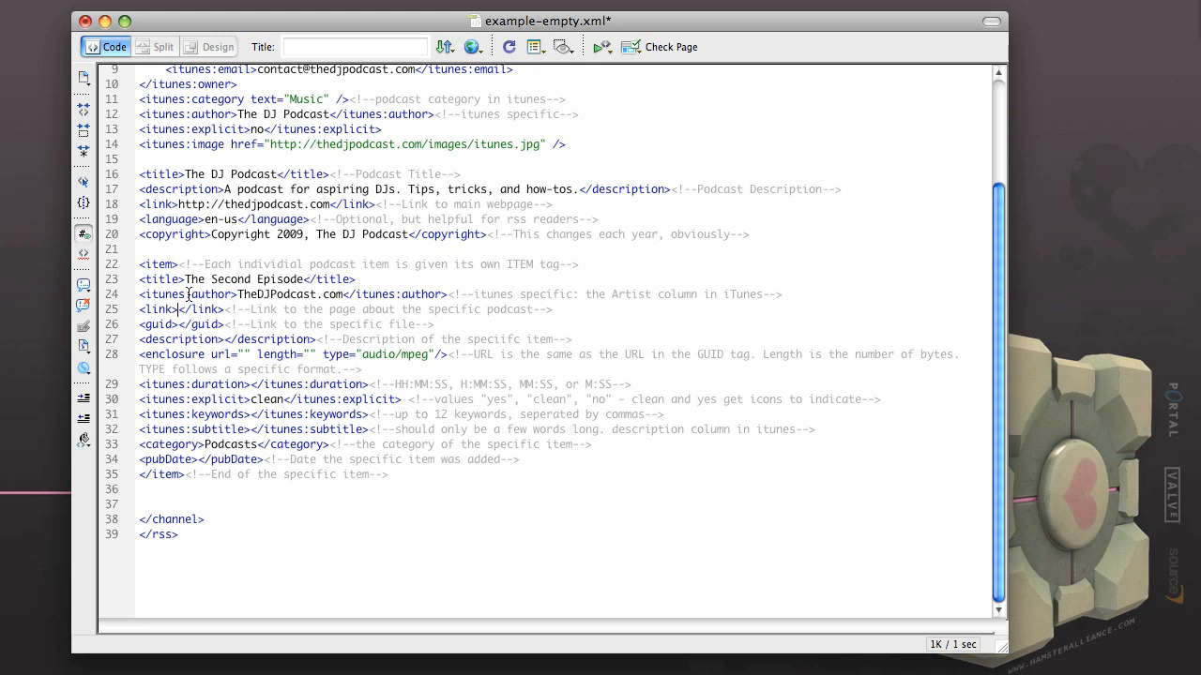
pyautogui.write('http://')
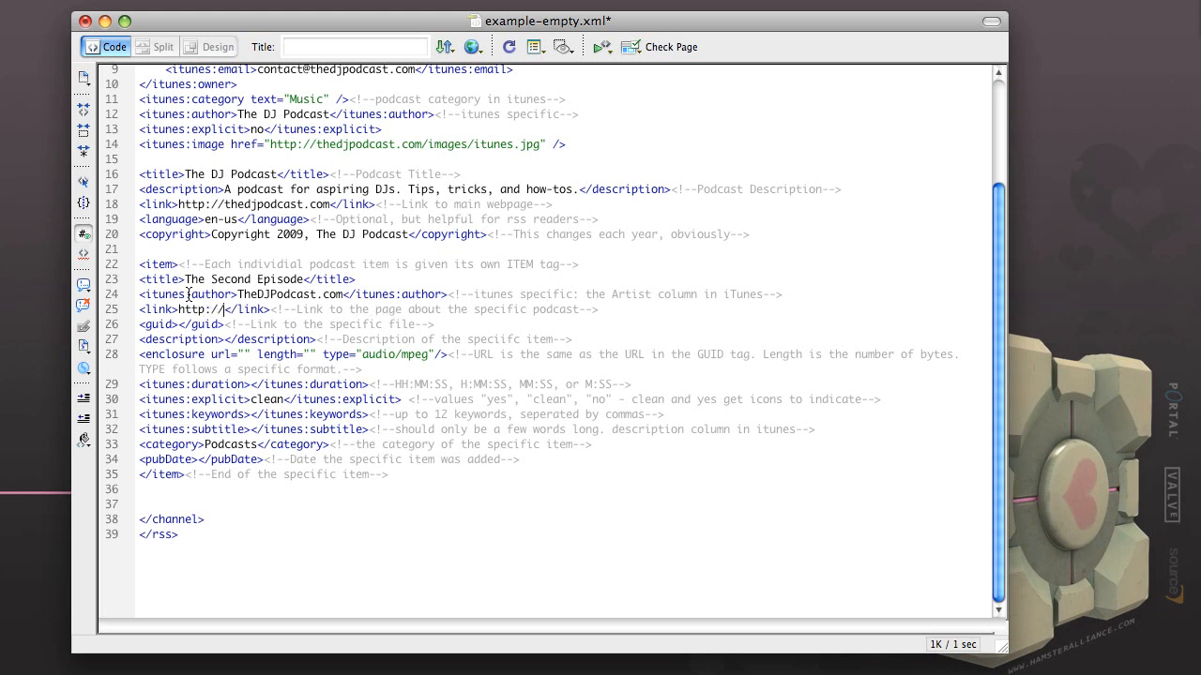
pyautogui.write('thedjpodcast.com/episodes/ep')
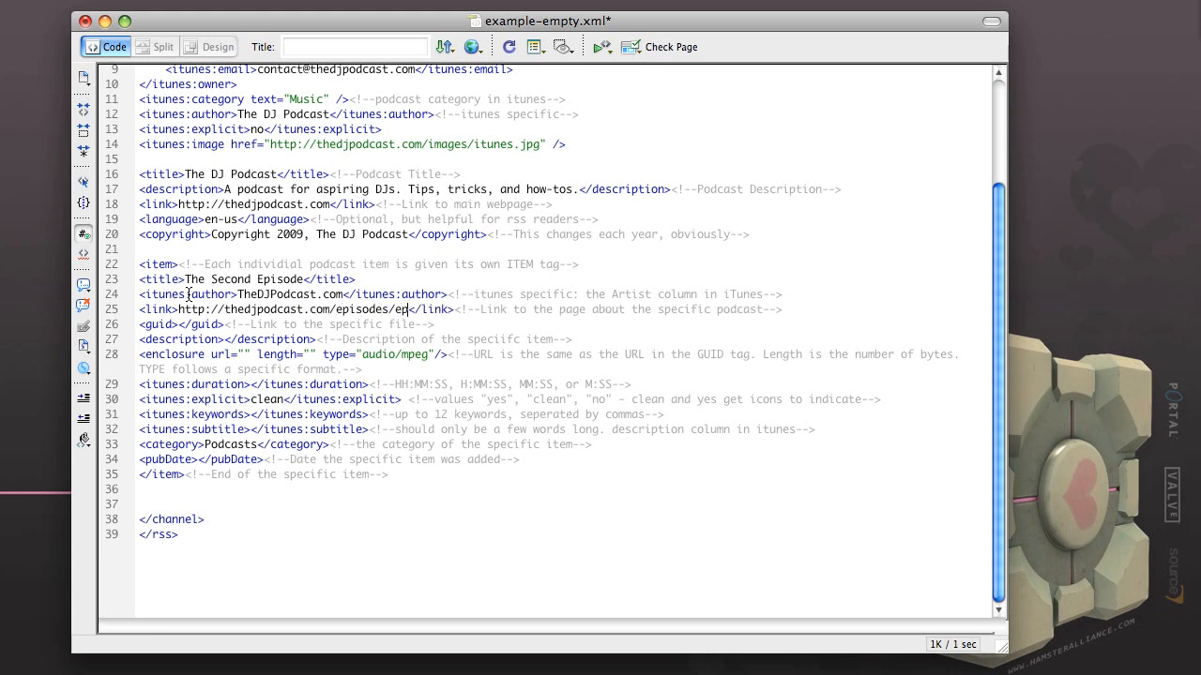
pyautogui.write('isode')
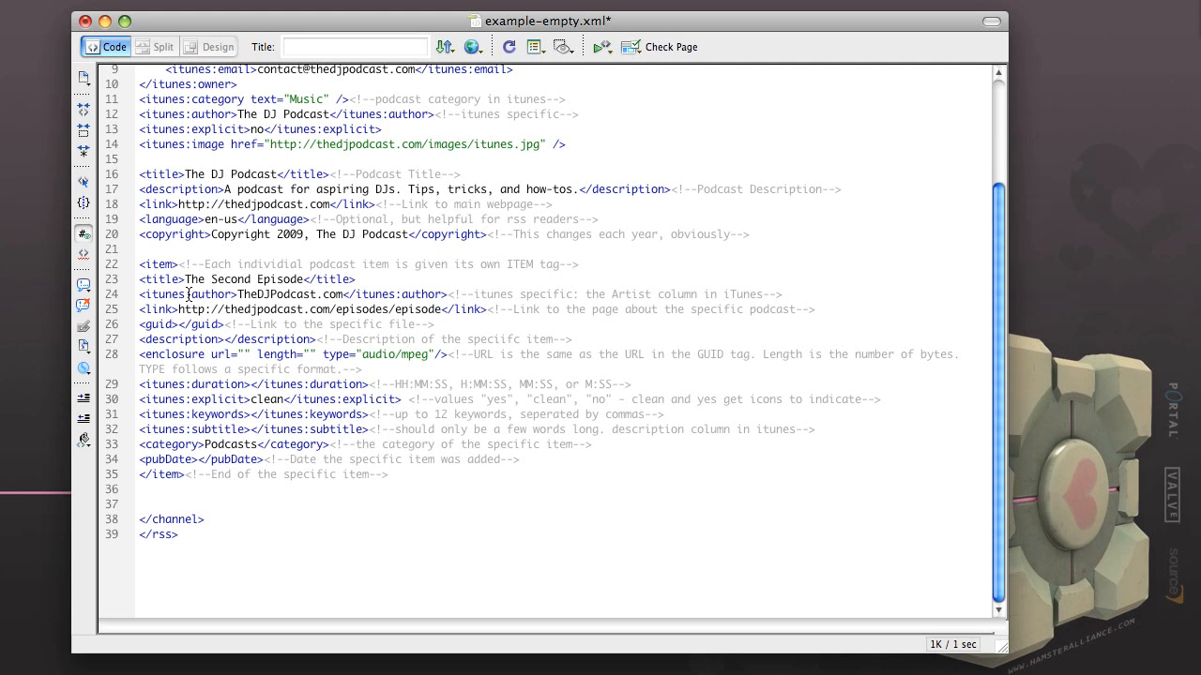
pyautogui.write('-002')
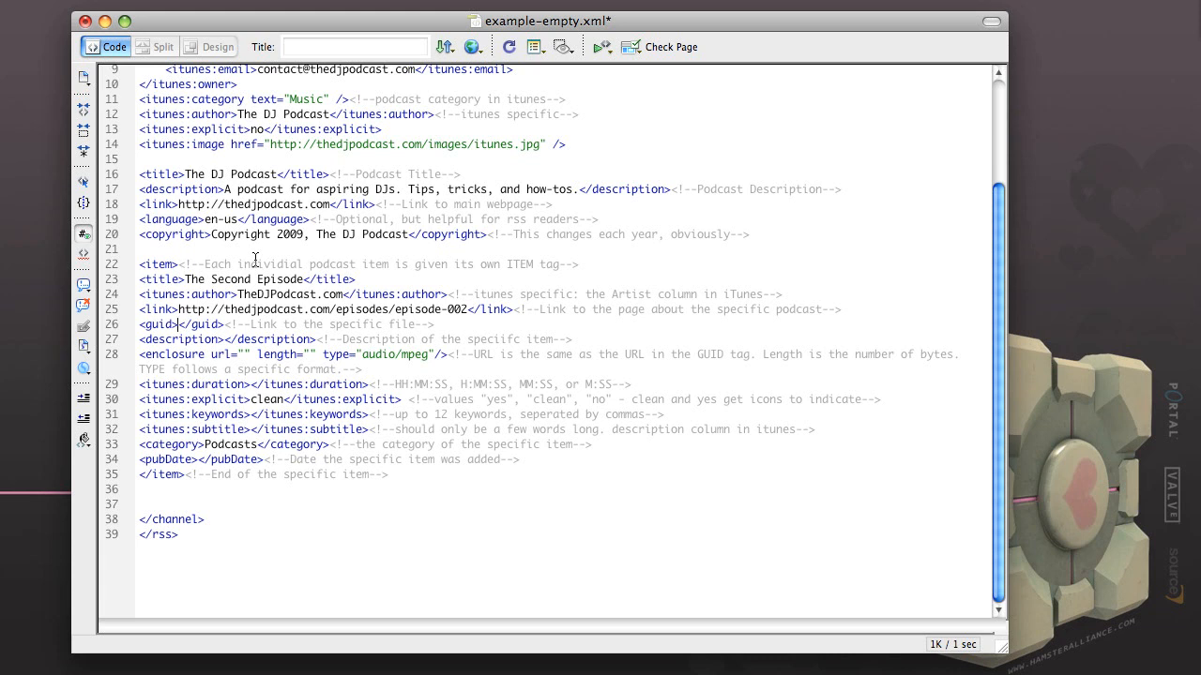
pyautogui.write('http://thedjpodcast.com/')
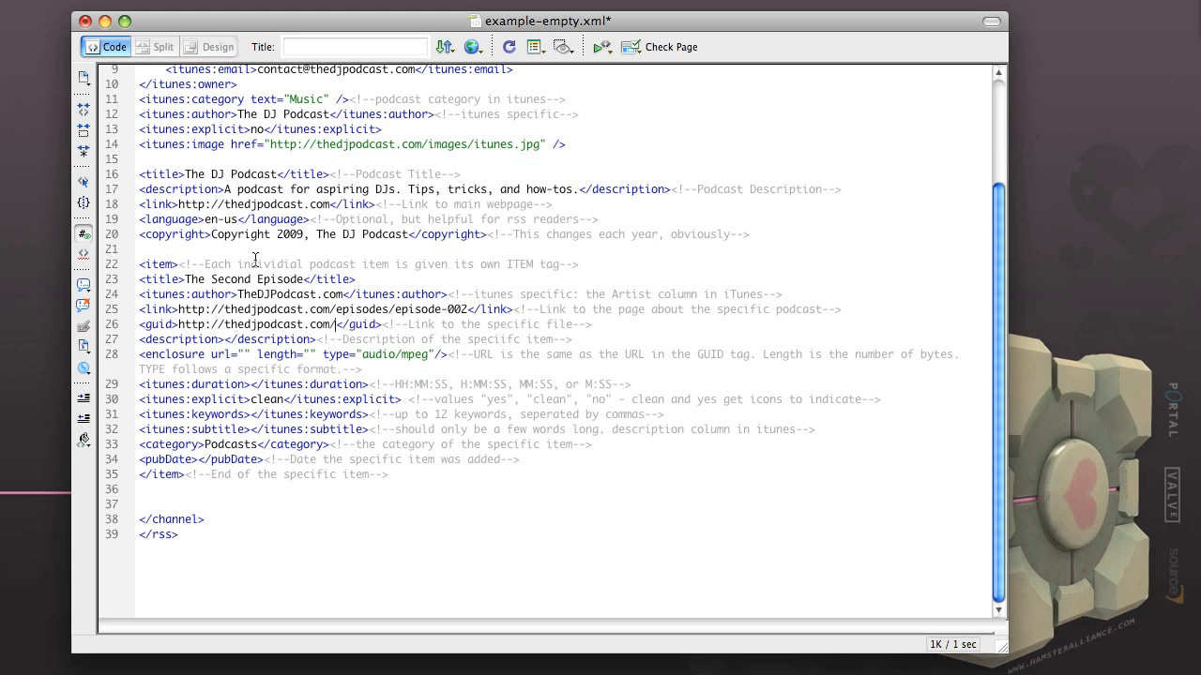
pyautogui.write('files/exd')
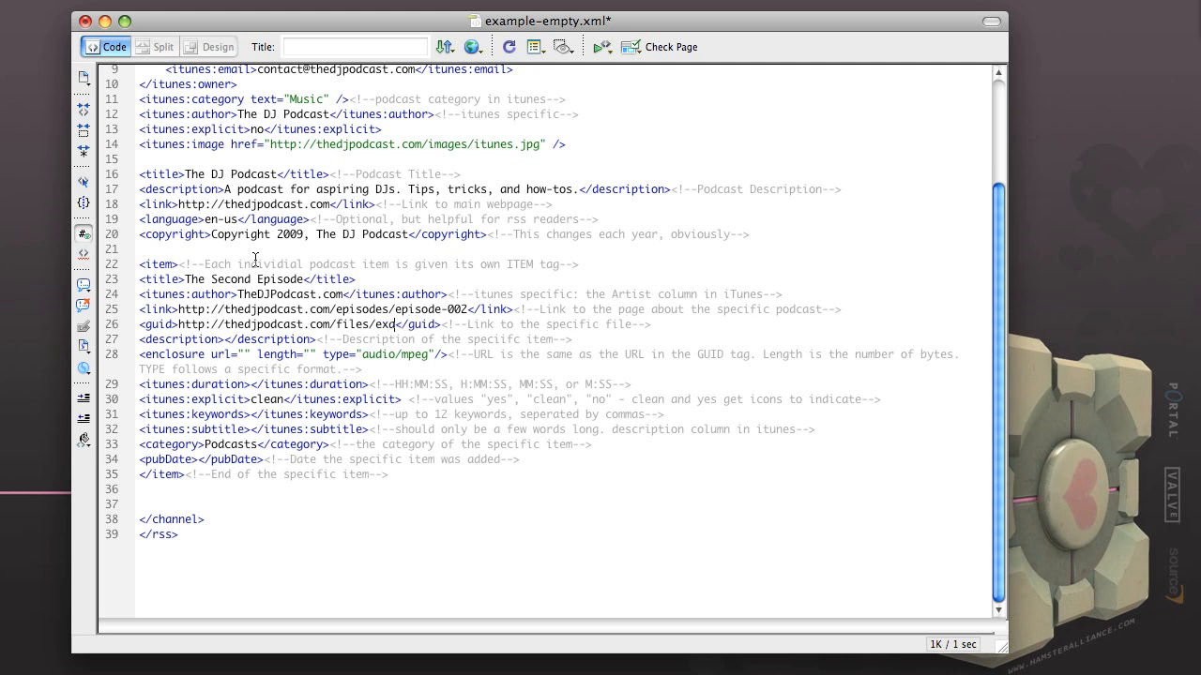
pyautogui.write('example.mp3')
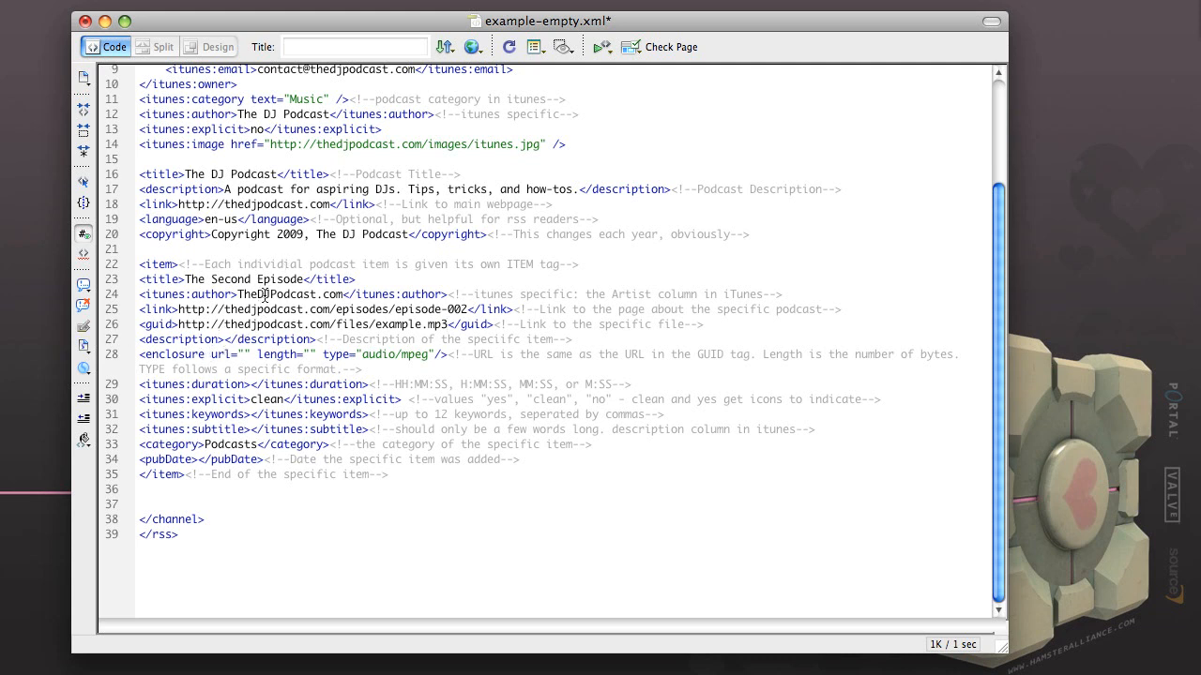
# Step: Enter the item description Serato 1.9 and Ableton 1.8
pyautogui.write('Serato 1.')
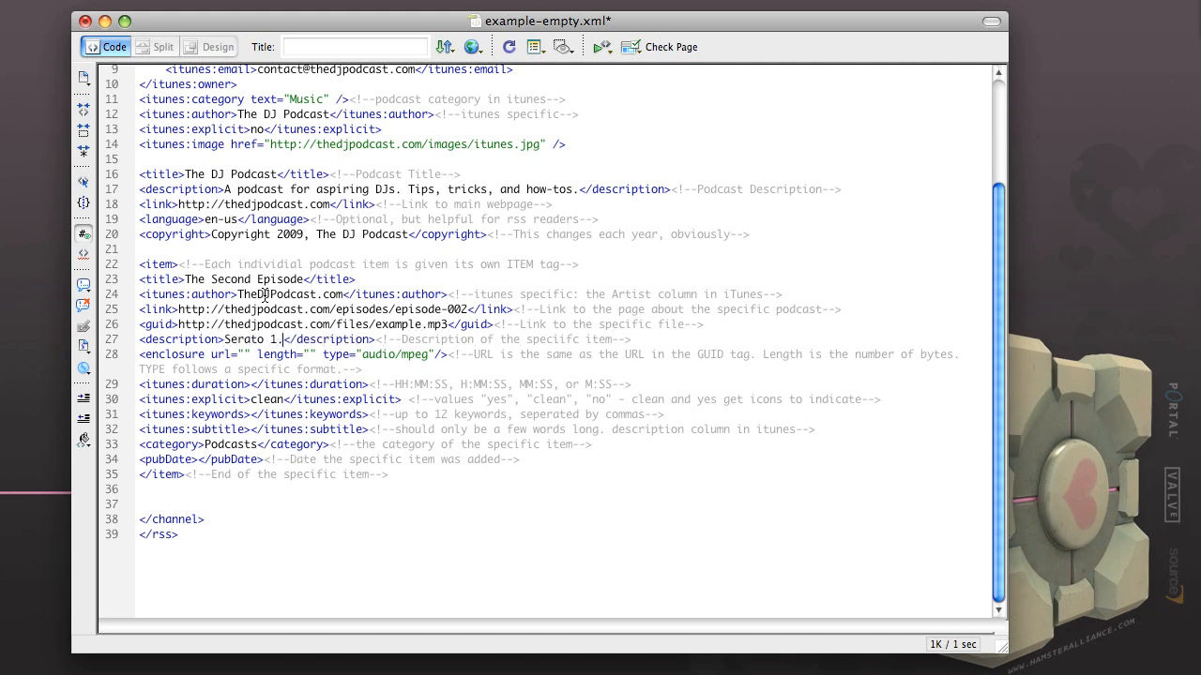
pyautogui.write('9 and Able')
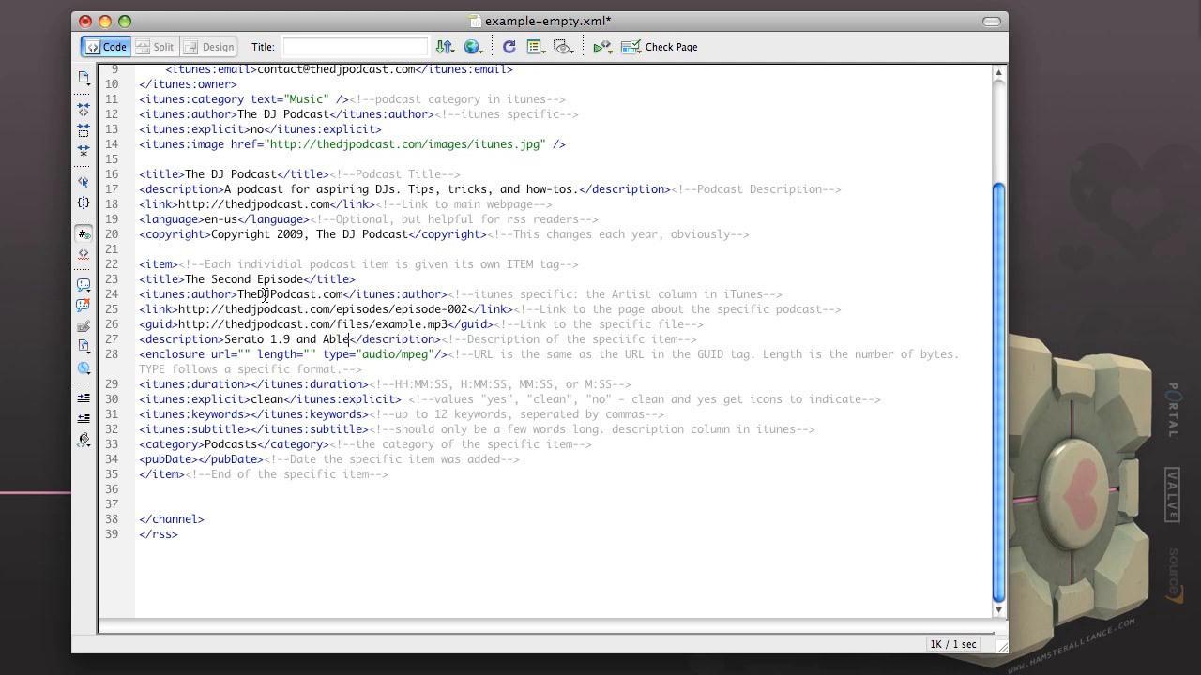
pyautogui.write('ton 1.8')
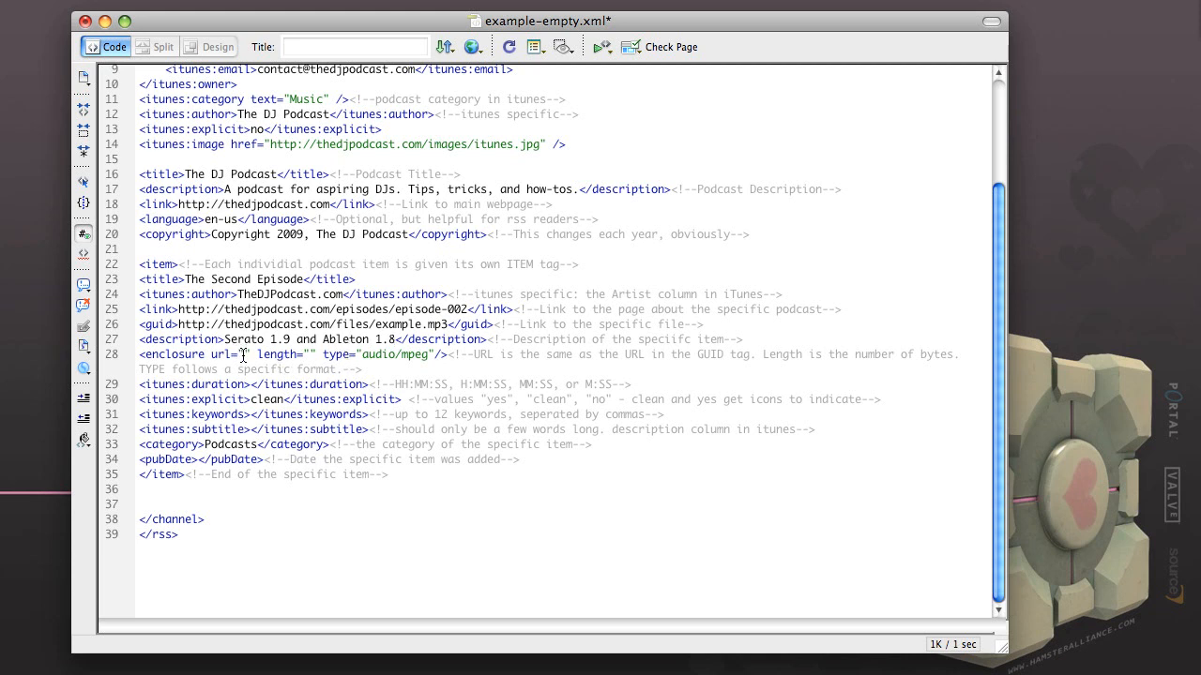
pyautogui.moveTo(556, 302)
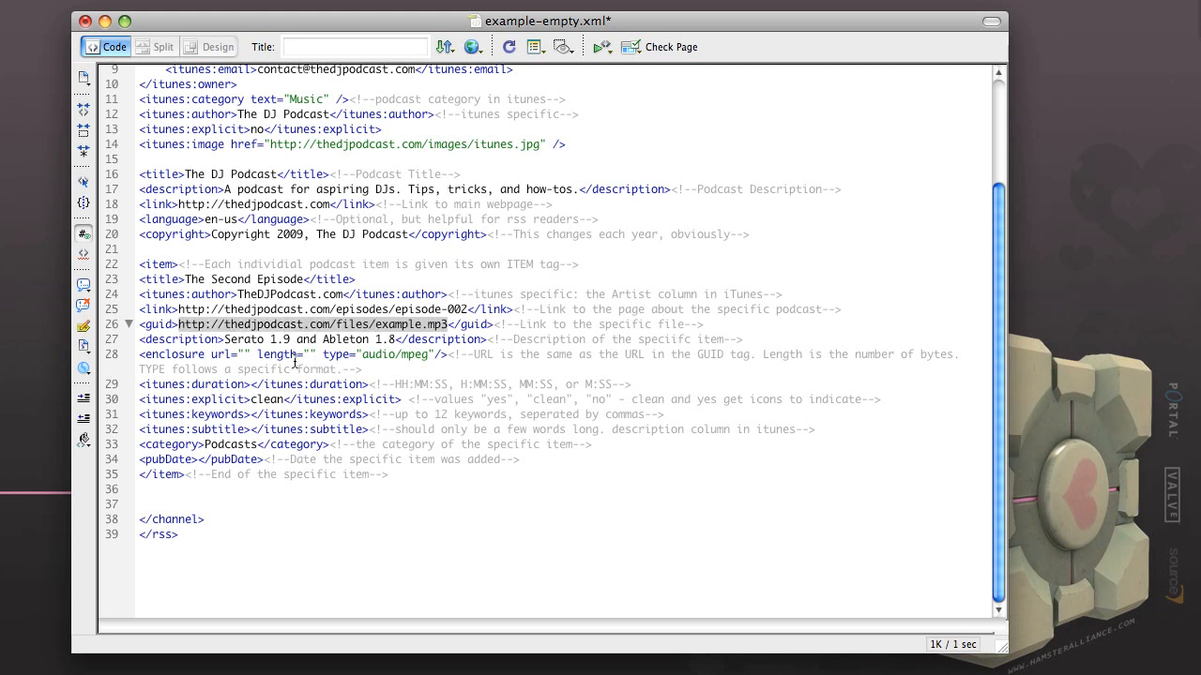
pyautogui.write('http://thedjpodcast.com/files/example.mp3')
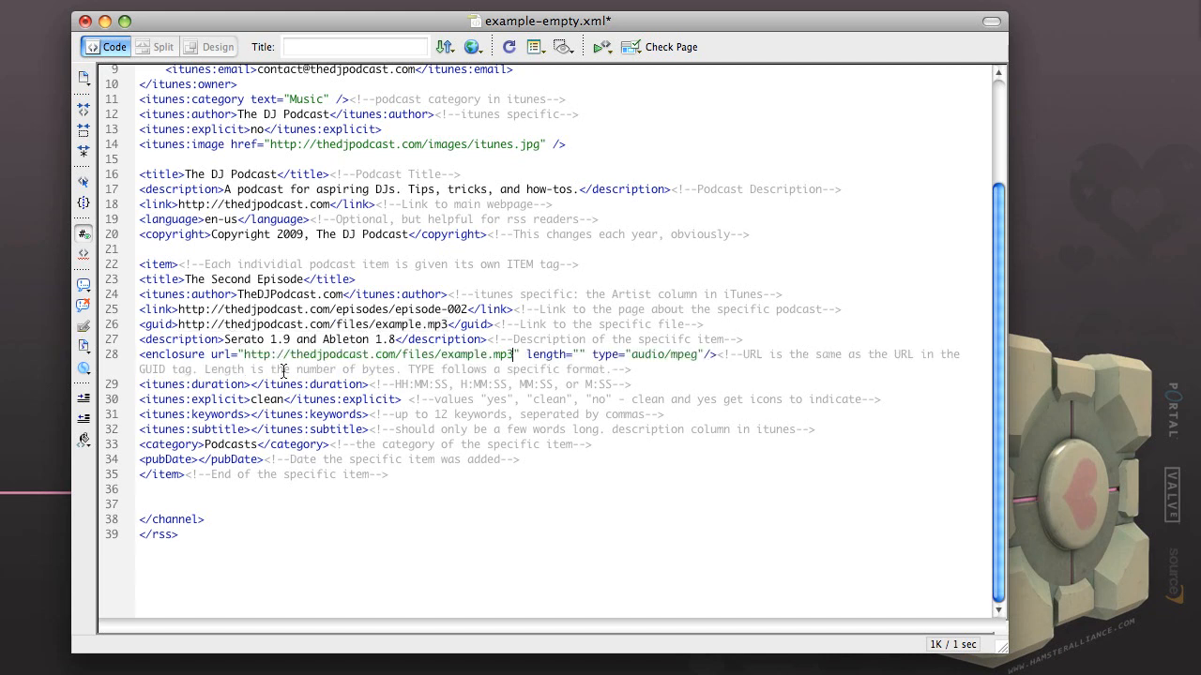
pyautogui.click(578, 354)
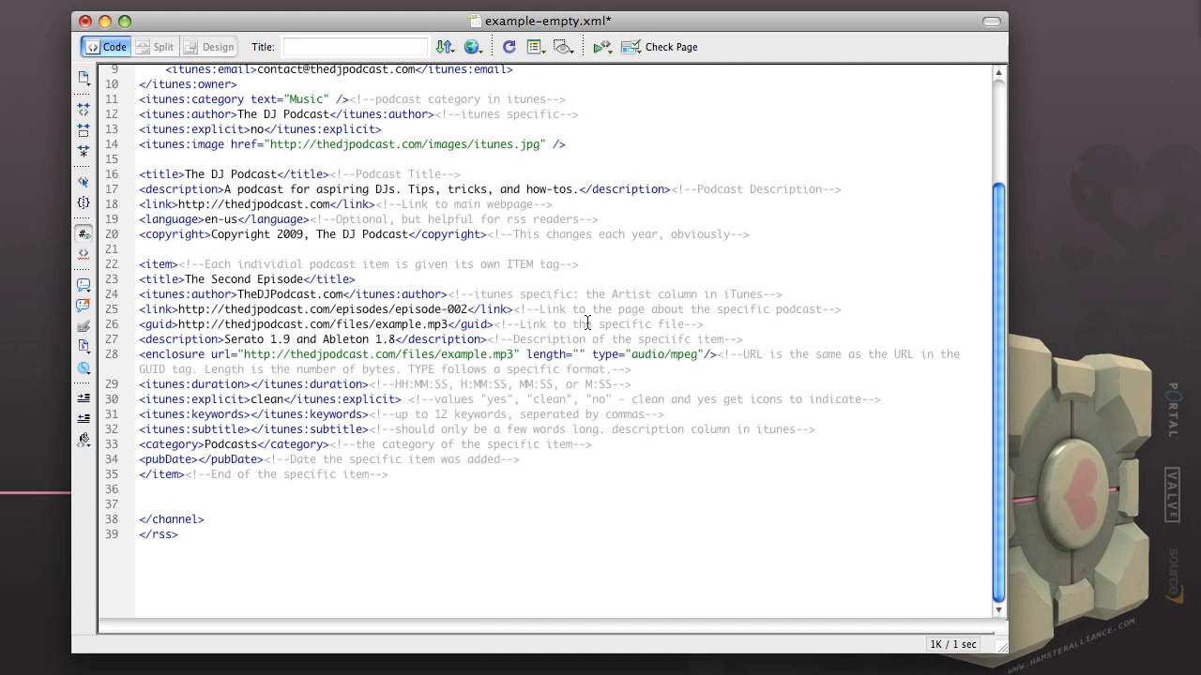
pyautogui.click(578, 355)
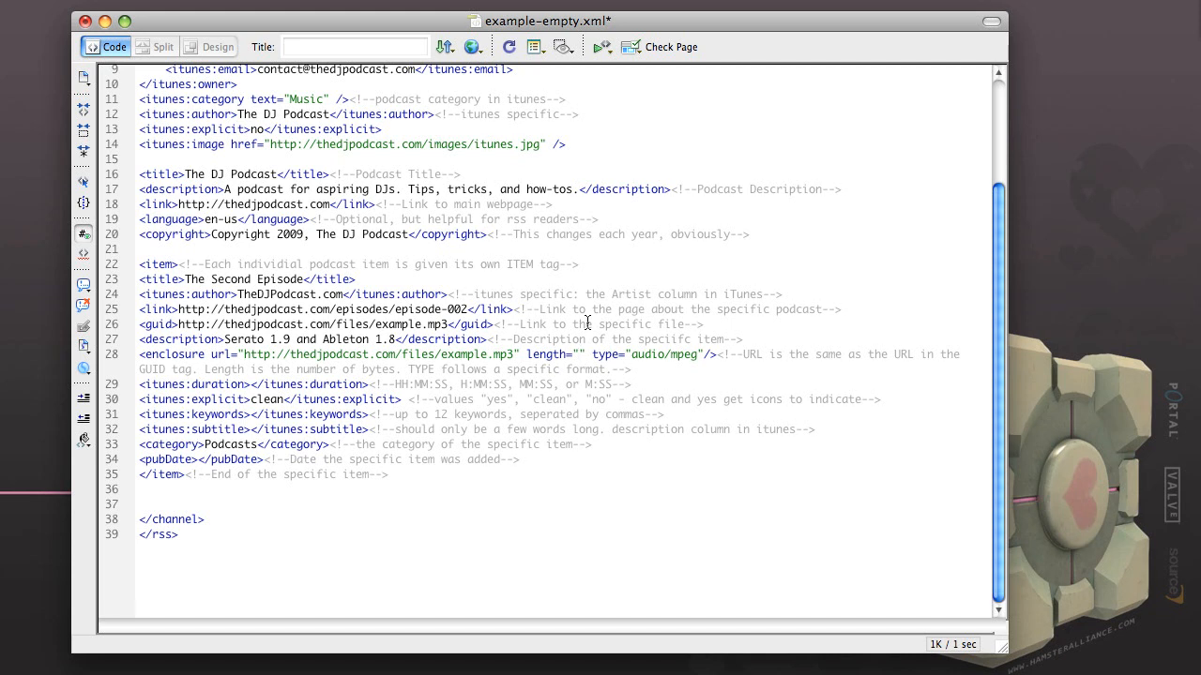
pyautogui.click(576, 355)
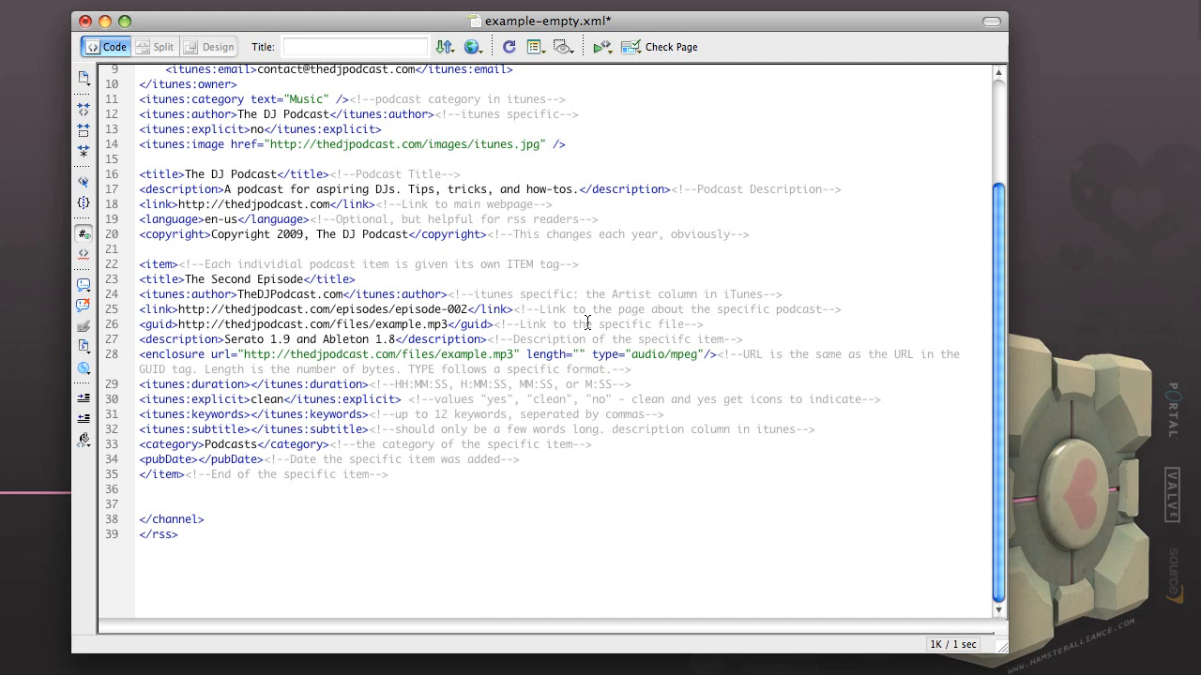
pyautogui.click(578, 354)
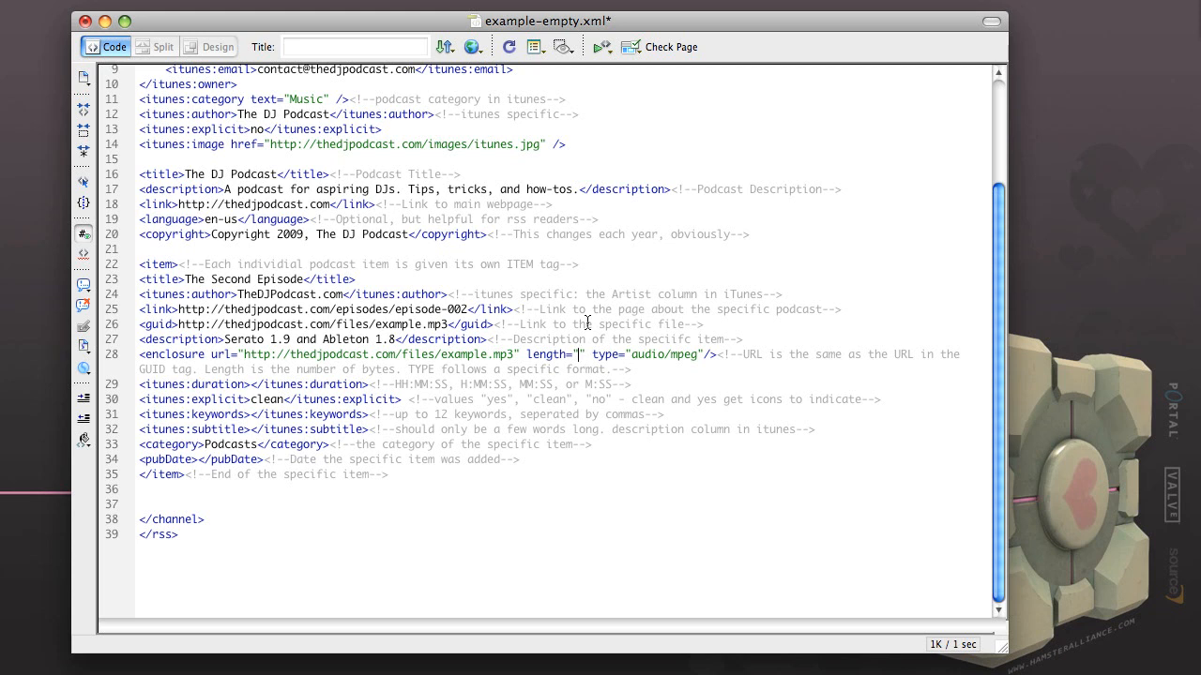
pyautogui.write('109882')
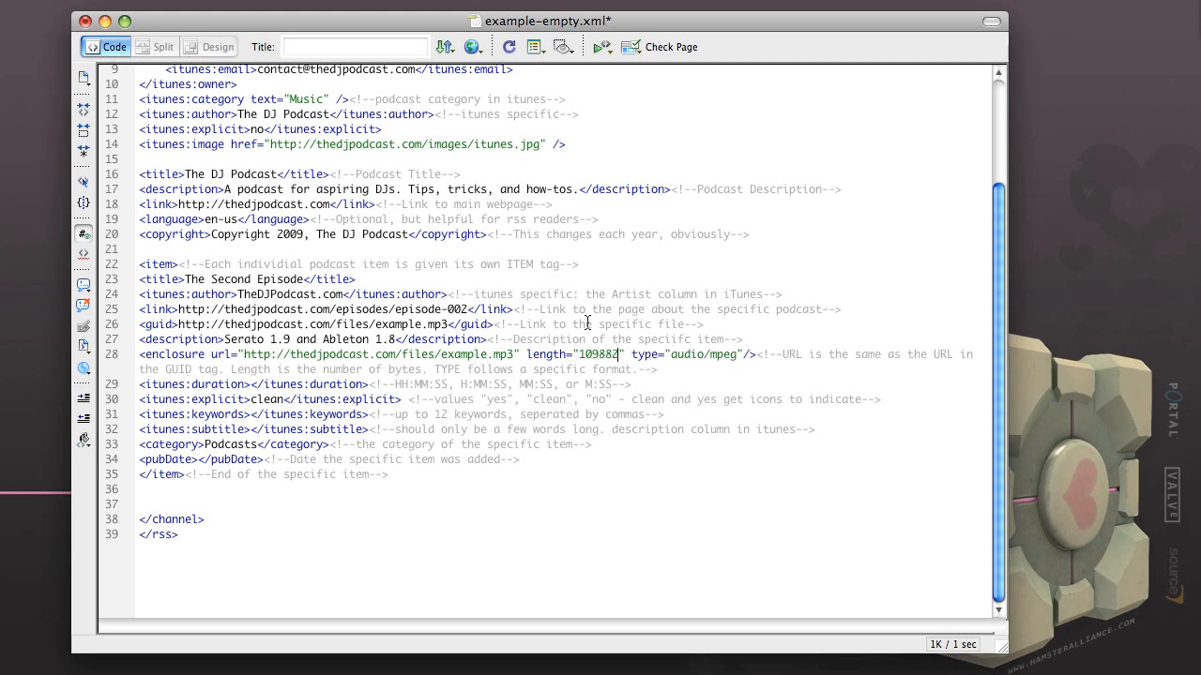
pyautogui.moveTo(706, 360)
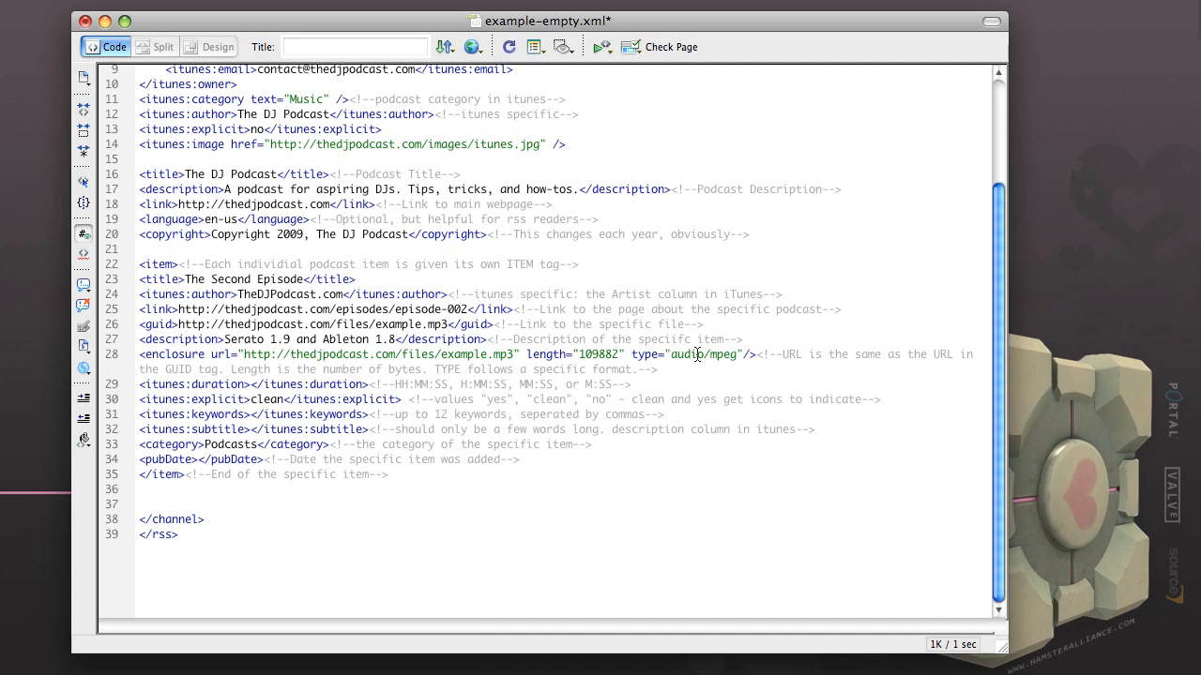
pyautogui.click(619, 355)
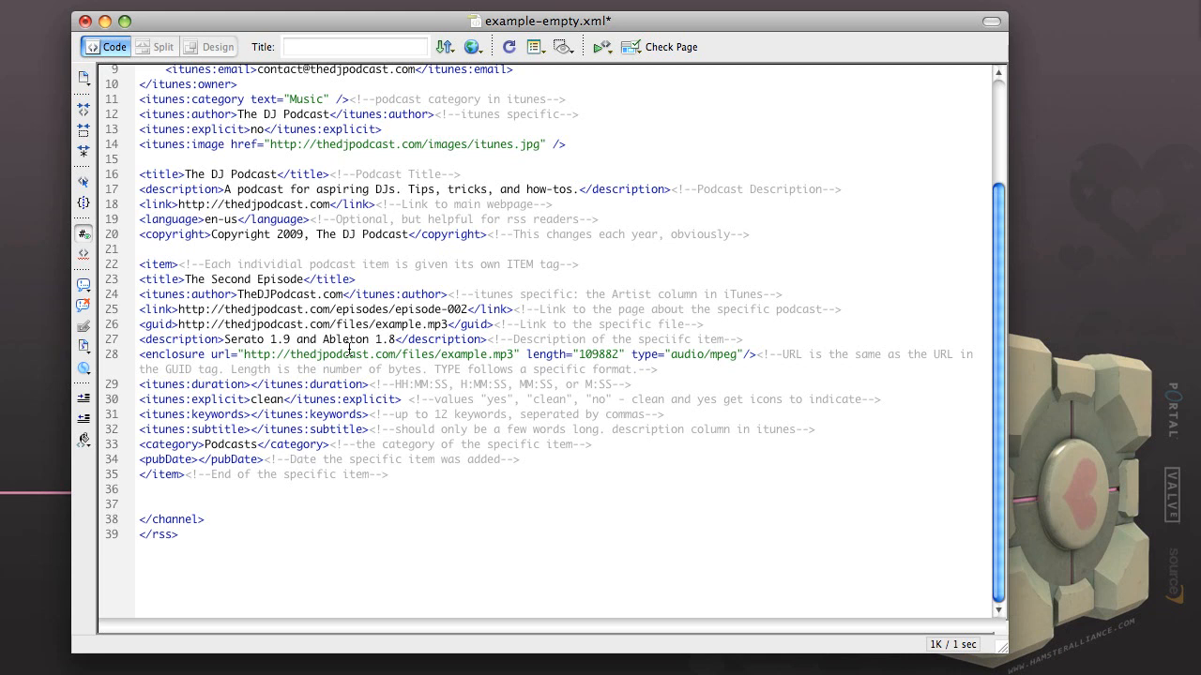
pyautogui.write('00:')
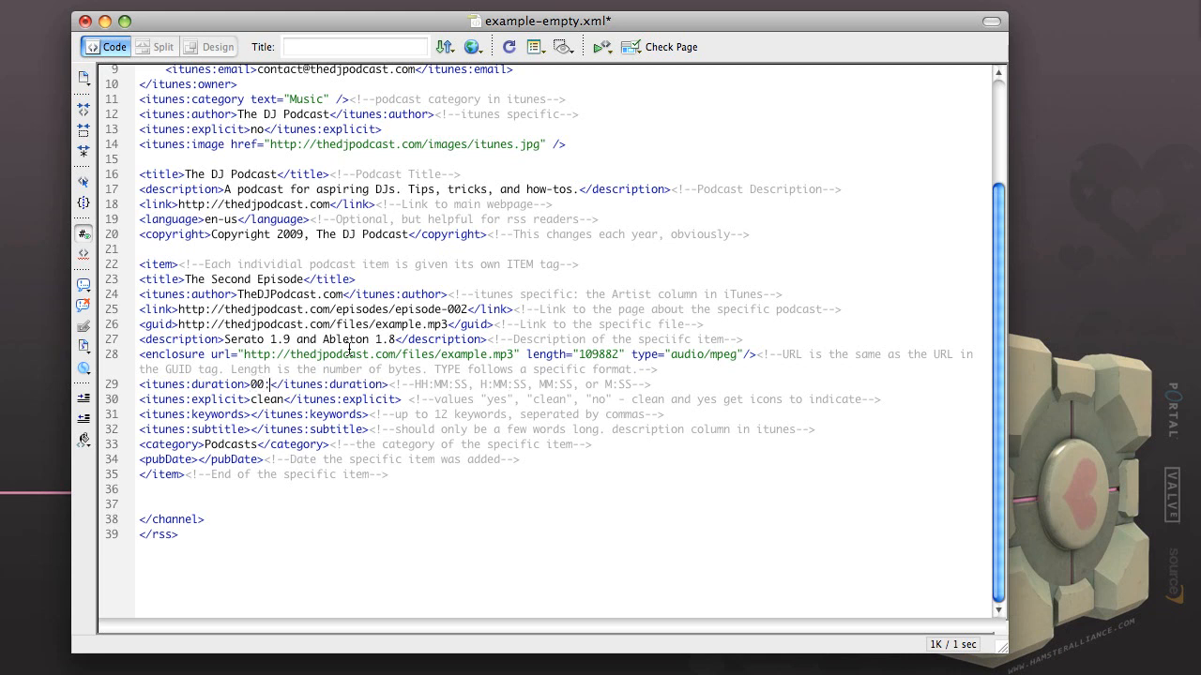
# Step: Set duration 00:04, clean rating, keywords electronic music, kittens, djing, and subtitle We talk about Serato and Ableton
pyautogui.write('04')
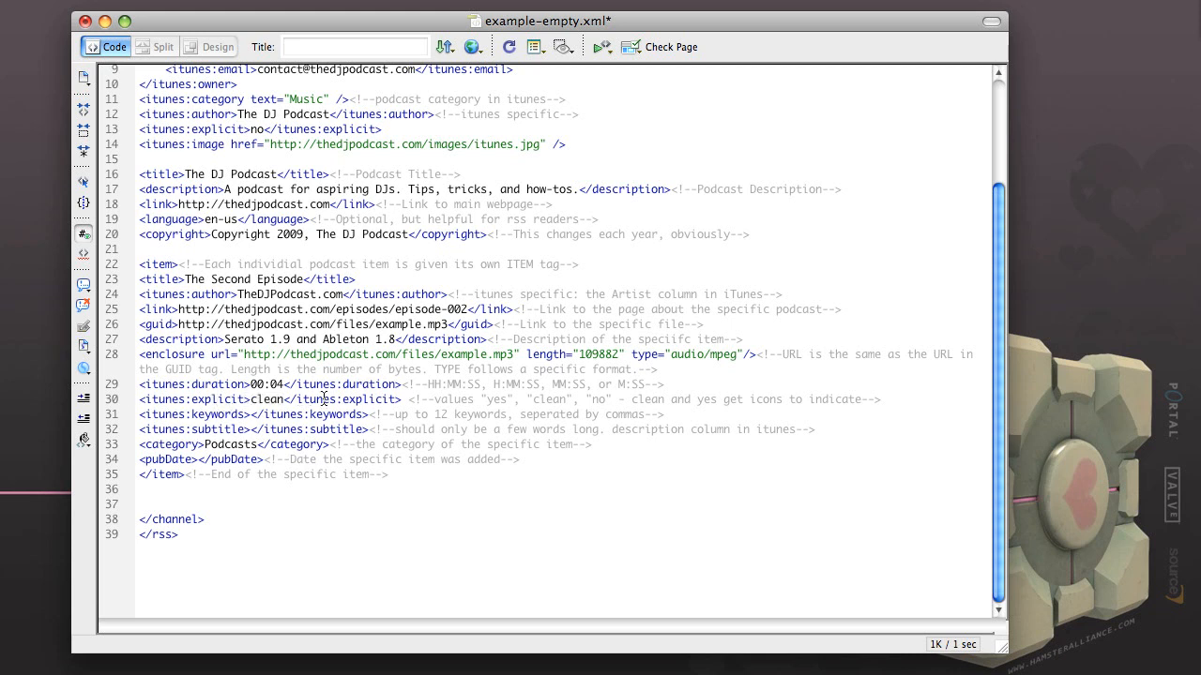
pyautogui.click(218, 398)
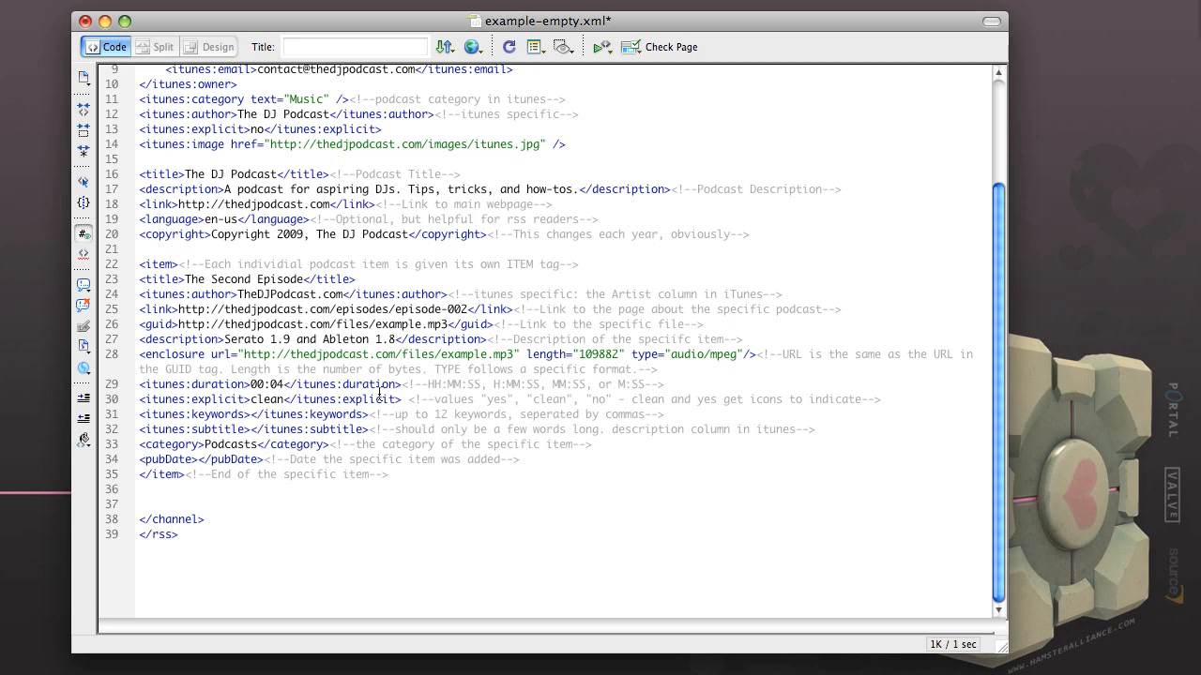
pyautogui.moveTo(300, 385)
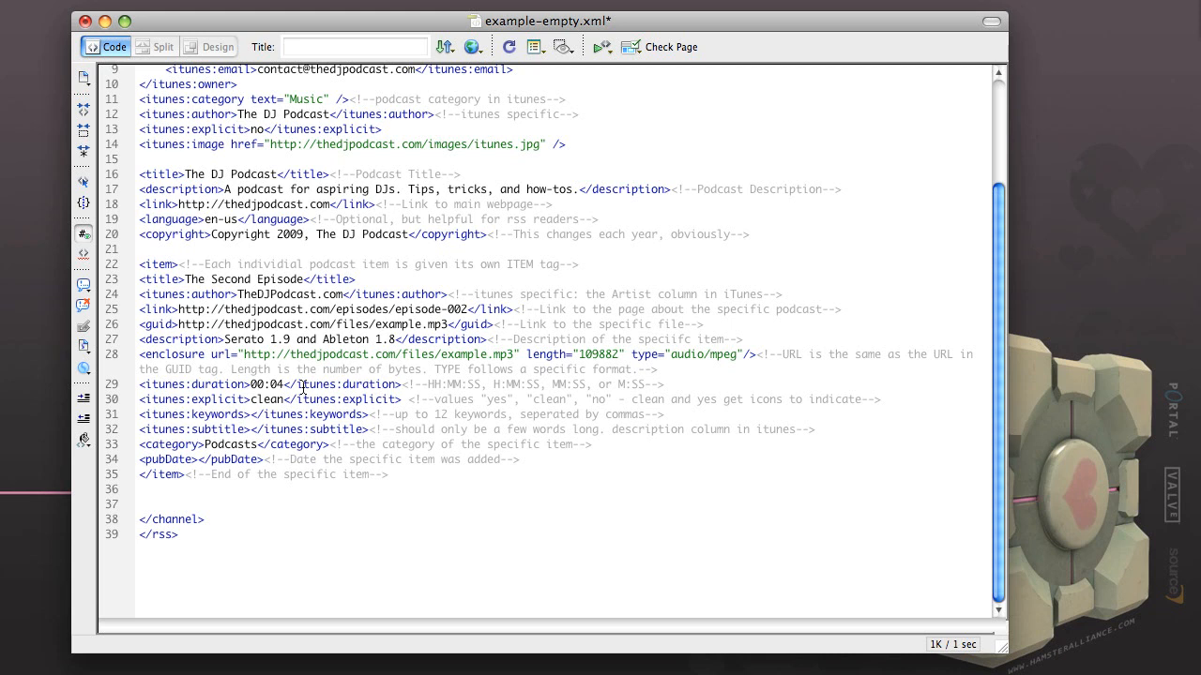
pyautogui.click(251, 414)
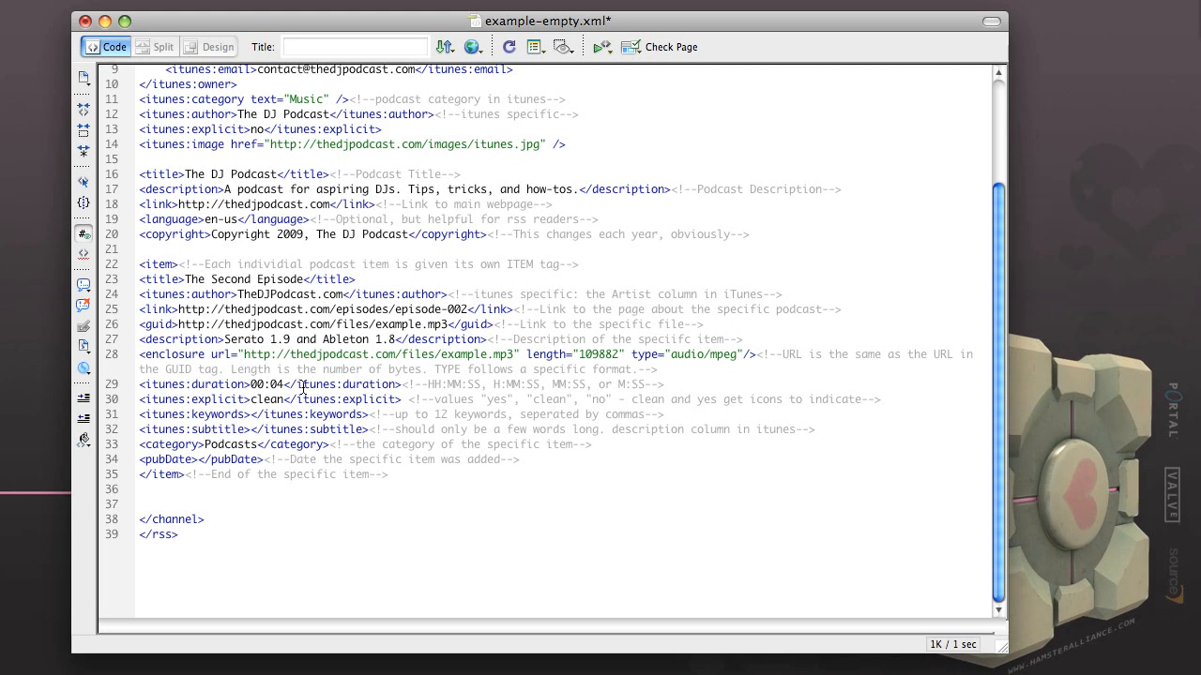
pyautogui.write('electronic music, kittens, d')
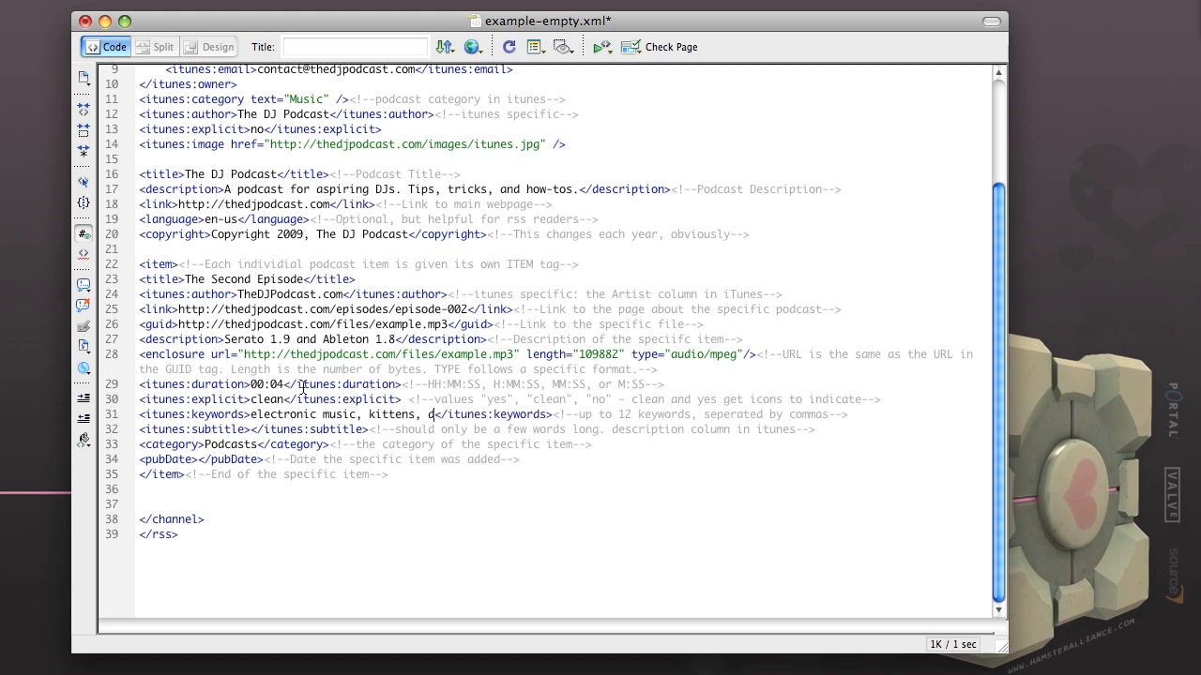
pyautogui.write('jing')
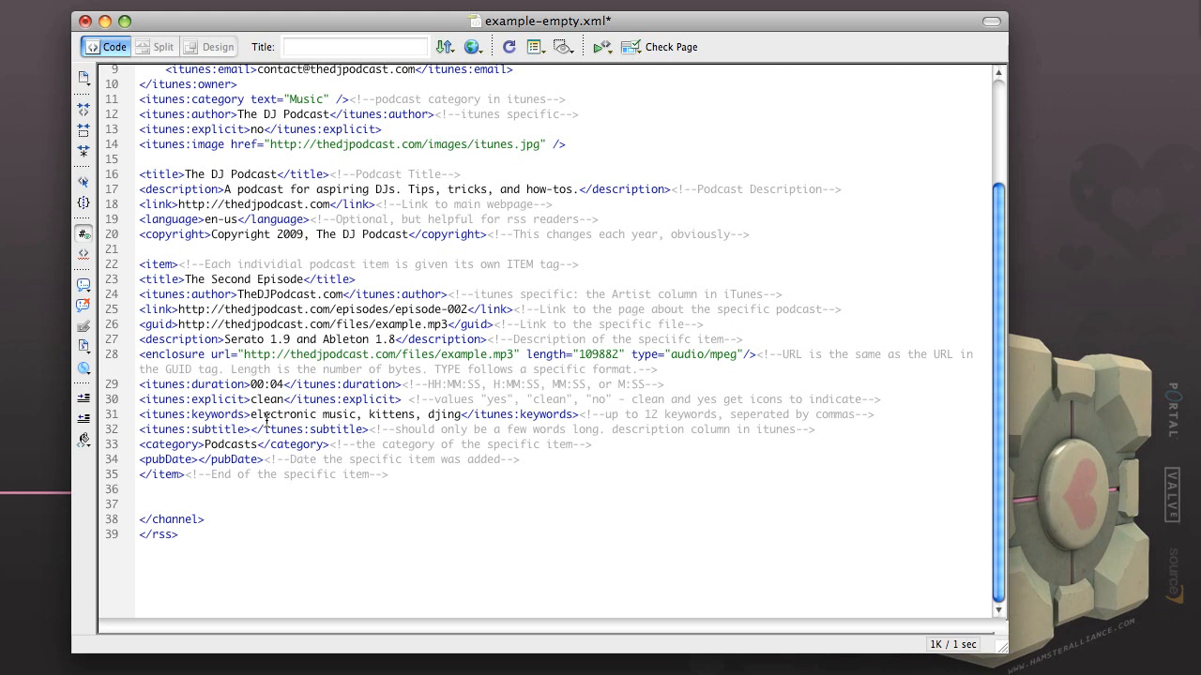
pyautogui.write('We talk about S')
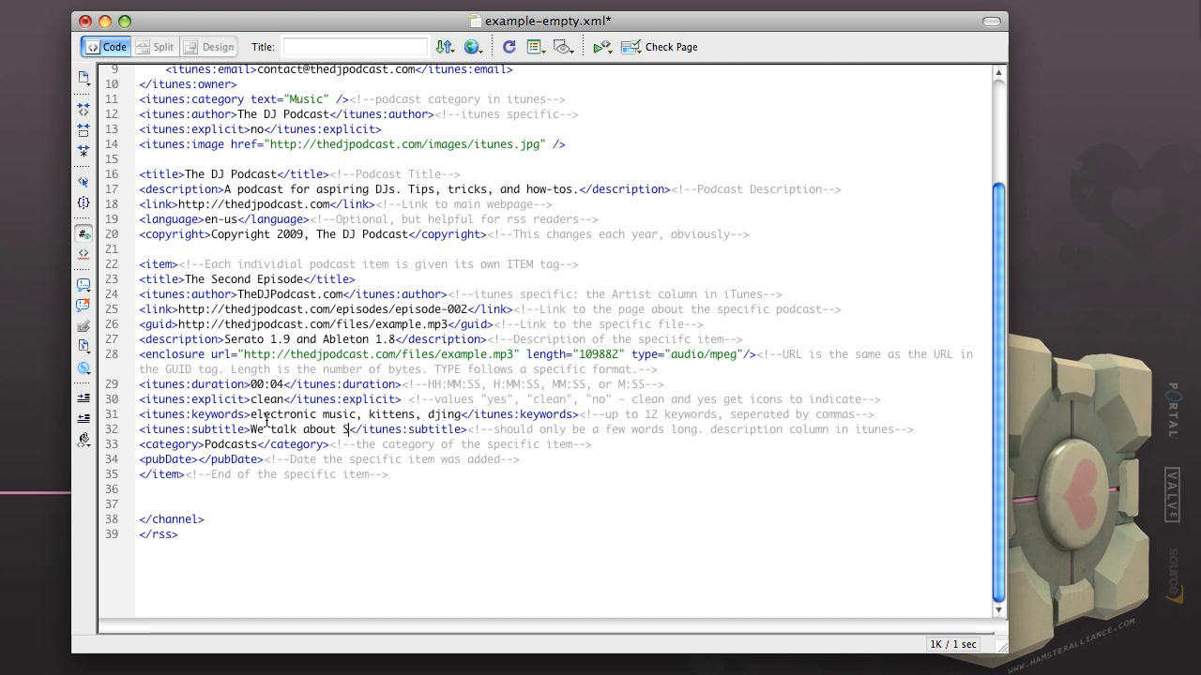
pyautogui.write('erato and Ableton')
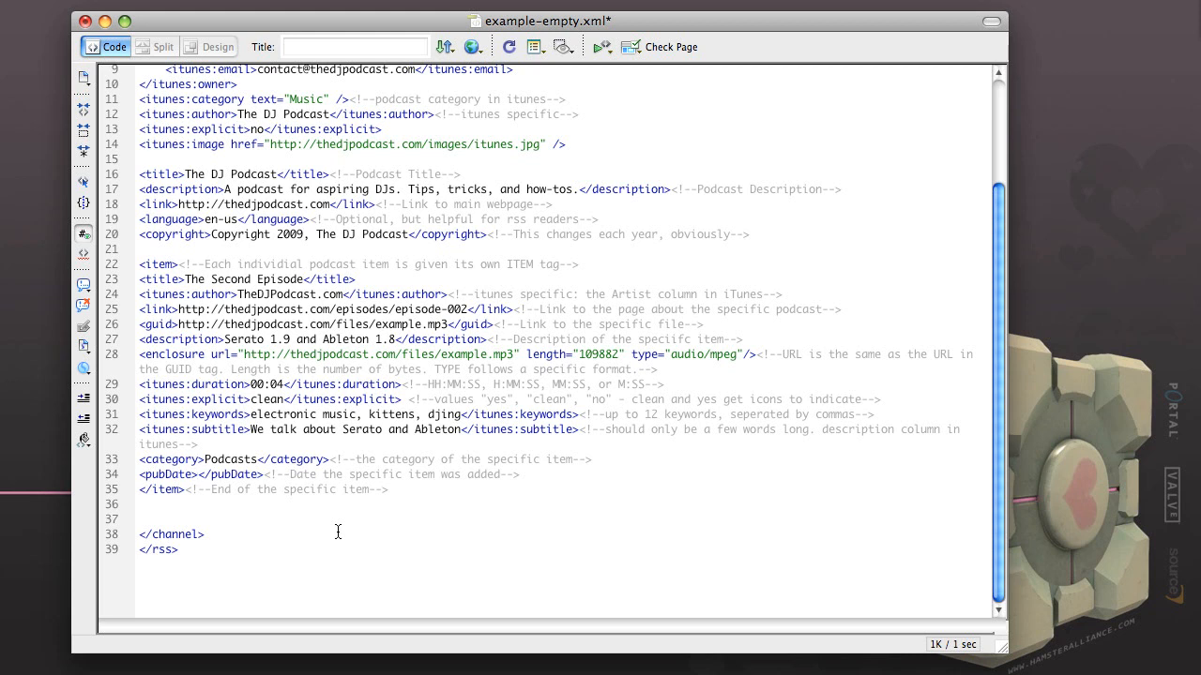
# Step: Enter the pubDate Fri, May 15 2009 11:30:00 -0500
pyautogui.write('Fri')
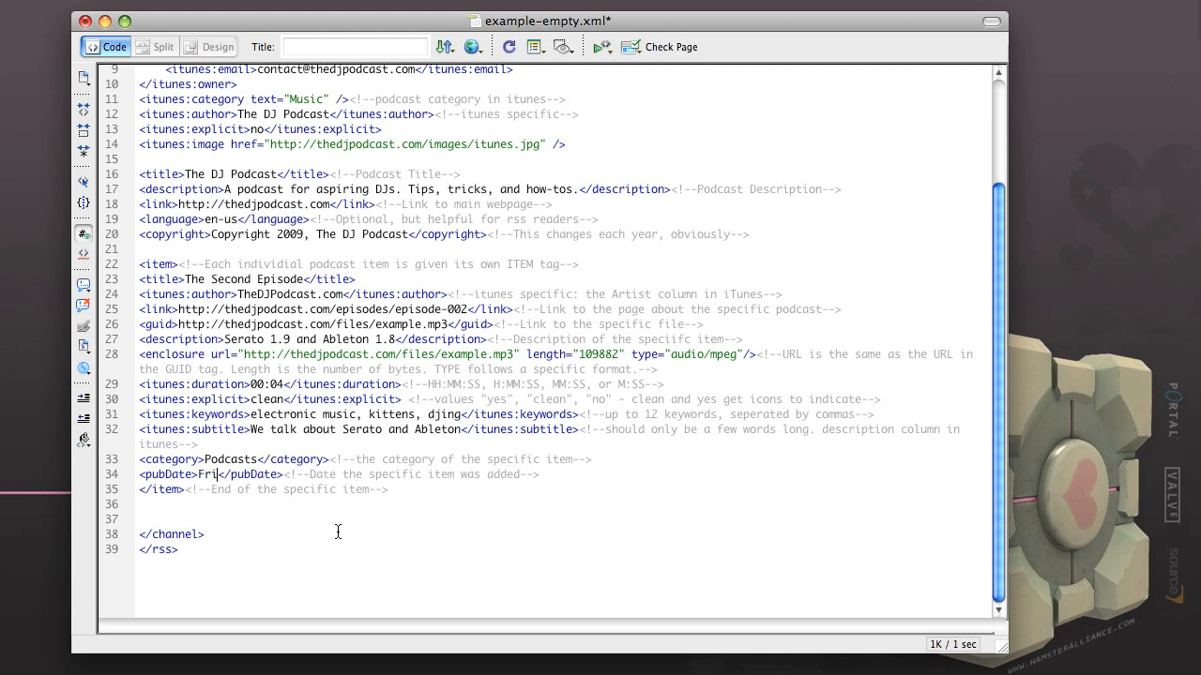
pyautogui.write(', May')
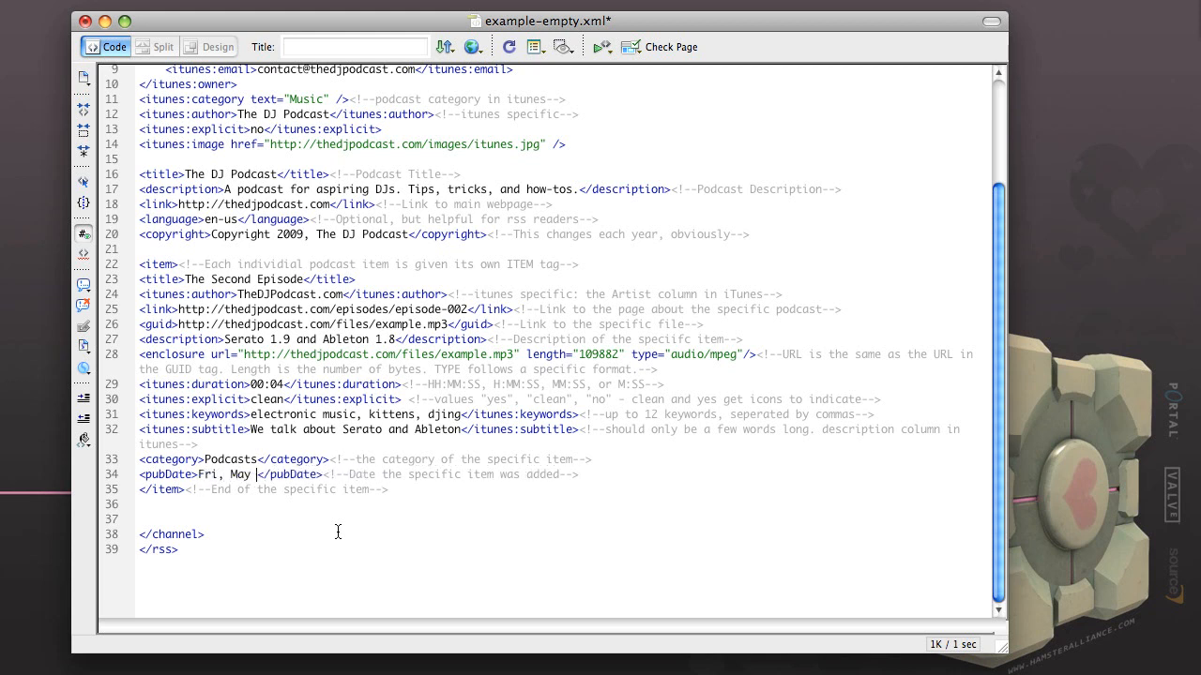
pyautogui.write('15 2009')
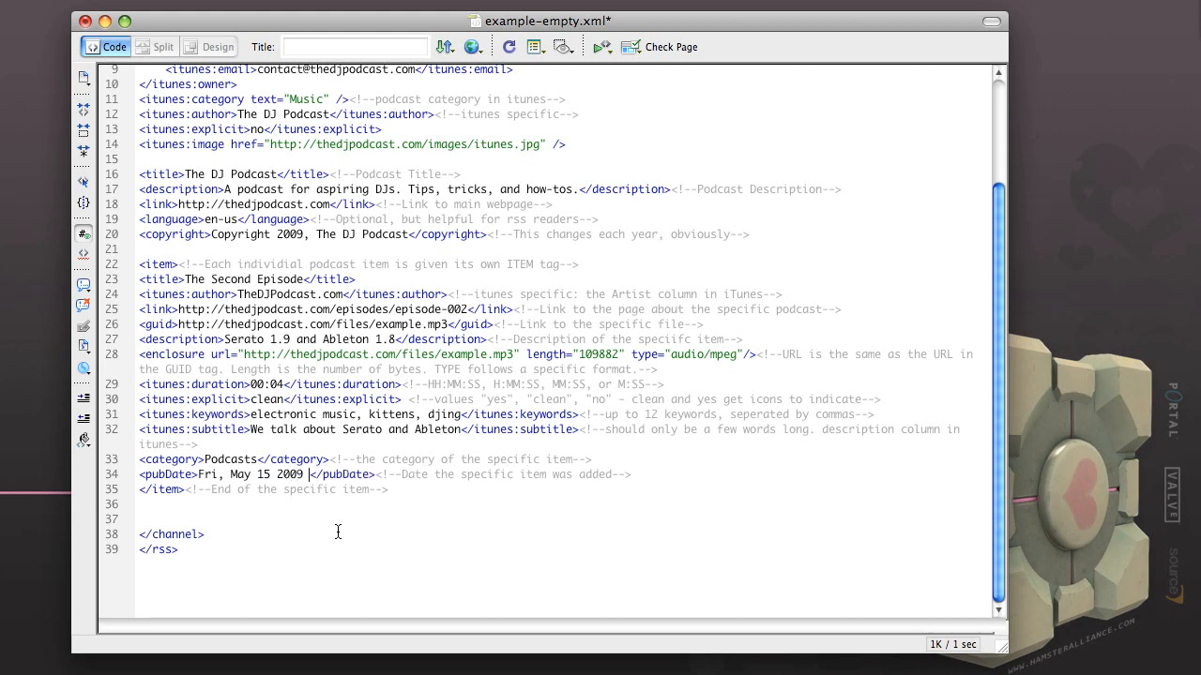
pyautogui.write('11:3')
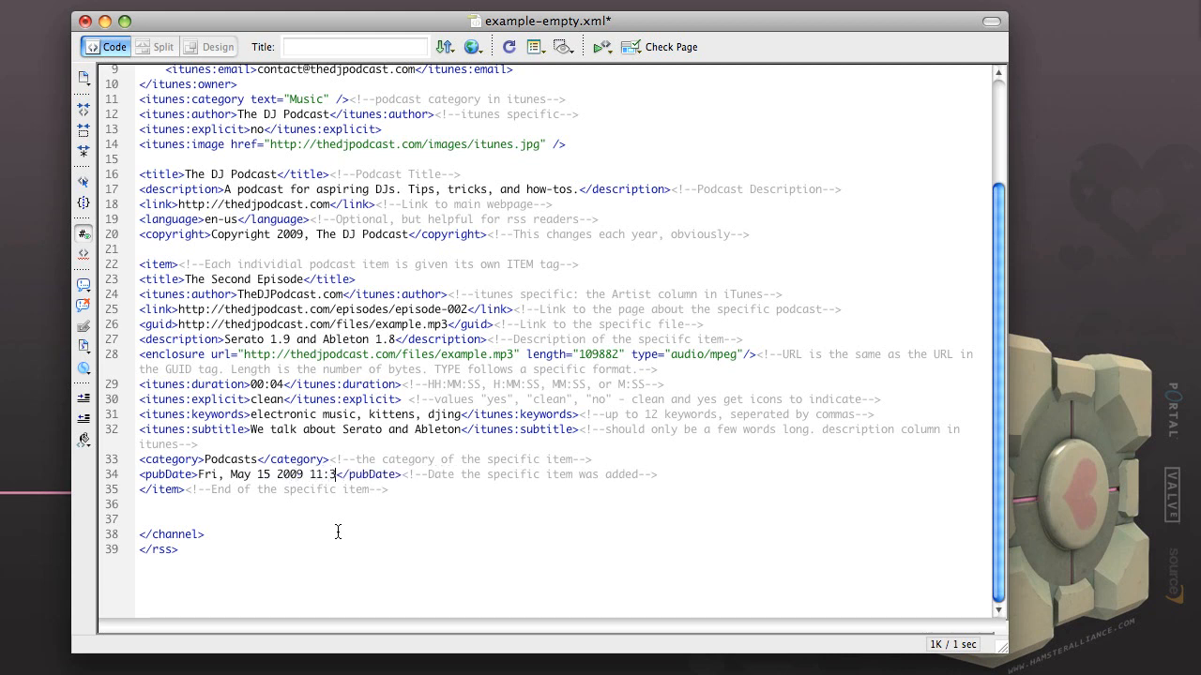
pyautogui.write('0:00')
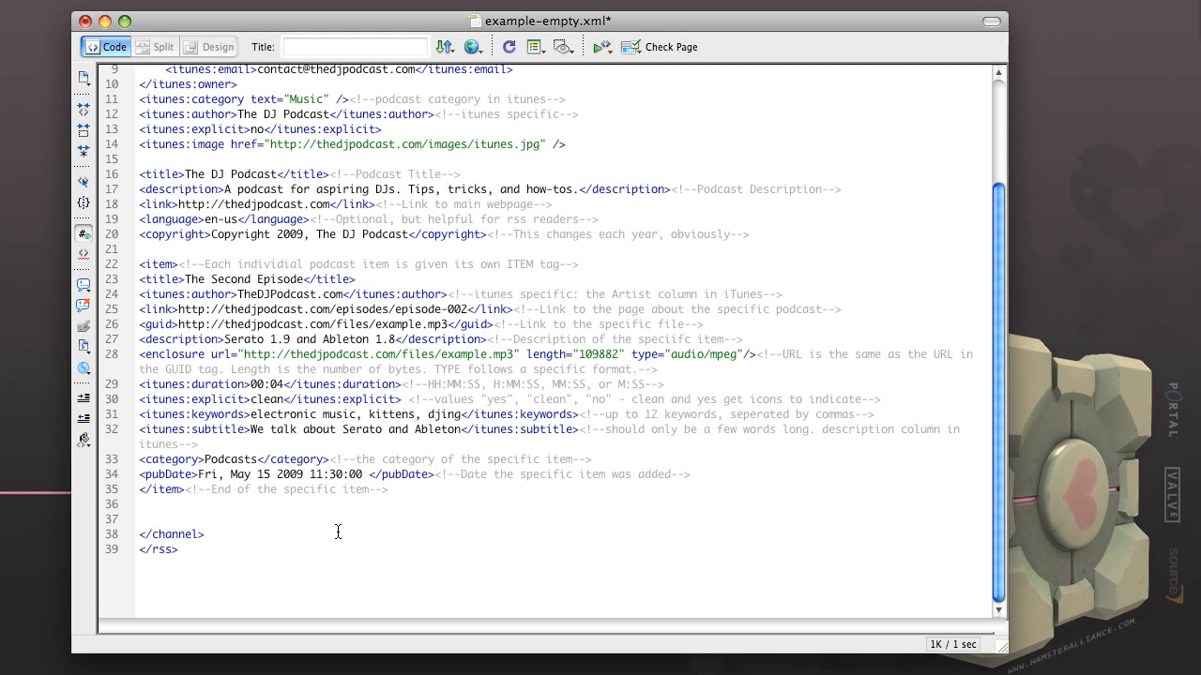
pyautogui.write('-0500')
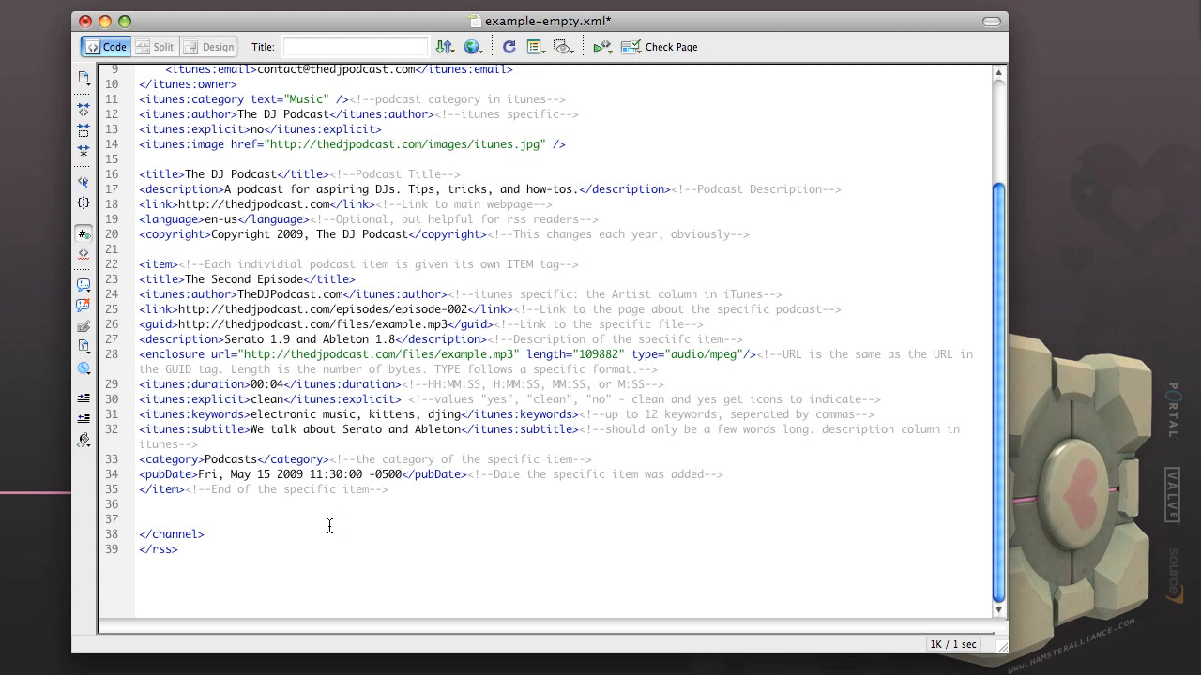
pyautogui.scroll(3)
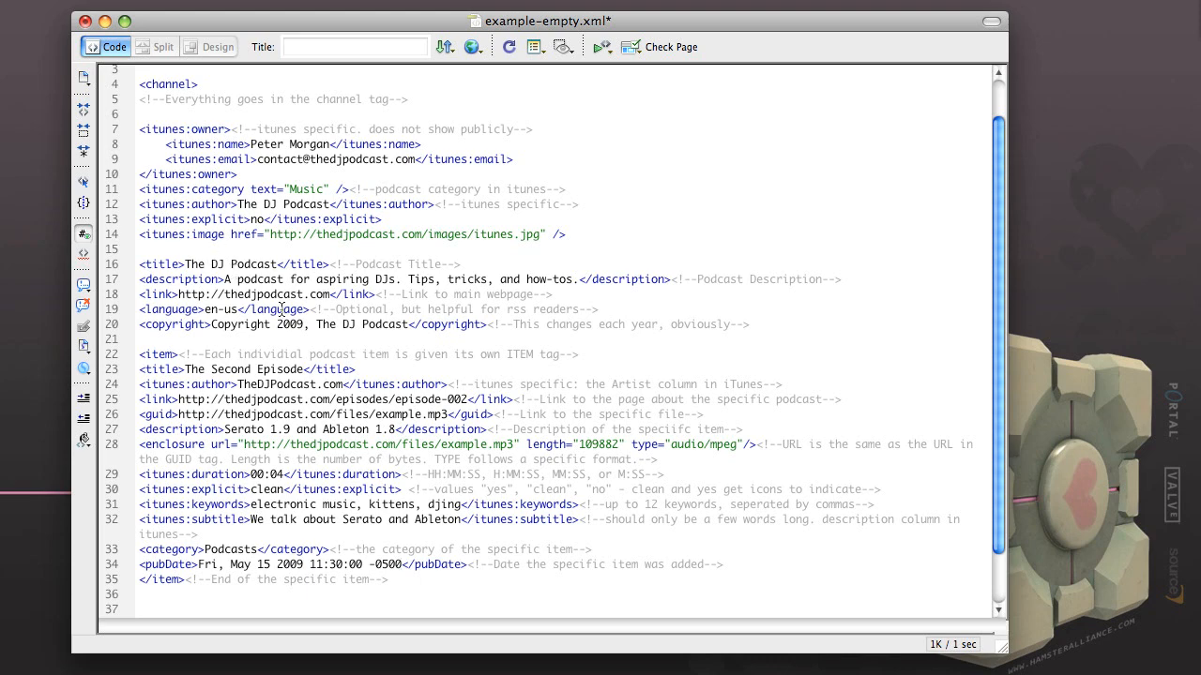
pyautogui.scroll(3)
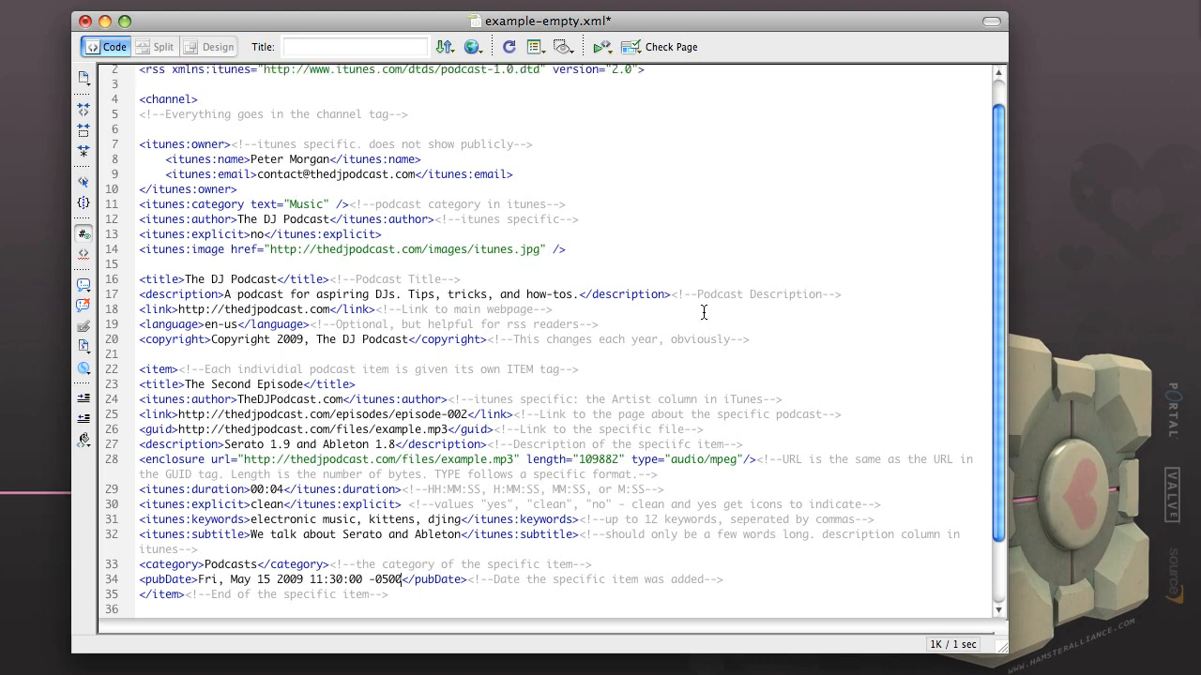
pyautogui.scroll(3)
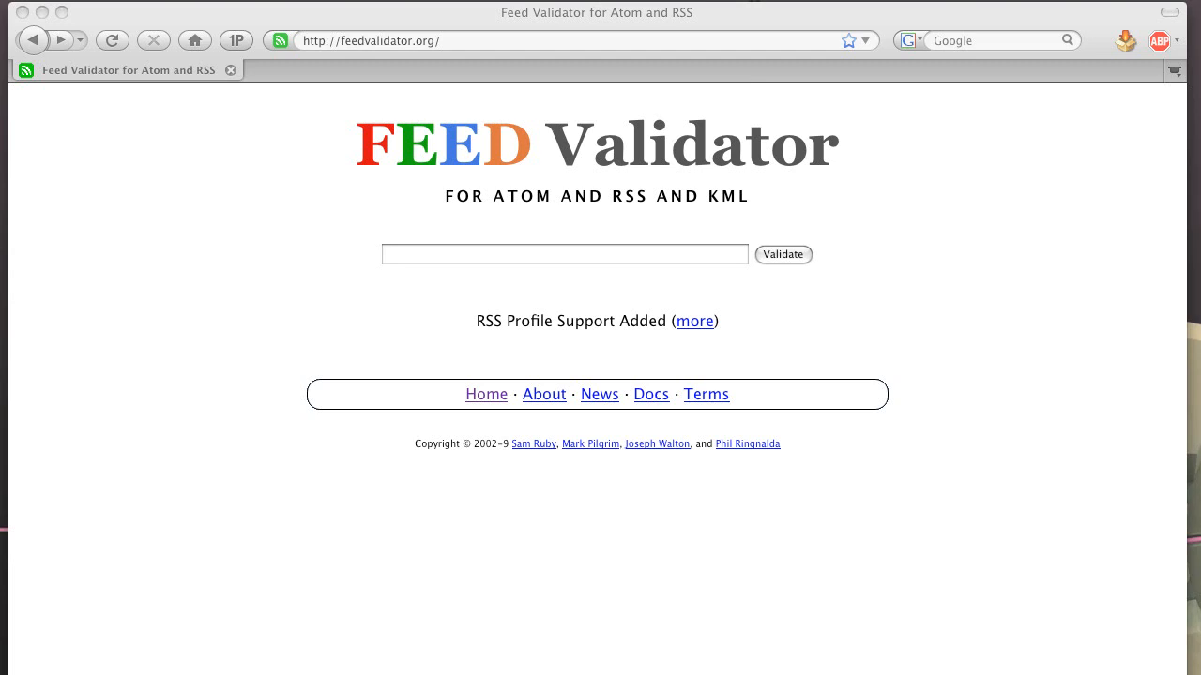
pyautogui.moveTo(923, 210)
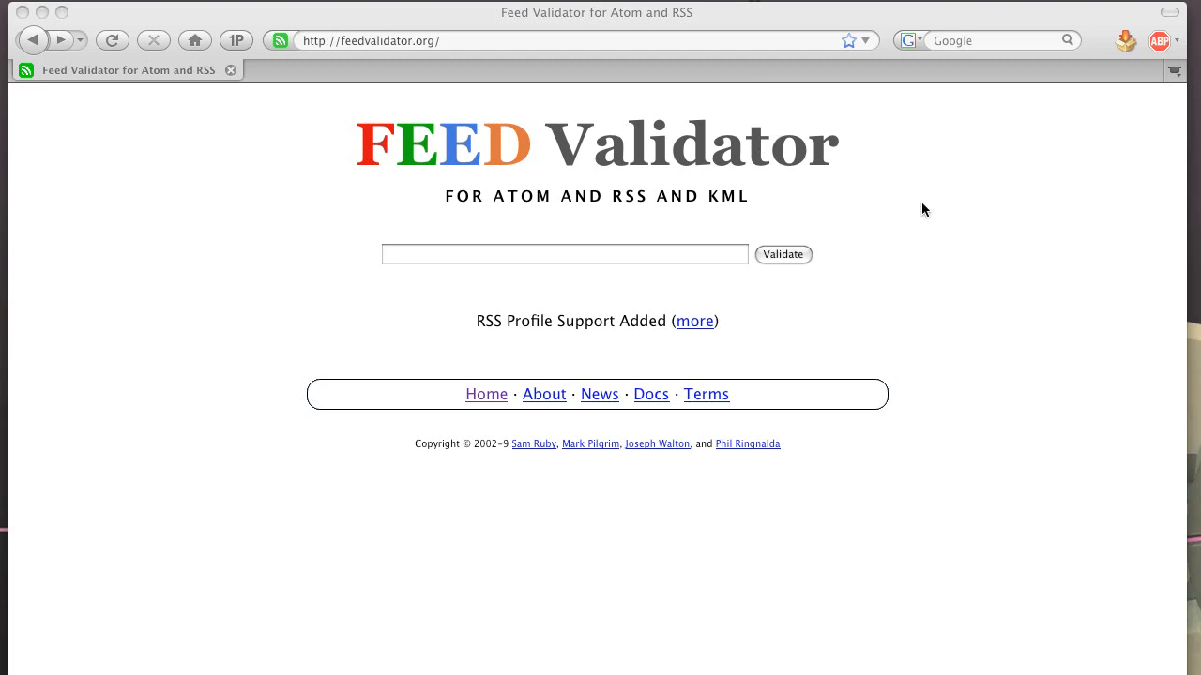
pyautogui.click(562, 256)
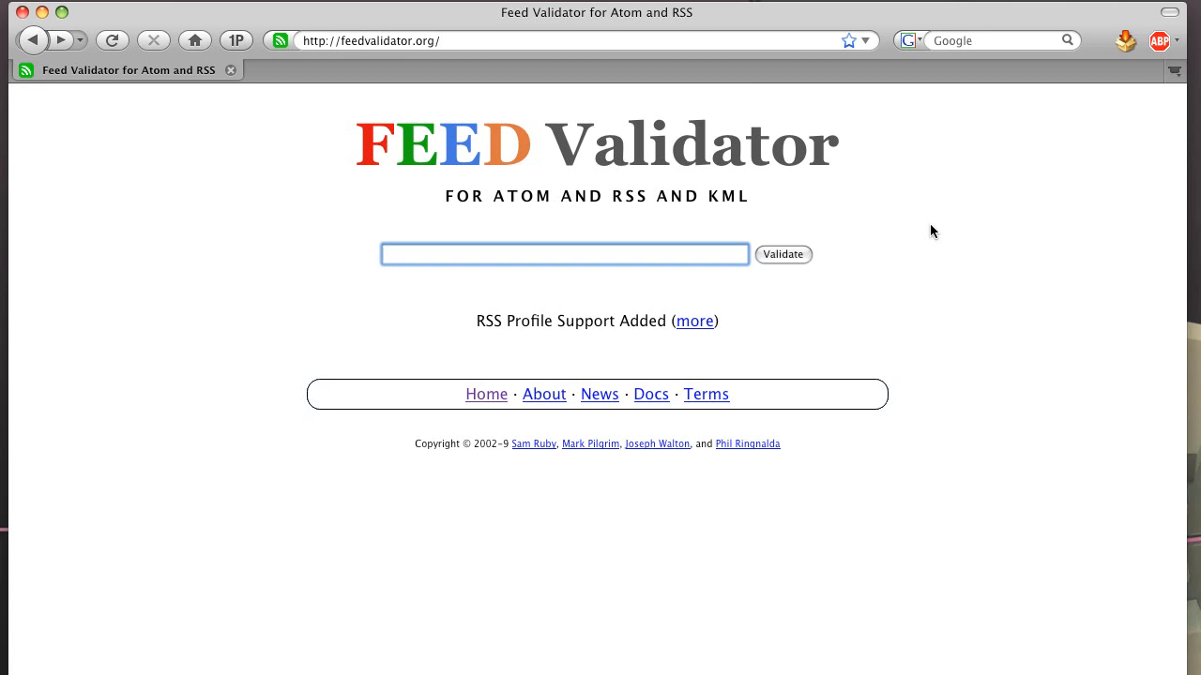
pyautogui.write('http://thedjpodcast.com/files/example.xml')
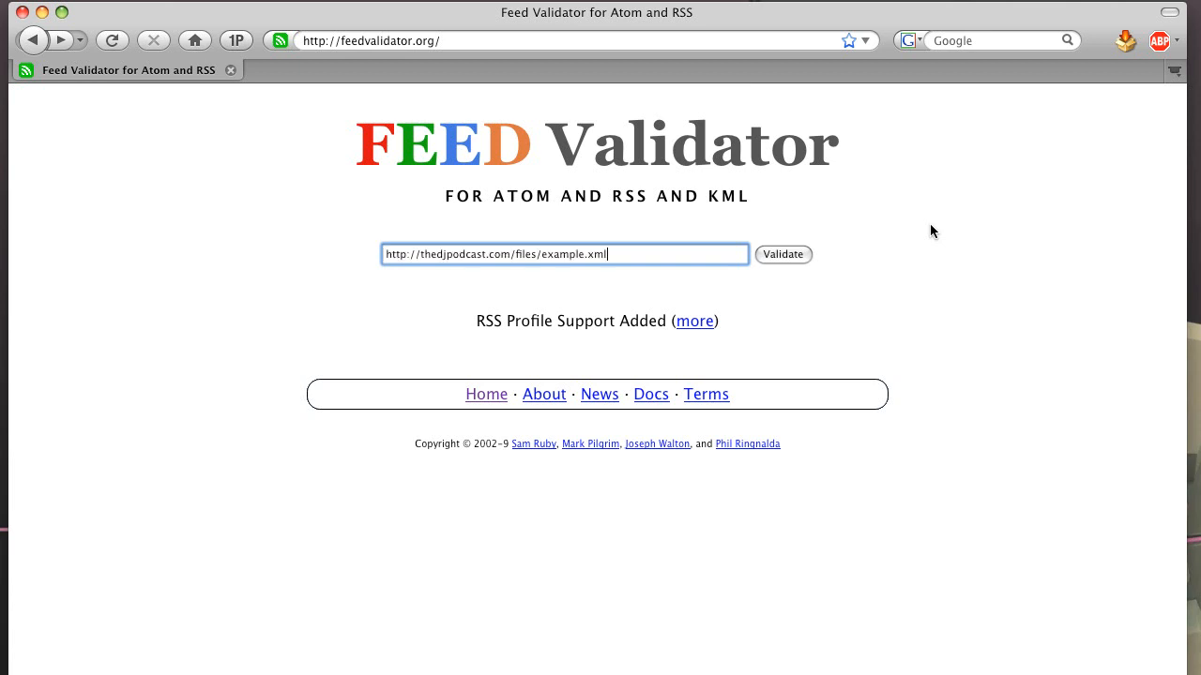
pyautogui.click(784, 255)
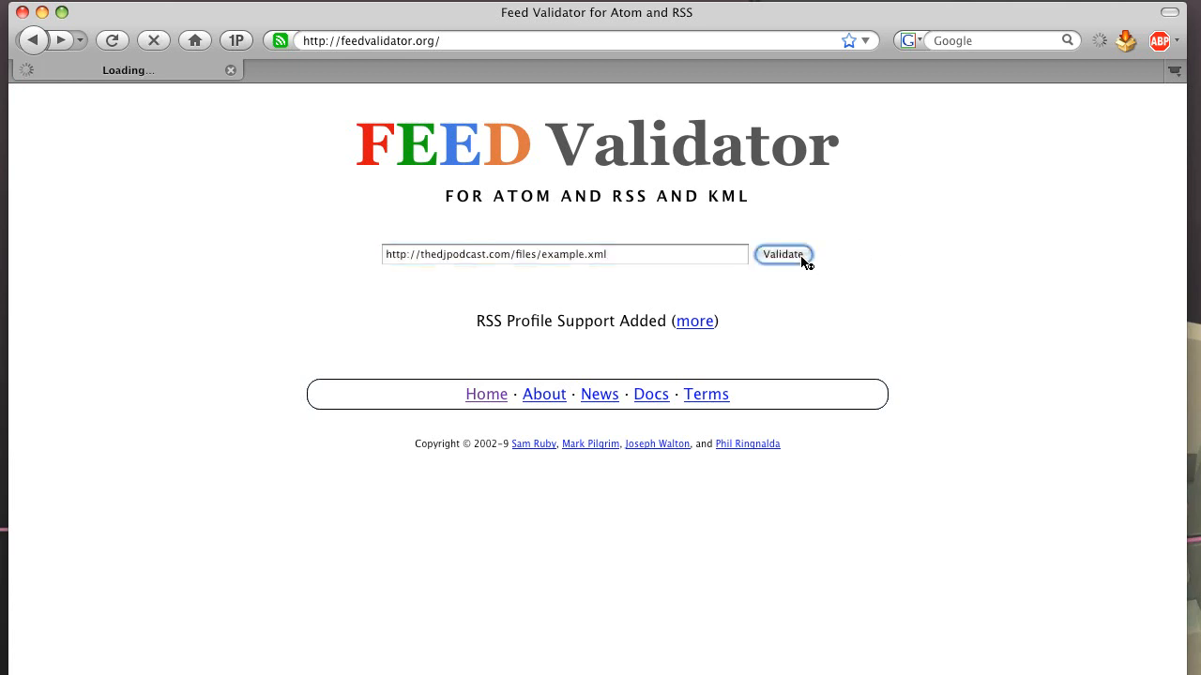
# Step: Validate the feed and review the results: valid RSS with one missing atom:link recommendation
pyautogui.click(782, 255)
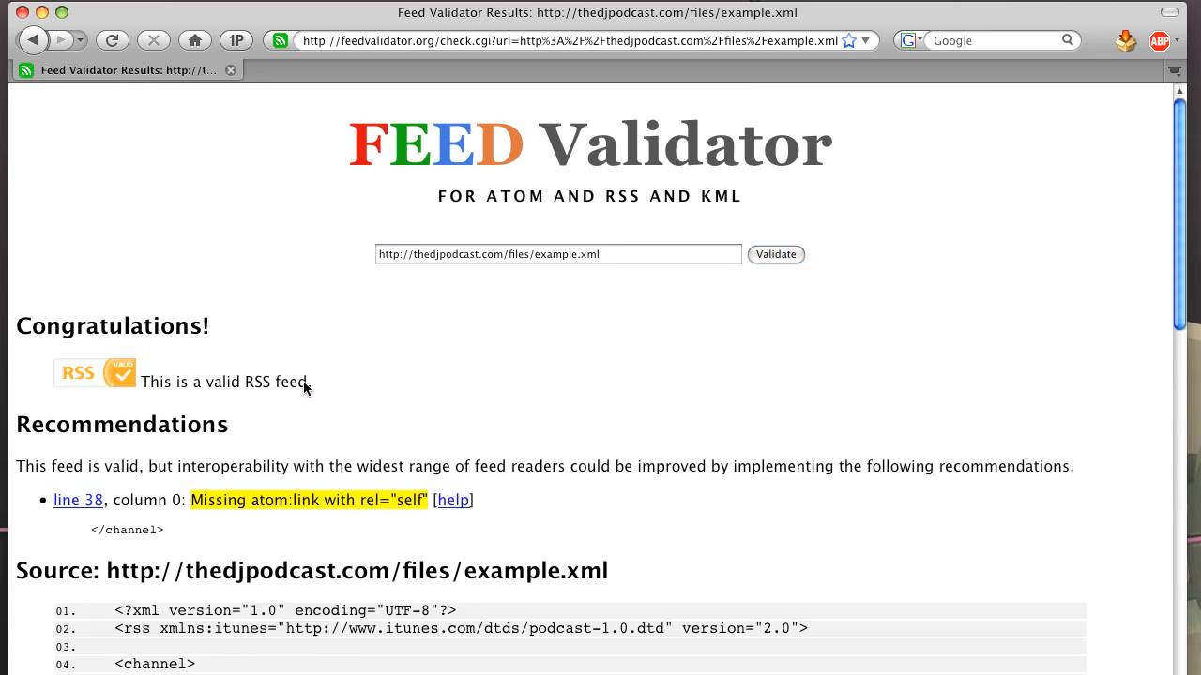
pyautogui.moveTo(326, 375)
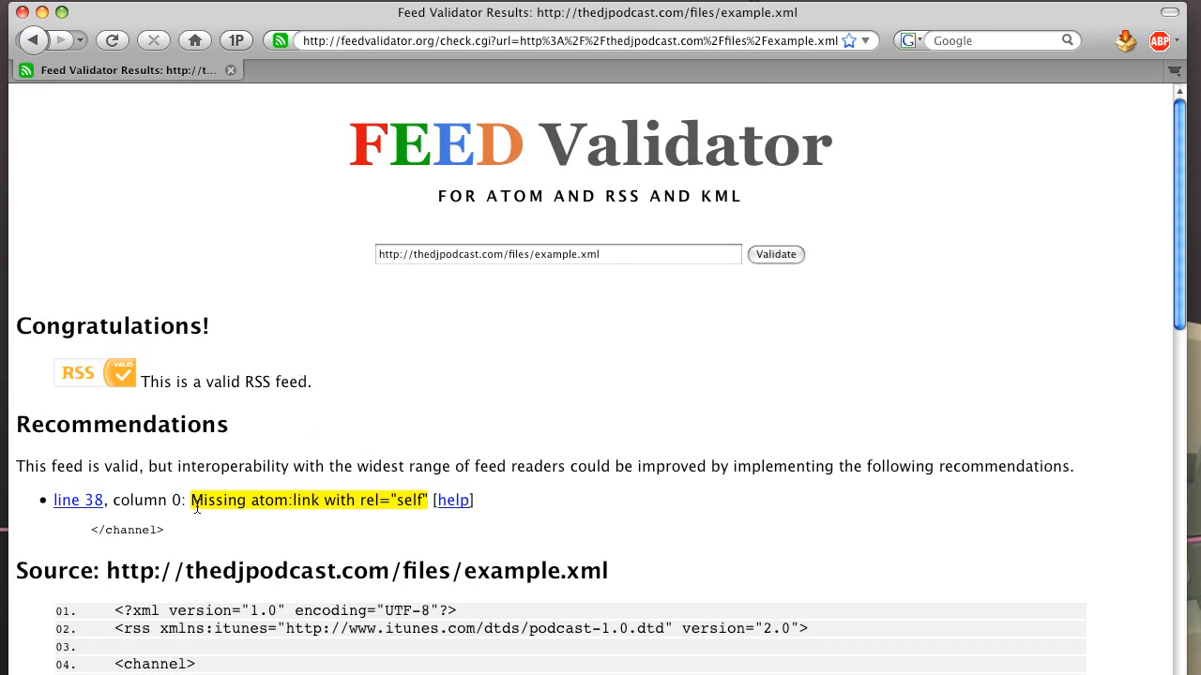
pyautogui.moveTo(349, 477)
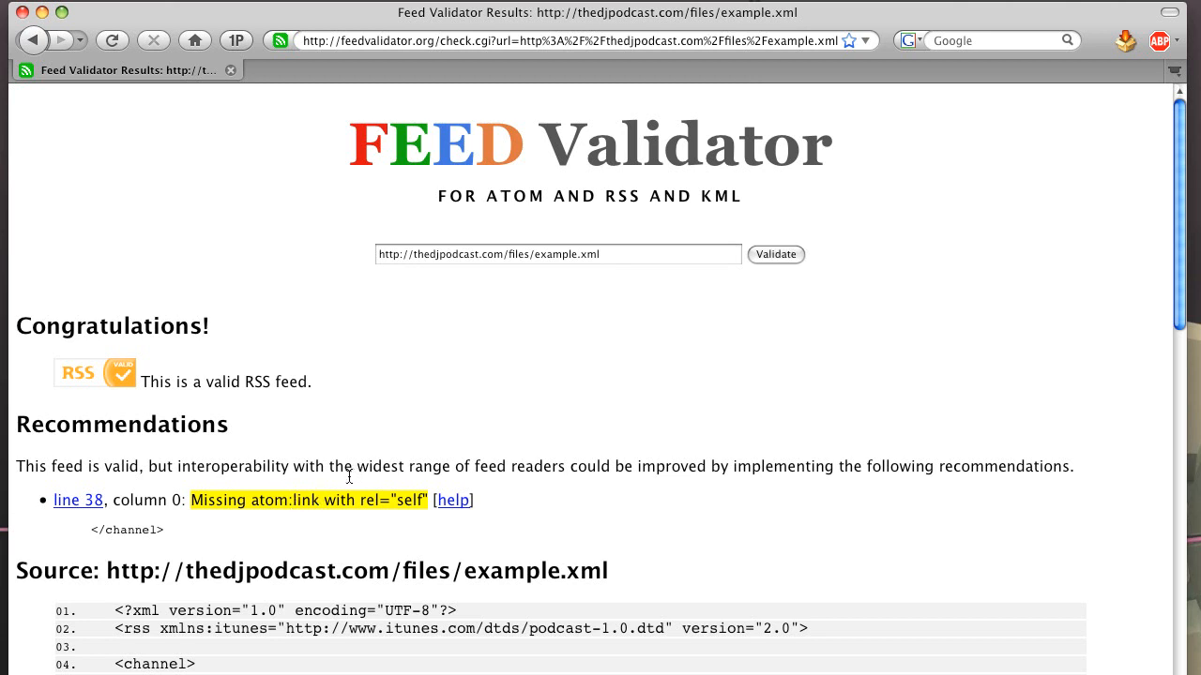
pyautogui.moveTo(357, 447)
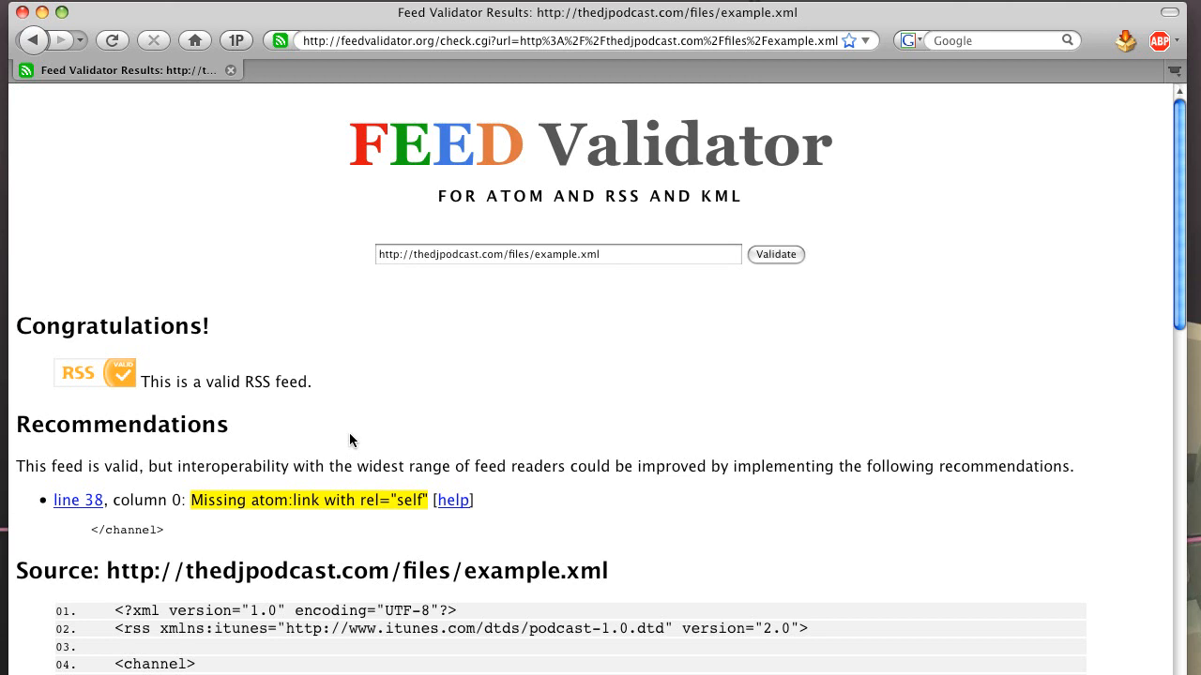
pyautogui.moveTo(383, 429)
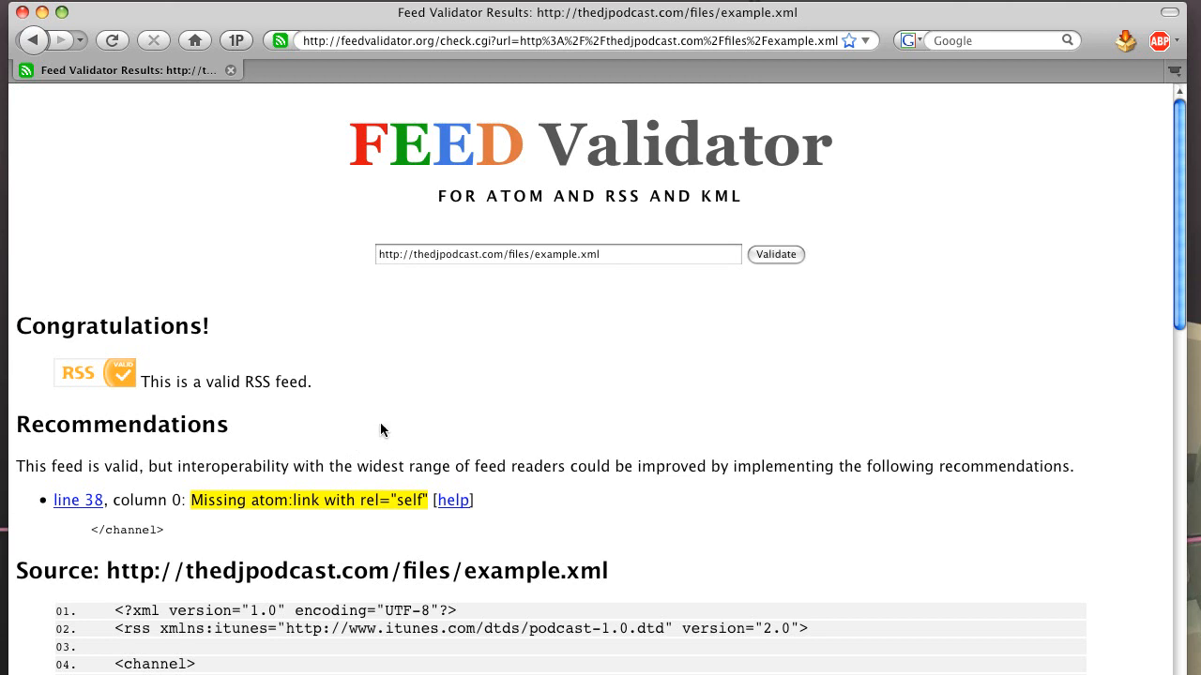
pyautogui.moveTo(431, 351)
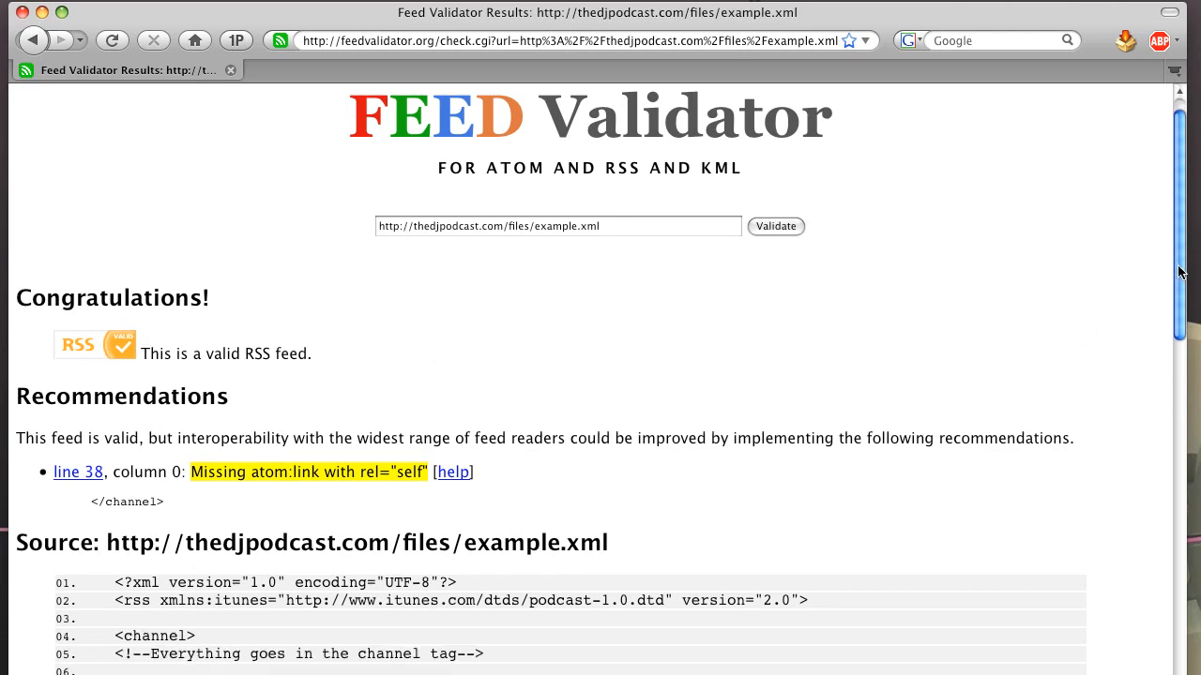
pyautogui.scroll(-3)
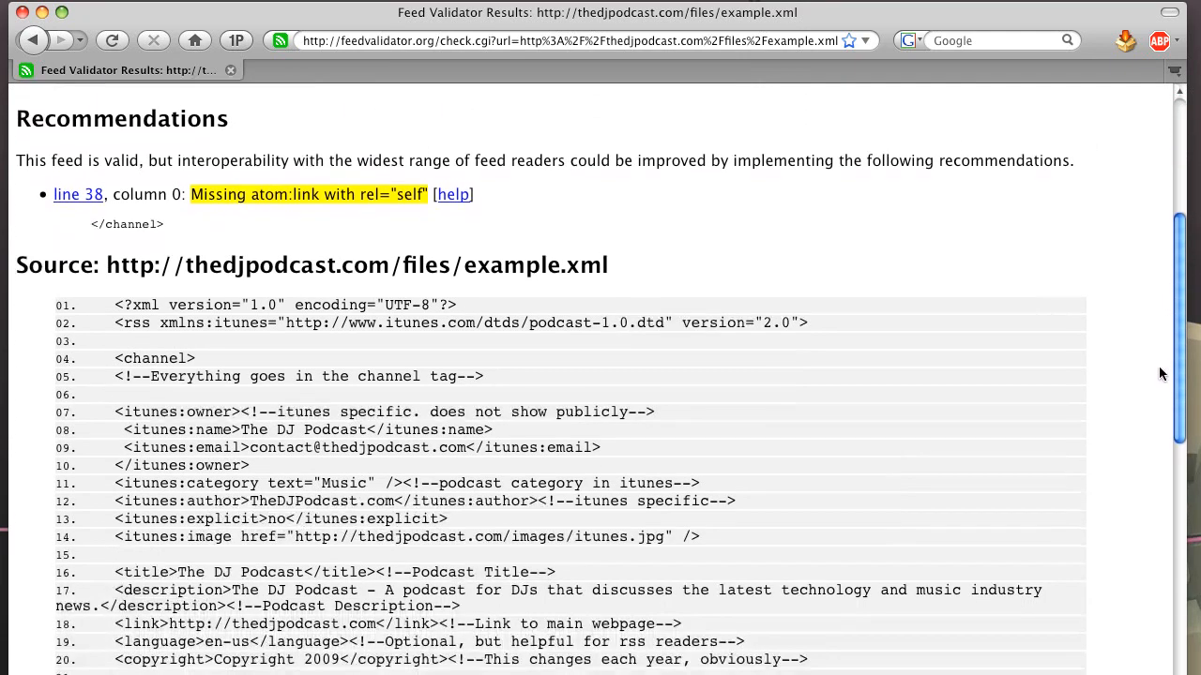
pyautogui.scroll(-3)
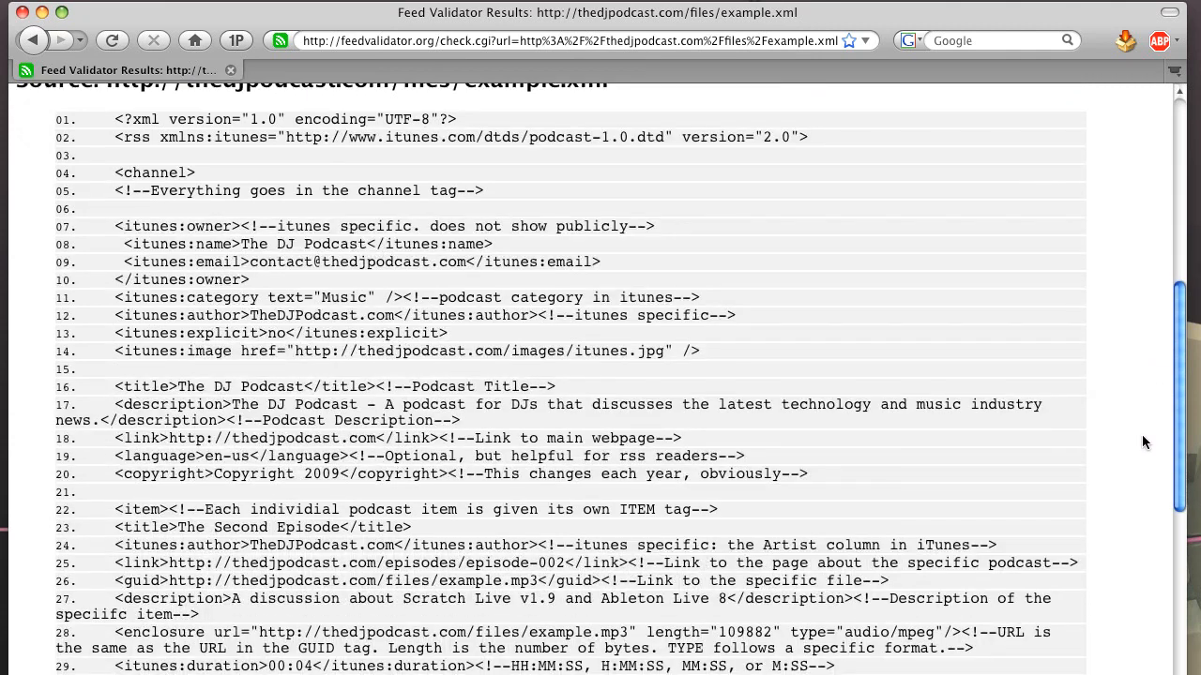
pyautogui.scroll(3)
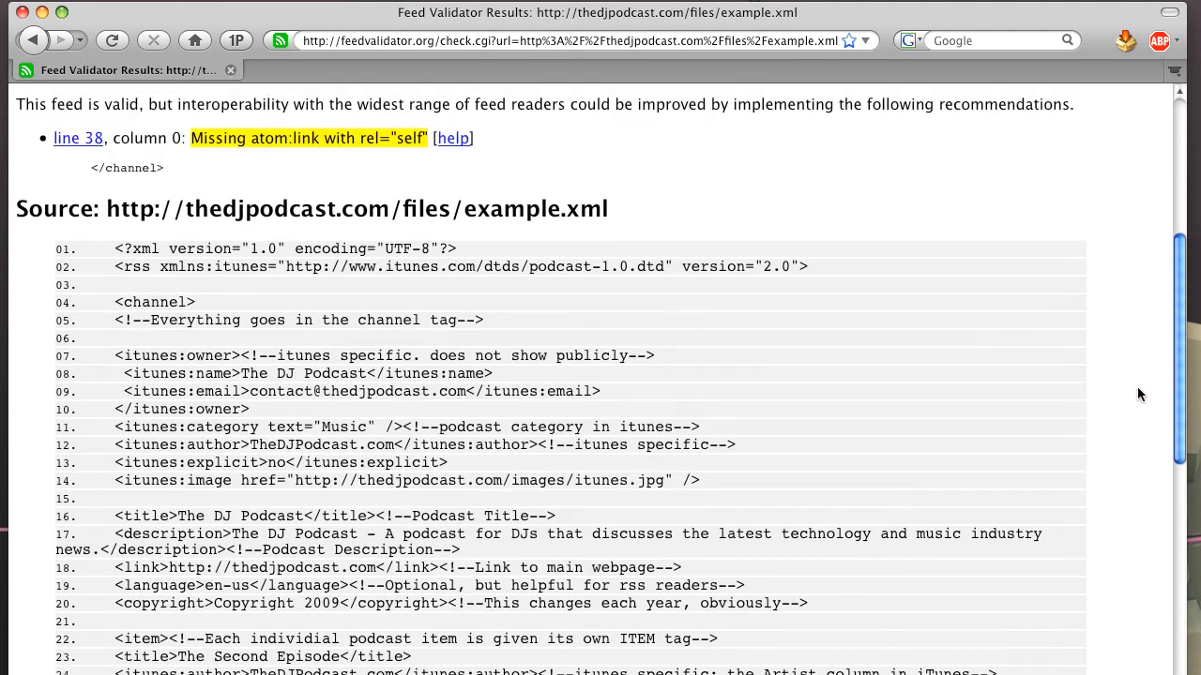
pyautogui.scroll(3)
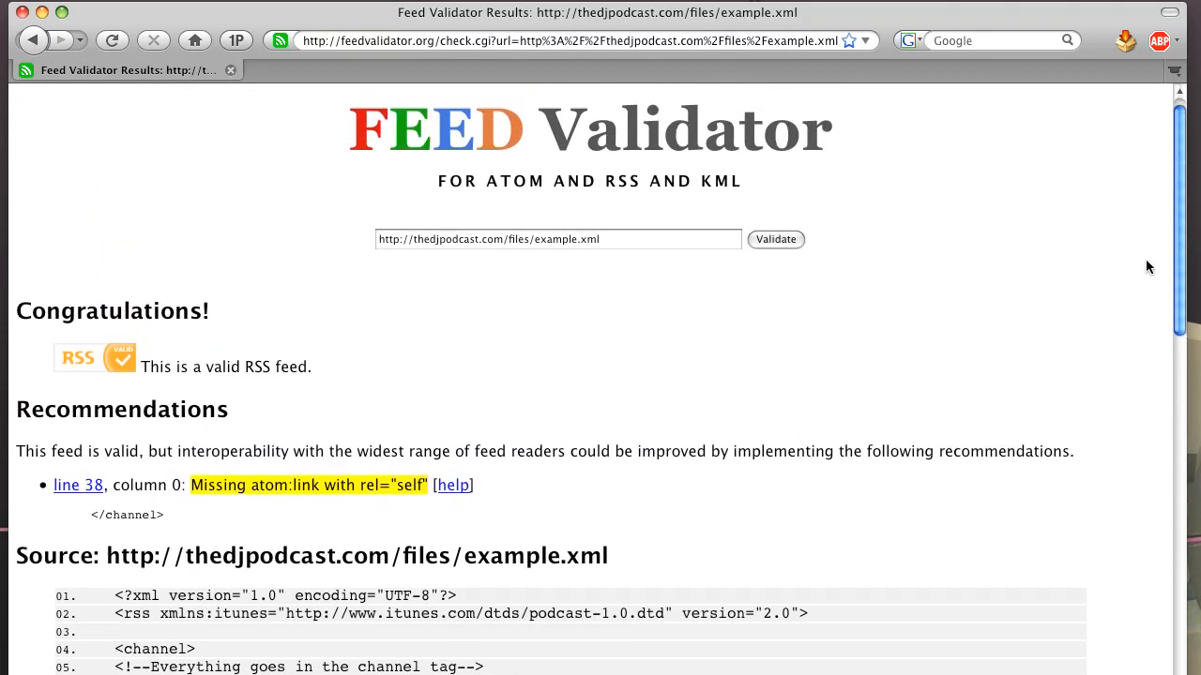
pyautogui.scroll(-3)
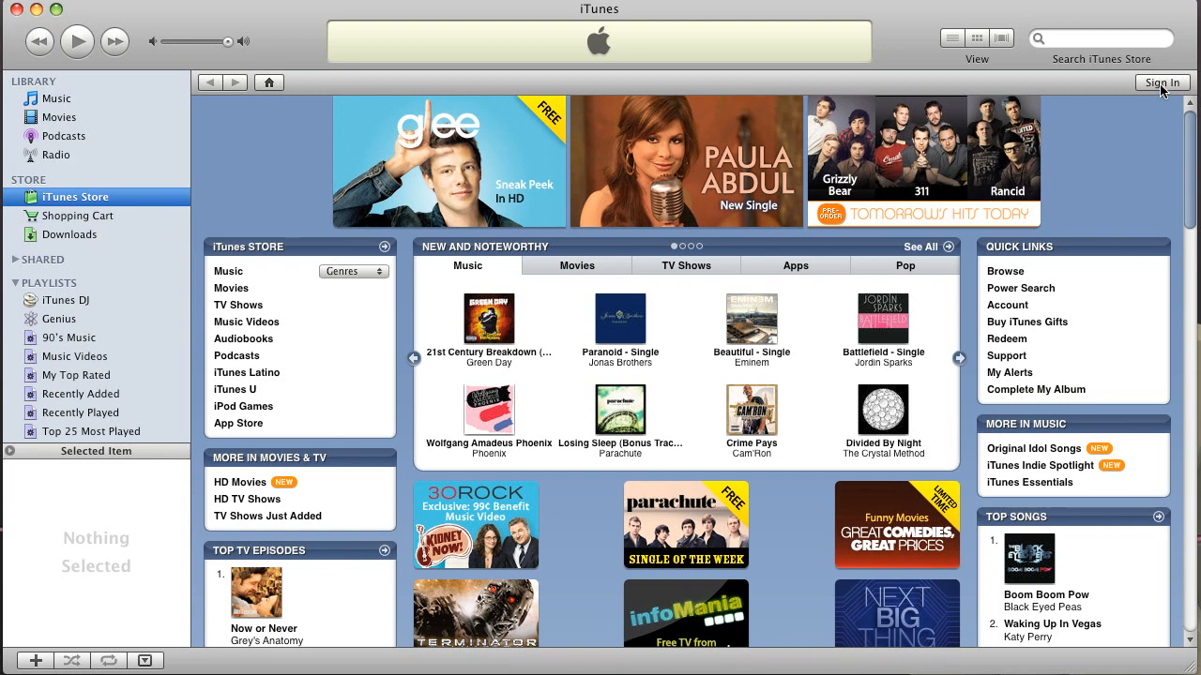
# Step: Sign in to the iTunes Store with the Apple ID account
pyautogui.click(1163, 83)
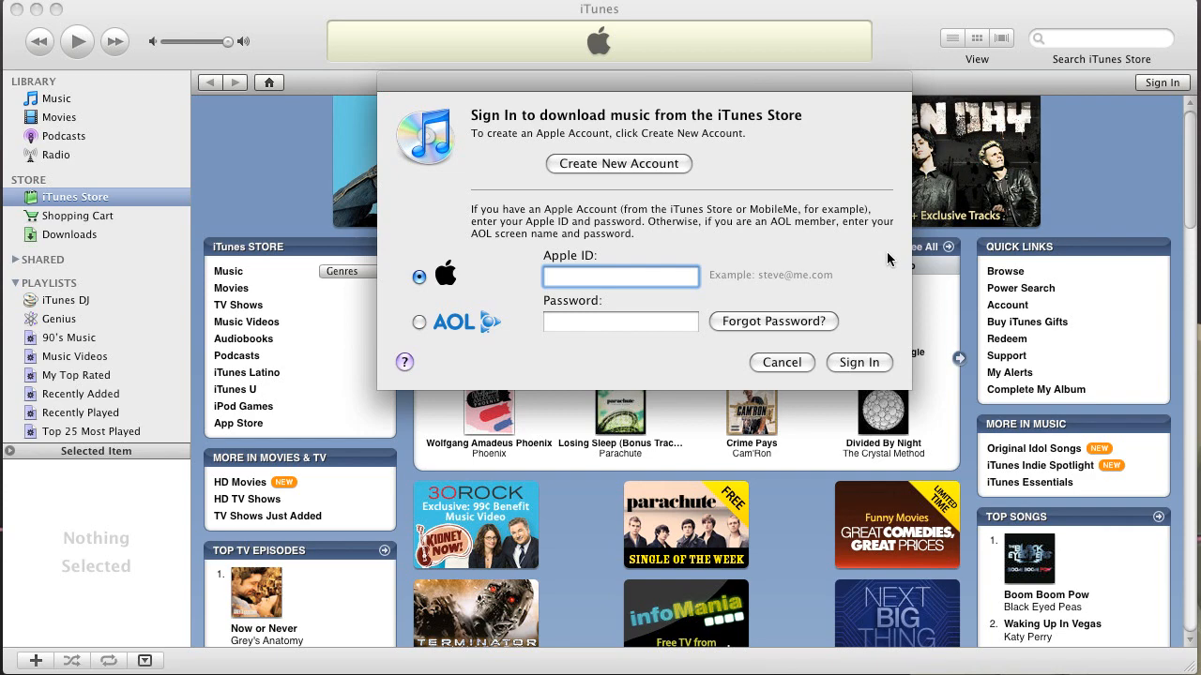
pyautogui.click(781, 362)
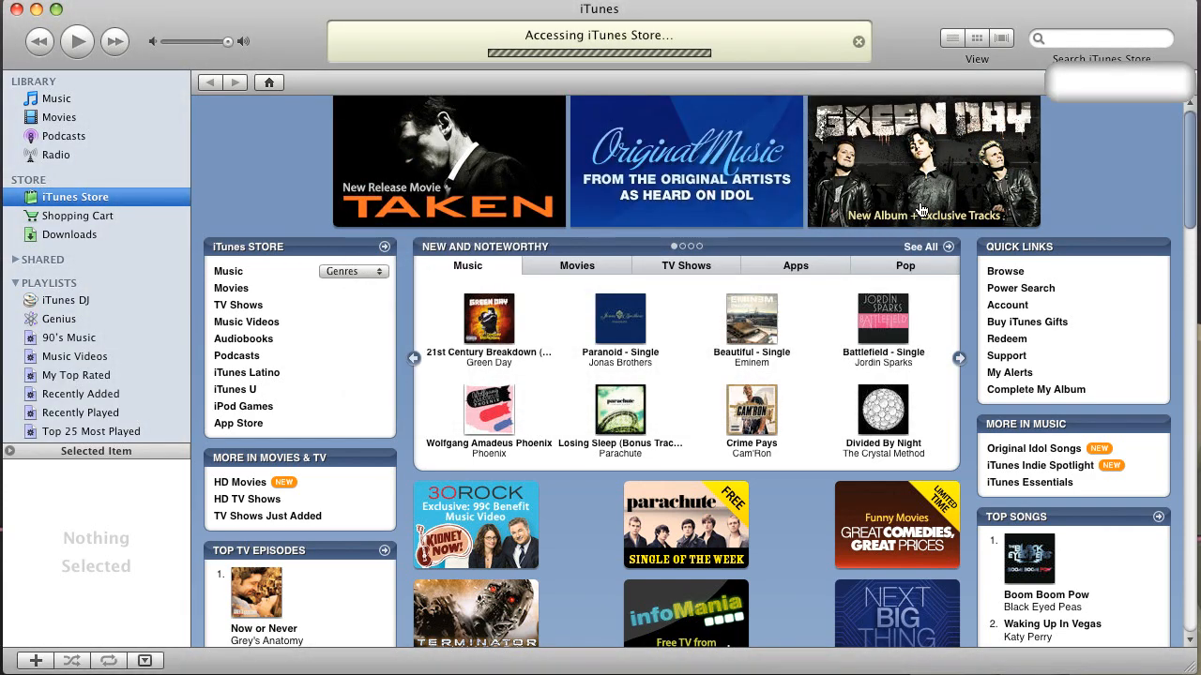
pyautogui.moveTo(1073, 178)
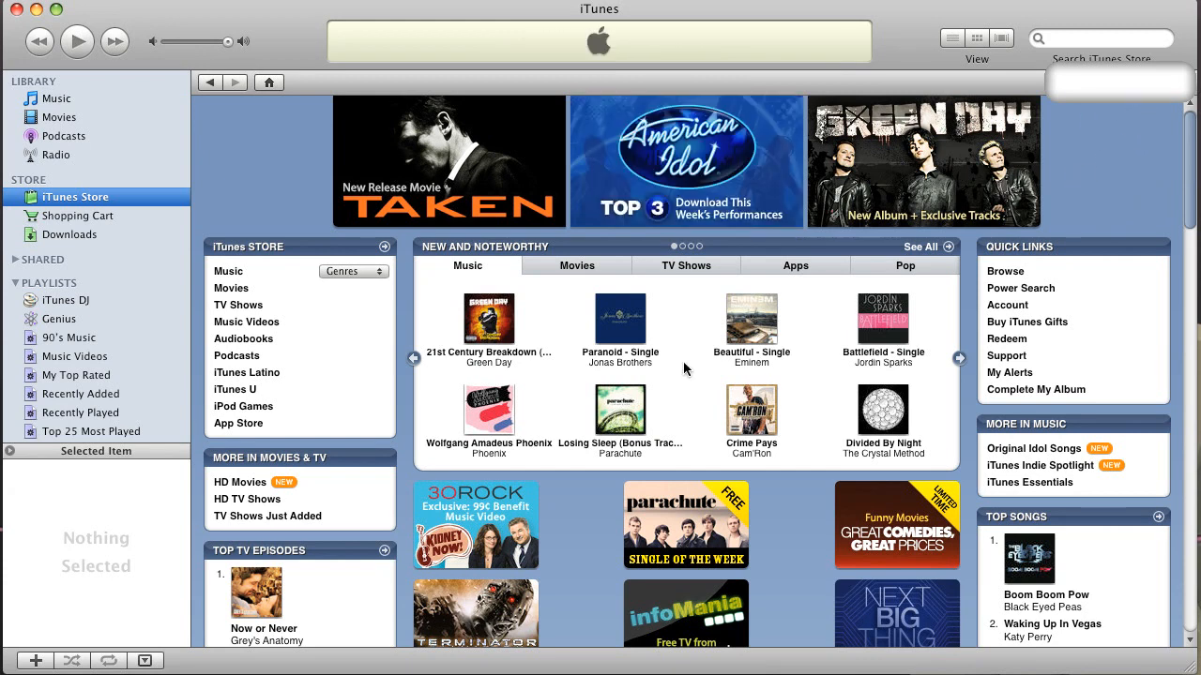
pyautogui.moveTo(392, 330)
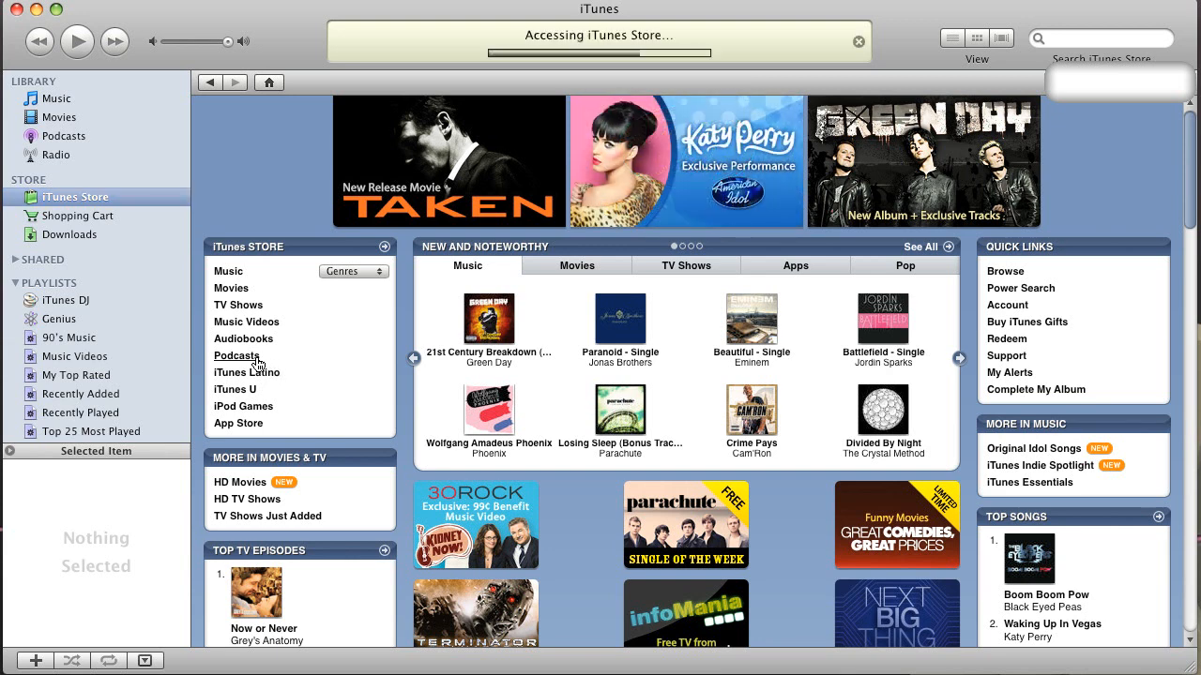
# Step: Go to the store's Podcasts section bottom and choose Submit a Podcast
pyautogui.click(236, 356)
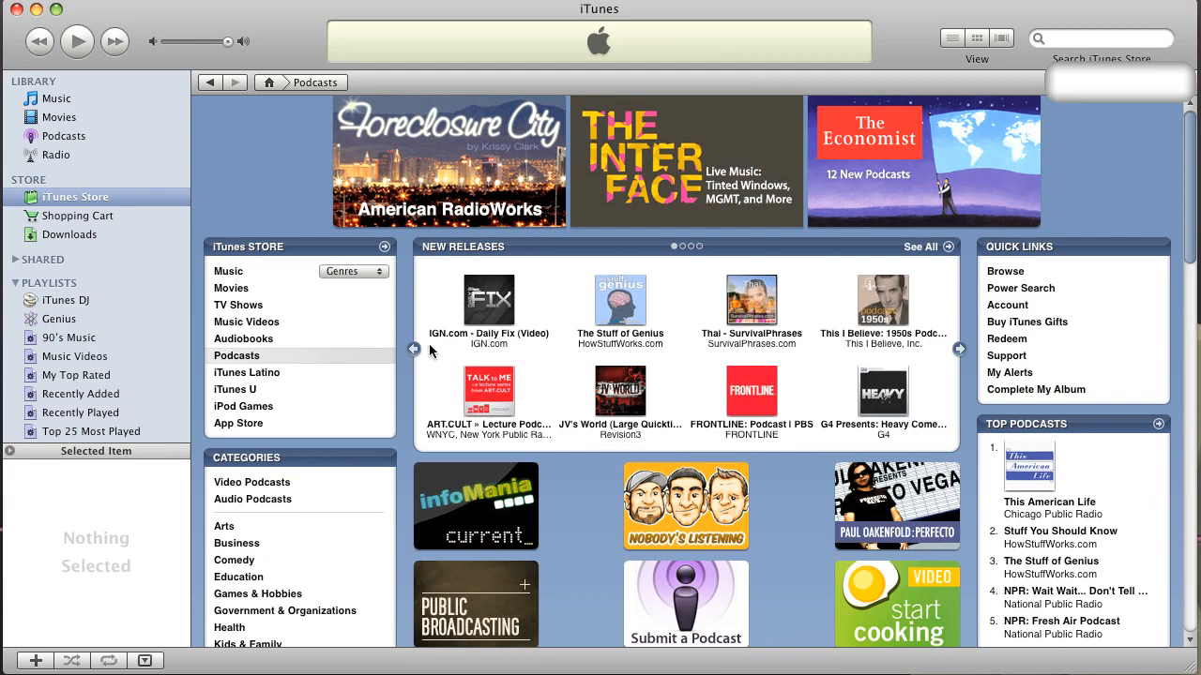
pyautogui.scroll(-3)
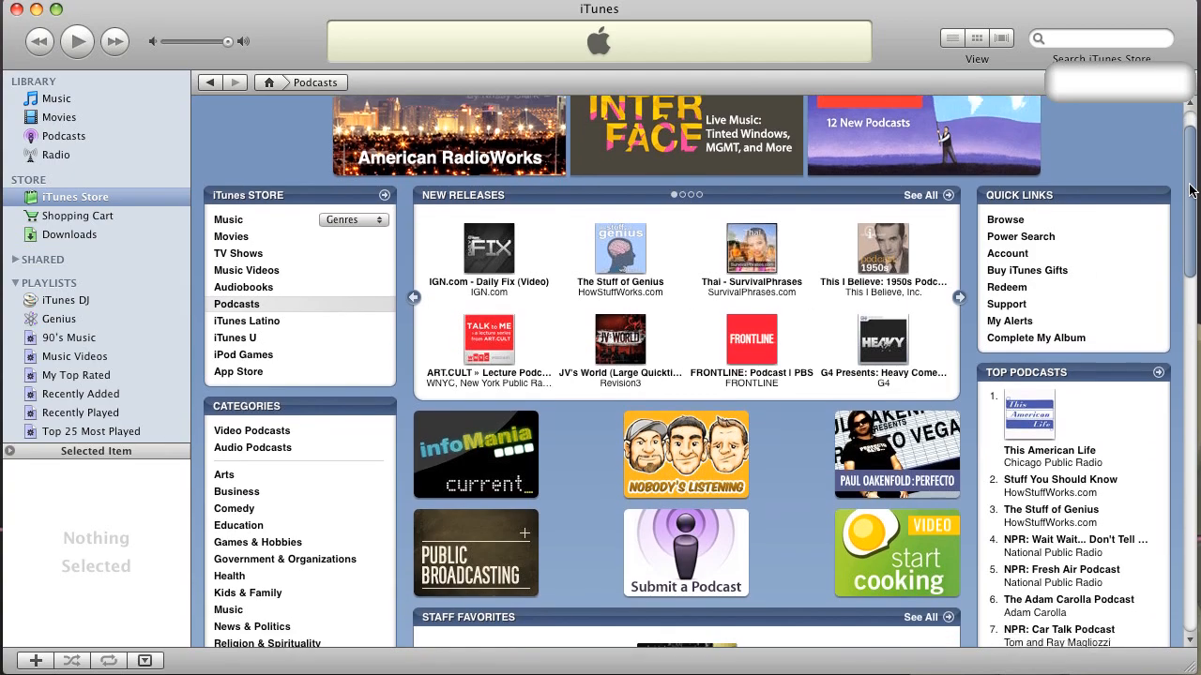
pyautogui.scroll(-3)
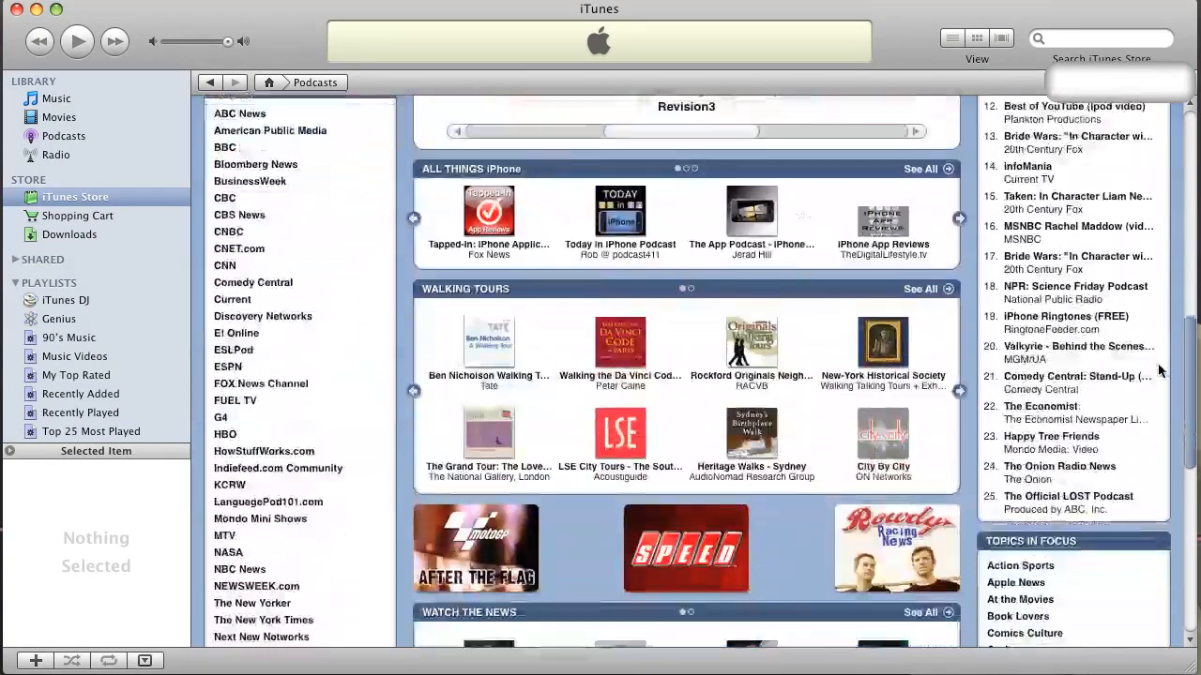
pyautogui.scroll(-3)
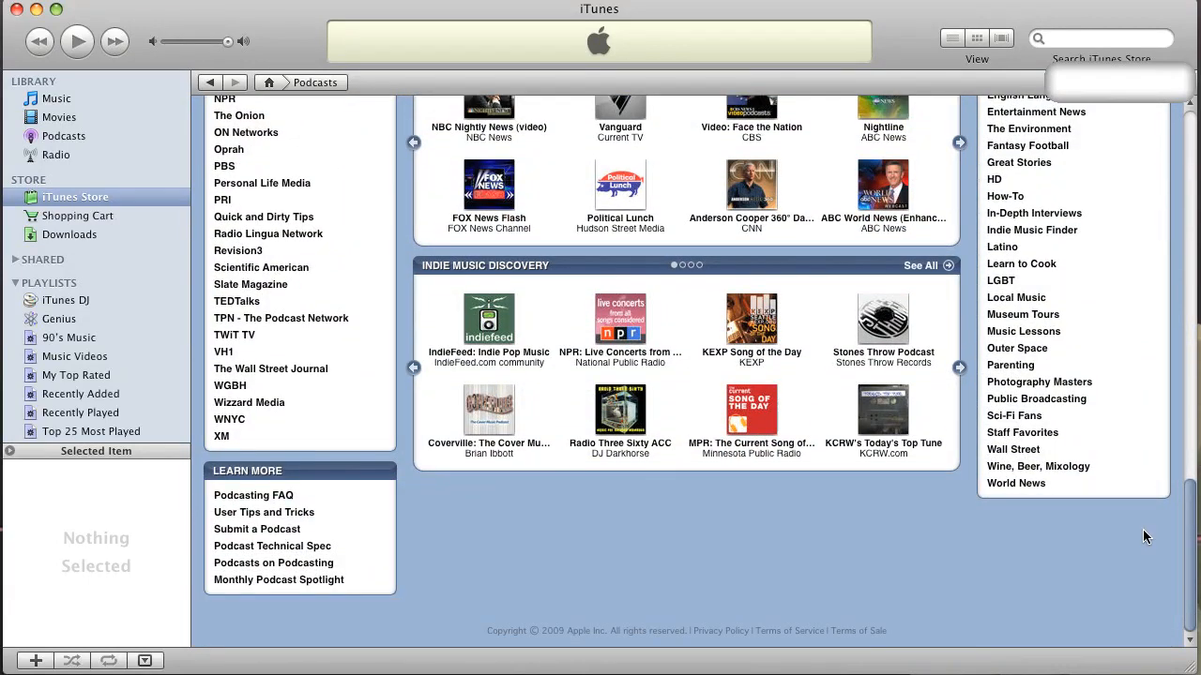
pyautogui.moveTo(255, 530)
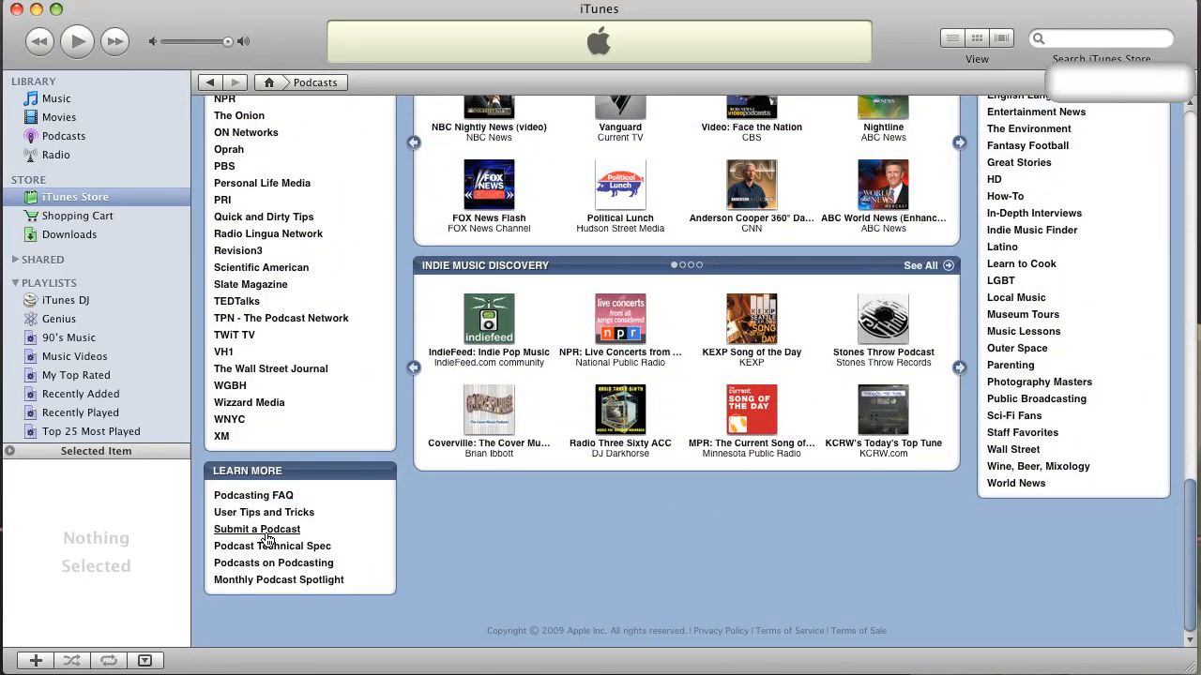
pyautogui.moveTo(315, 530)
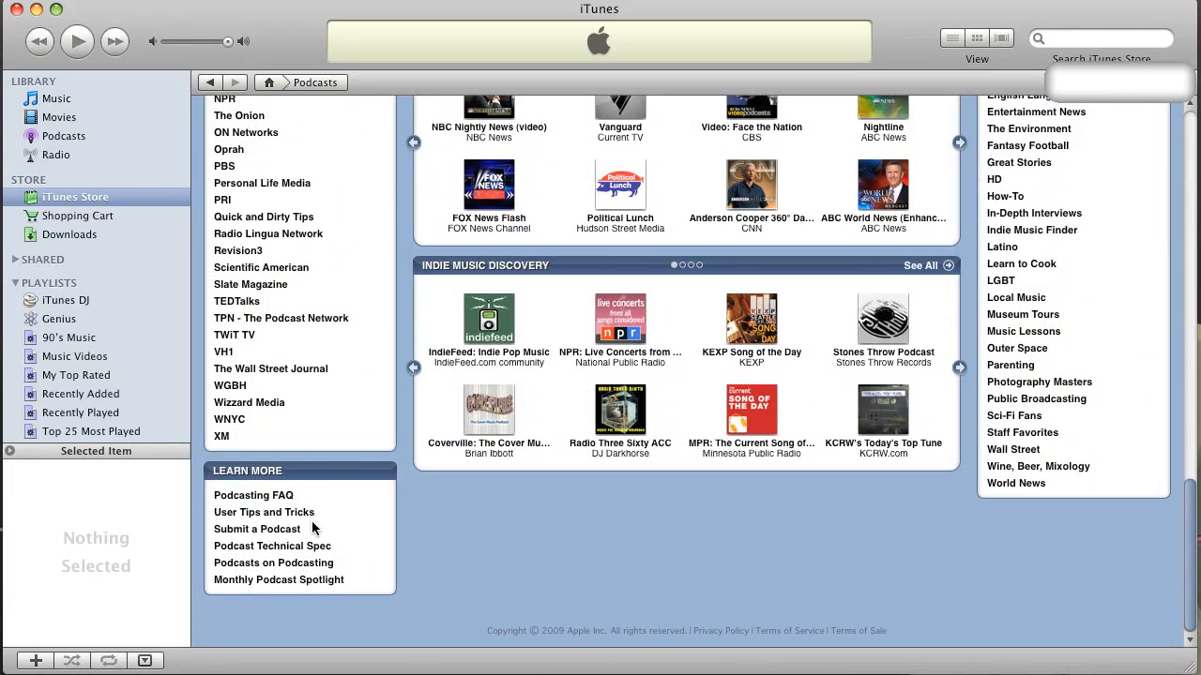
pyautogui.moveTo(263, 512)
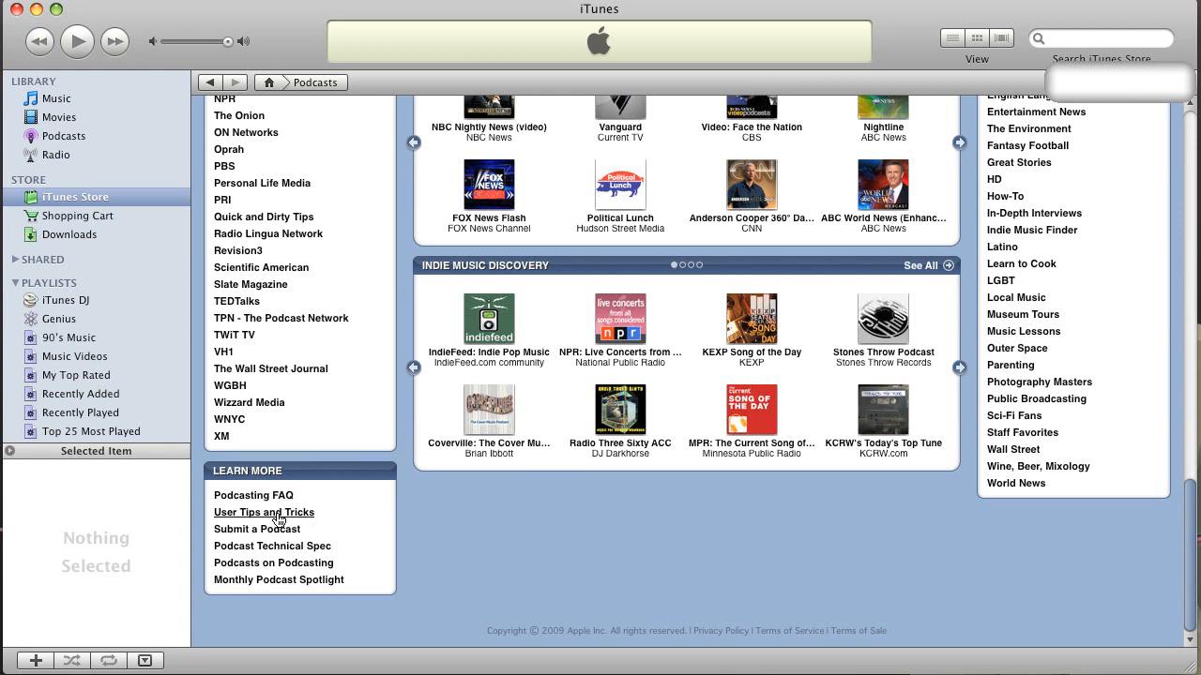
pyautogui.moveTo(283, 507)
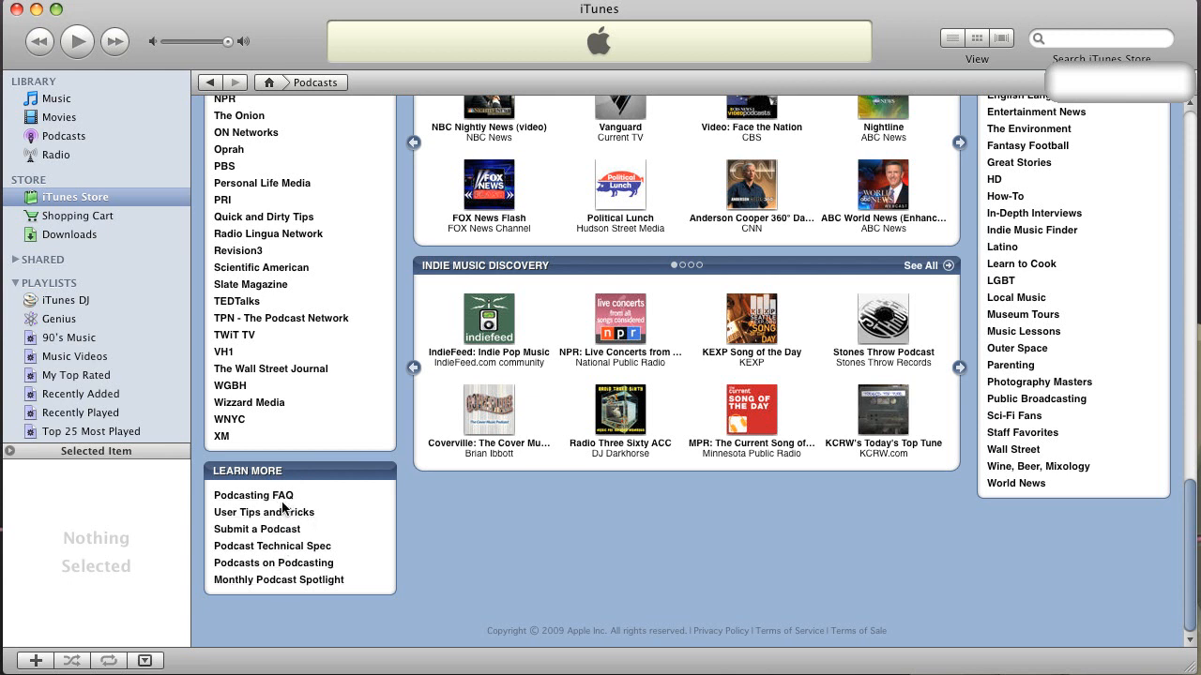
pyautogui.moveTo(304, 511)
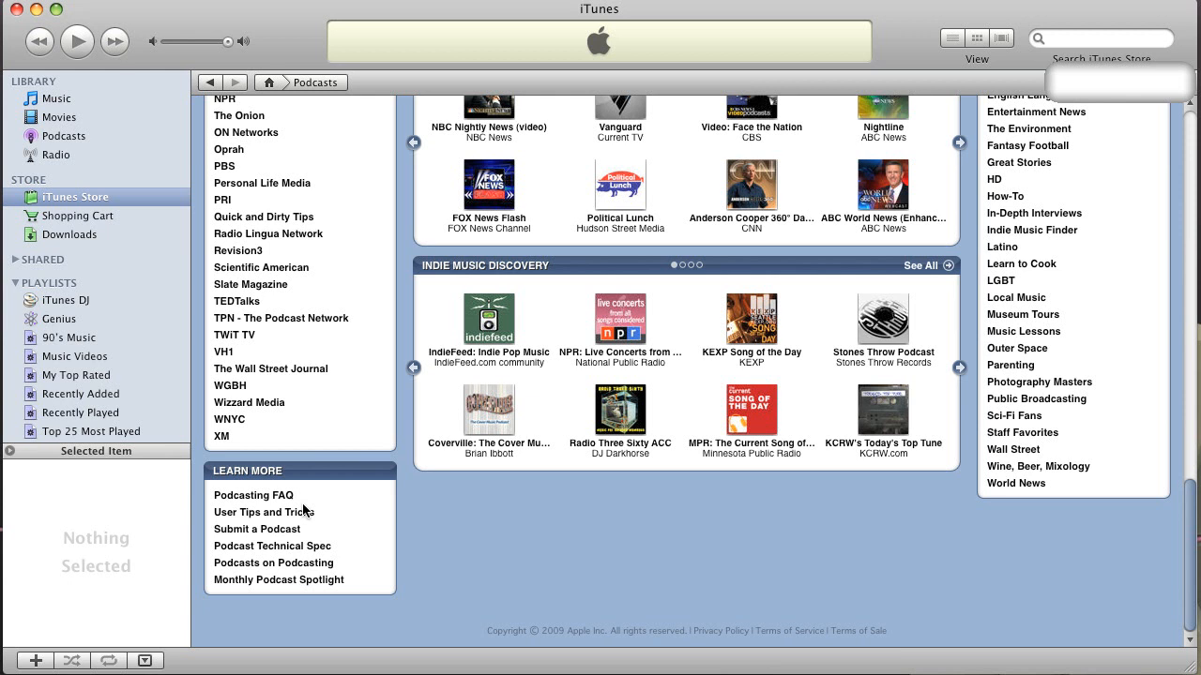
pyautogui.moveTo(255, 529)
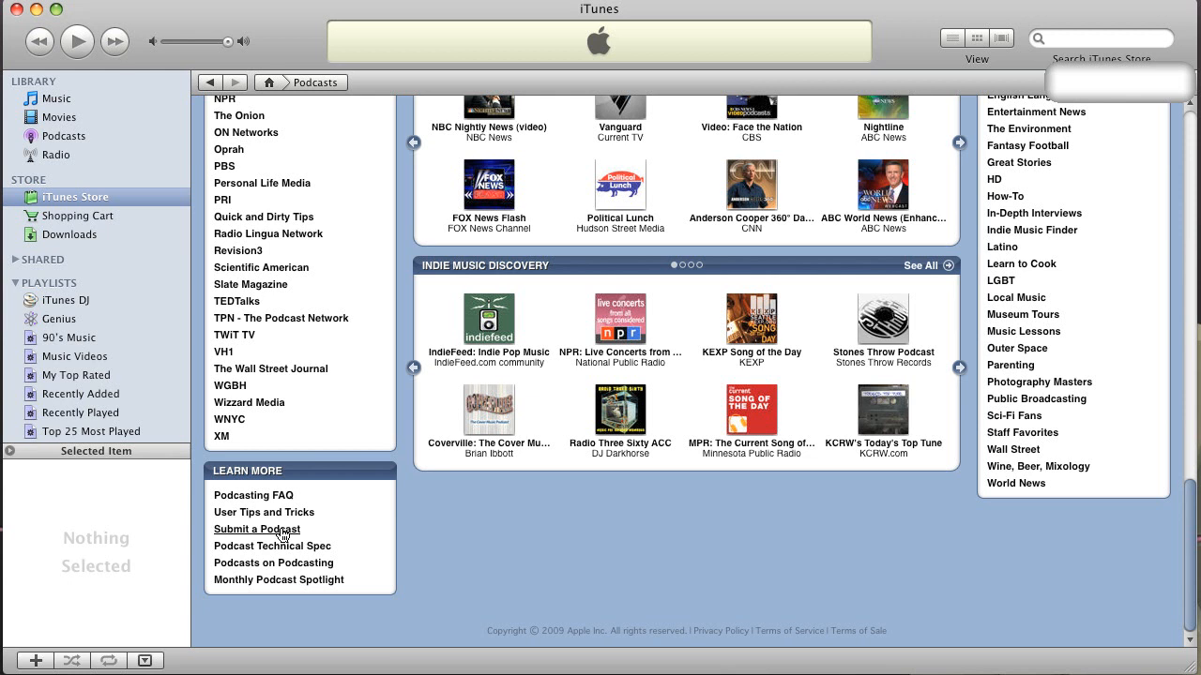
pyautogui.click(255, 529)
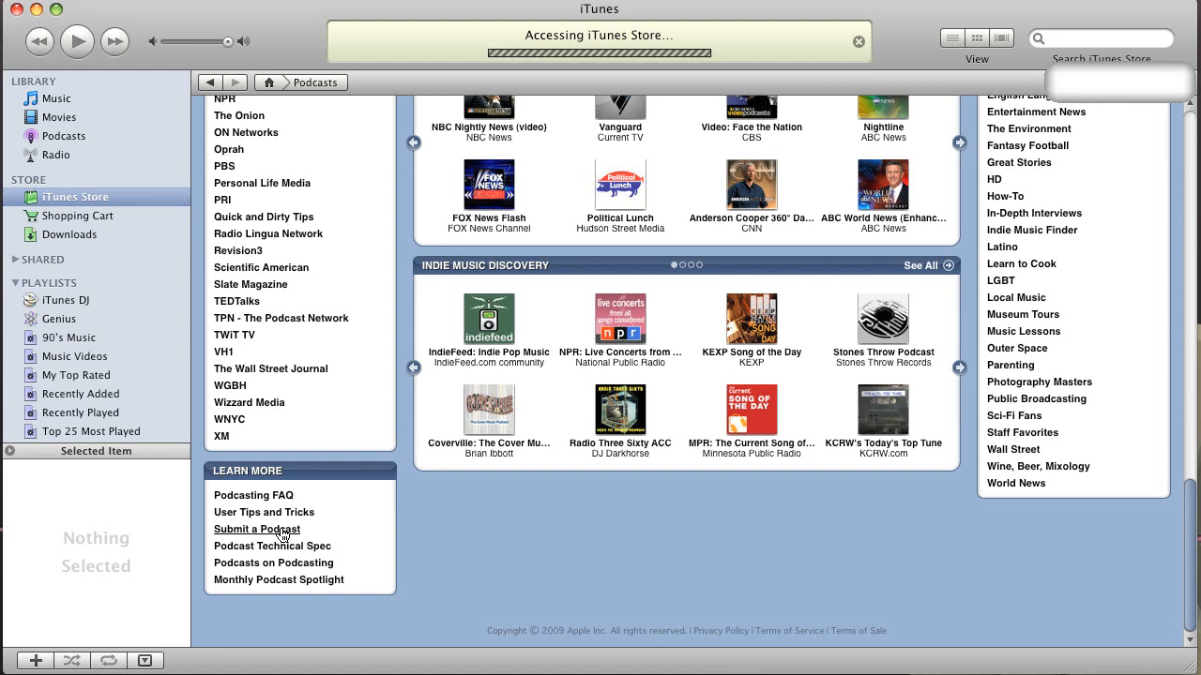
pyautogui.moveTo(437, 480)
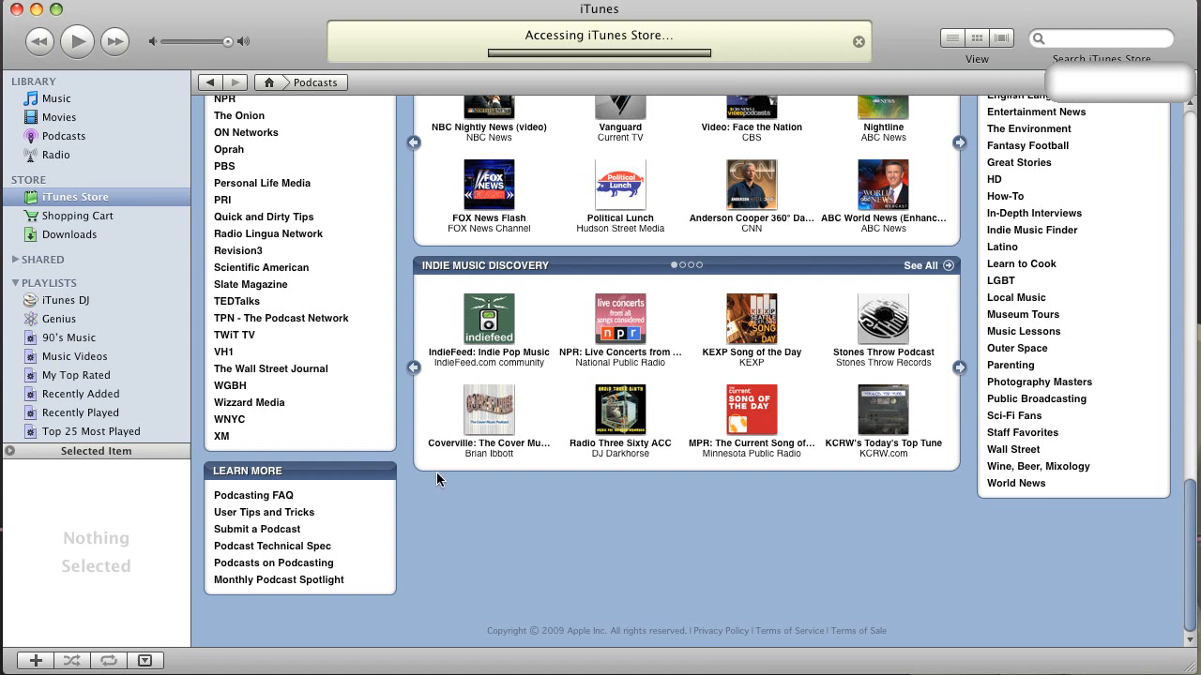
pyautogui.click(255, 529)
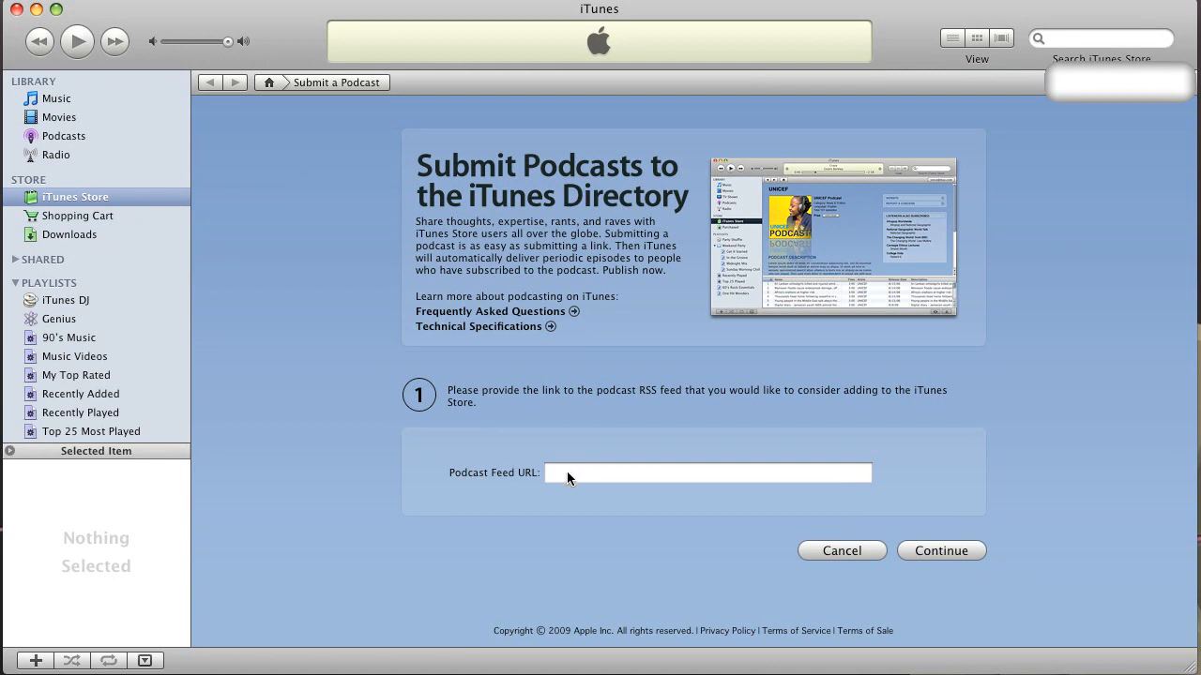
pyautogui.click(710, 473)
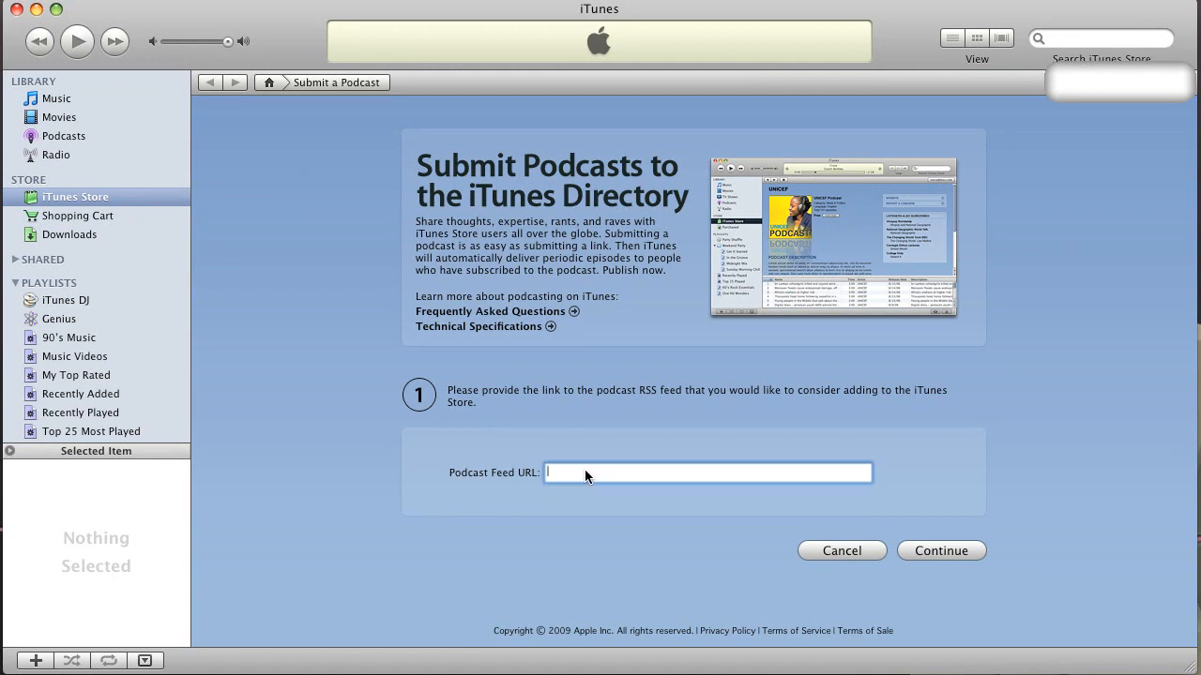
pyautogui.write('http://thedjpodcast.com/files/example.xml')
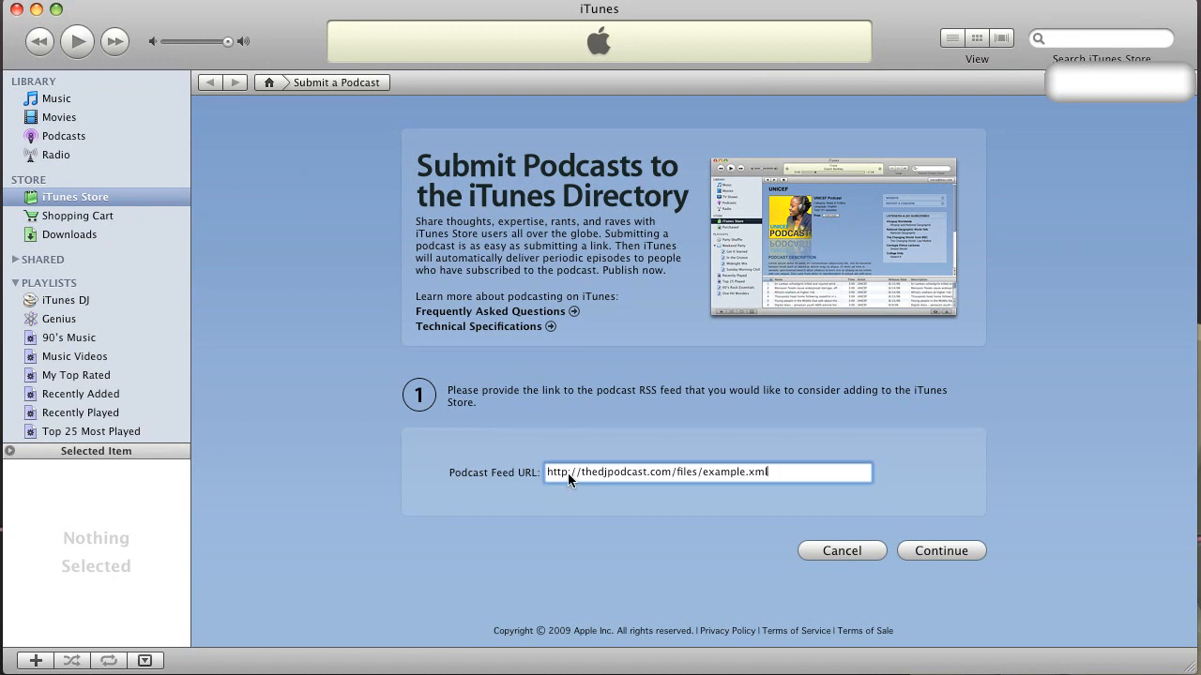
pyautogui.moveTo(574, 516)
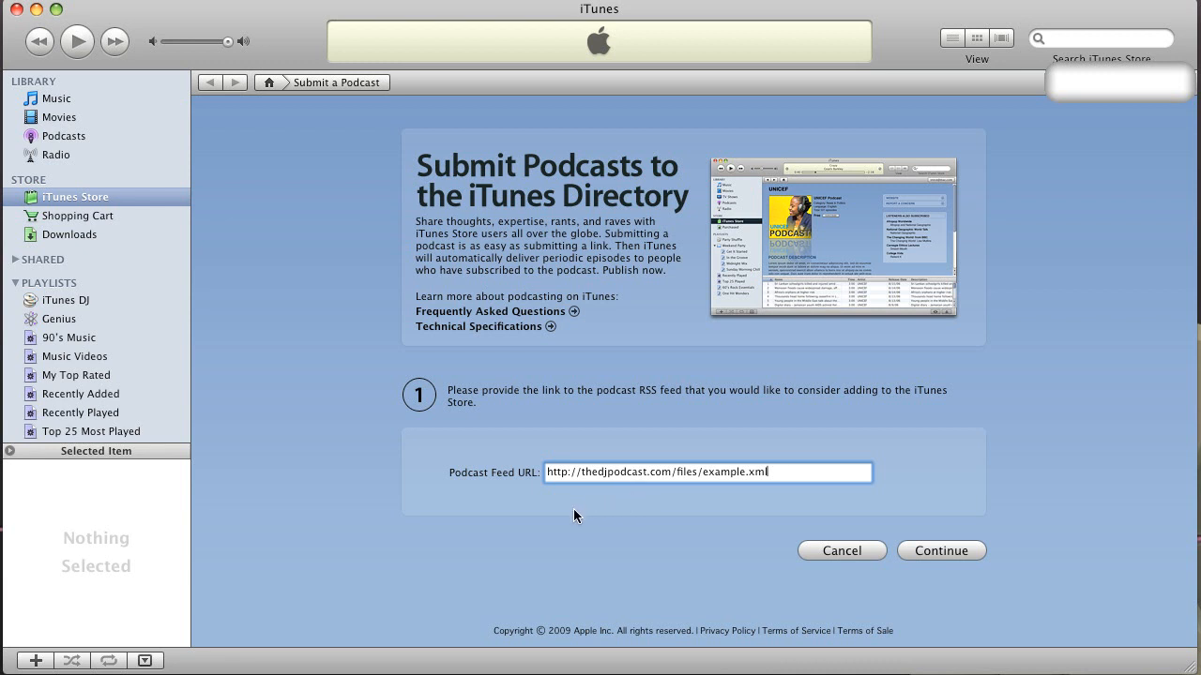